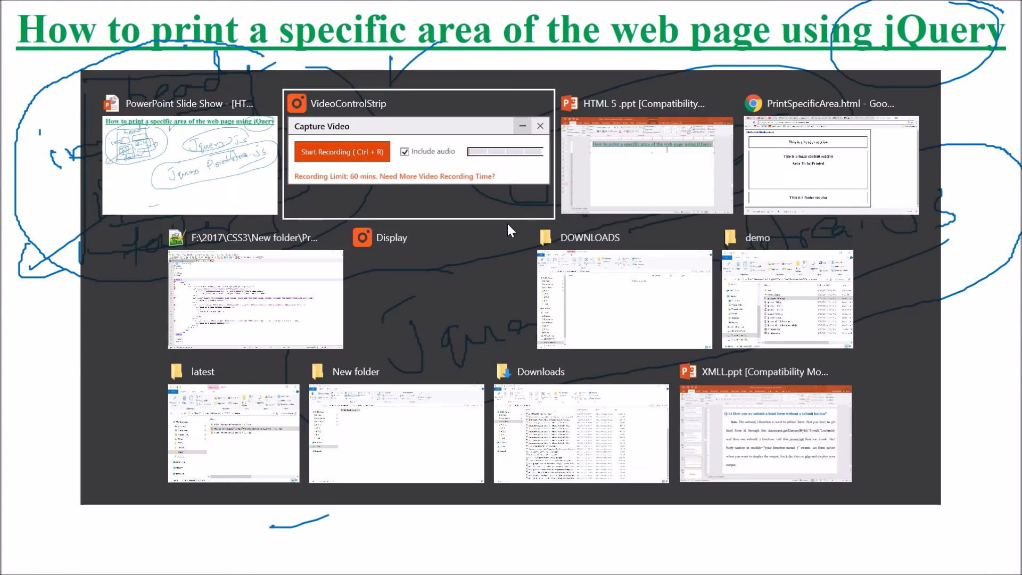
Step: Review the print demo page in Chrome, highlighting the header and 'Area To be Printed' headings
click(832, 166)
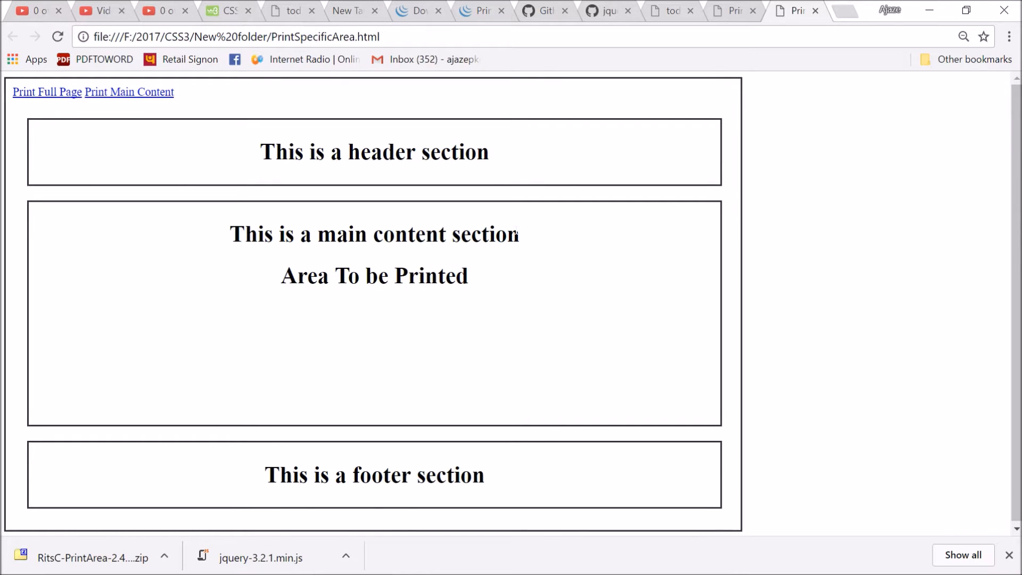
mouse_move(544, 190)
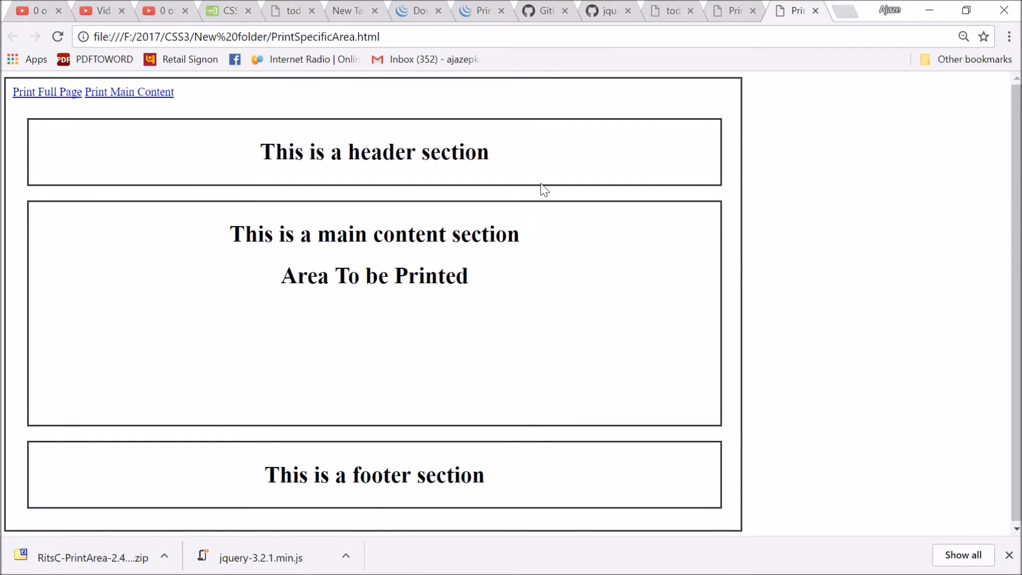
mouse_move(529, 180)
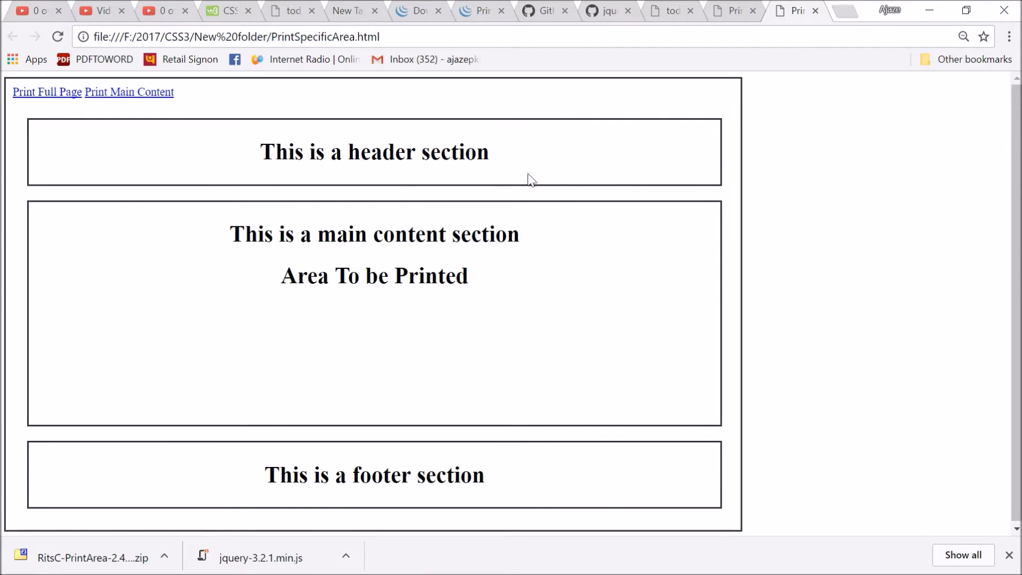
mouse_move(247, 179)
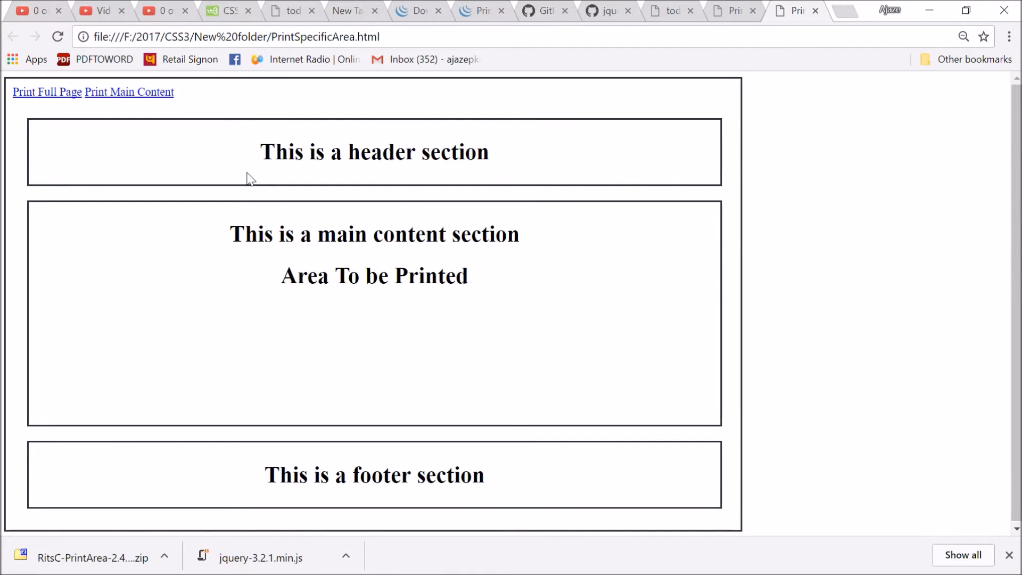
mouse_move(250, 165)
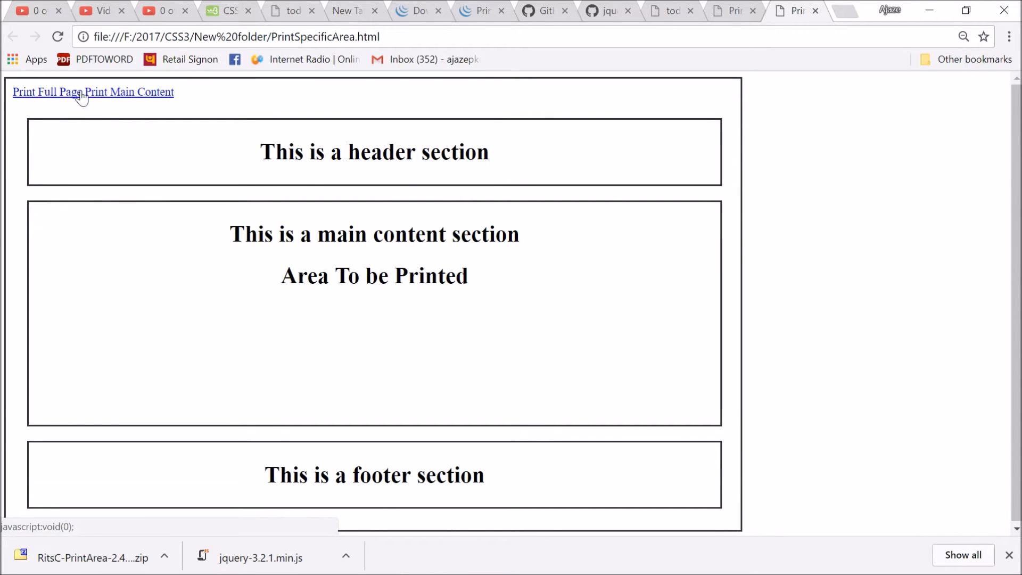
mouse_move(546, 127)
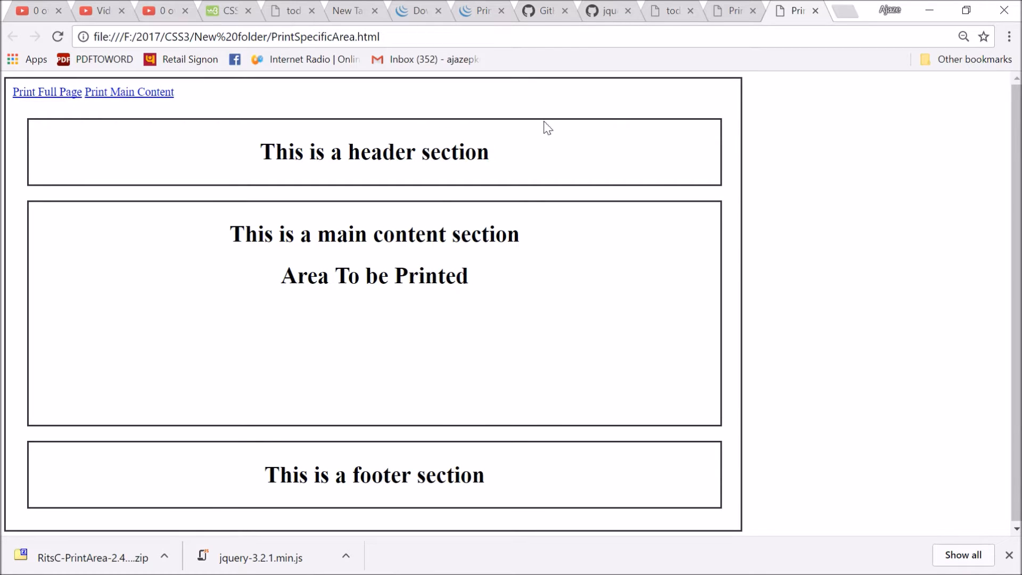
mouse_move(150, 105)
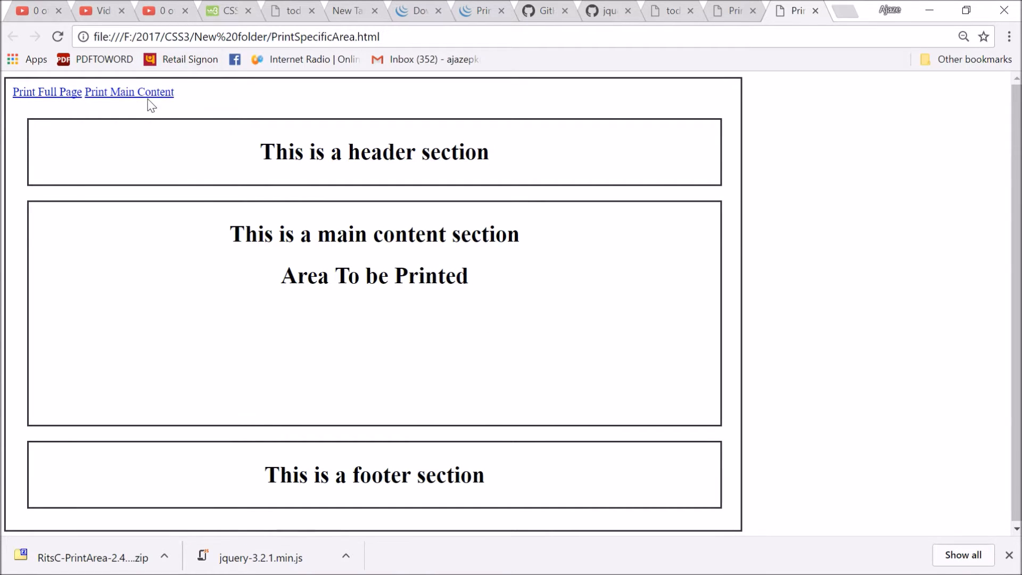
mouse_move(250, 160)
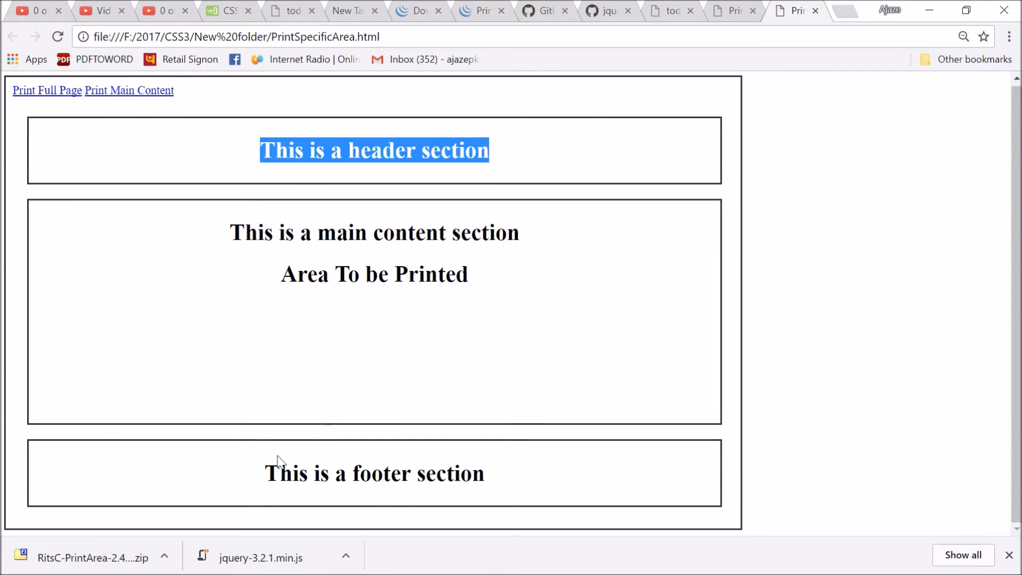
double_click(374, 473)
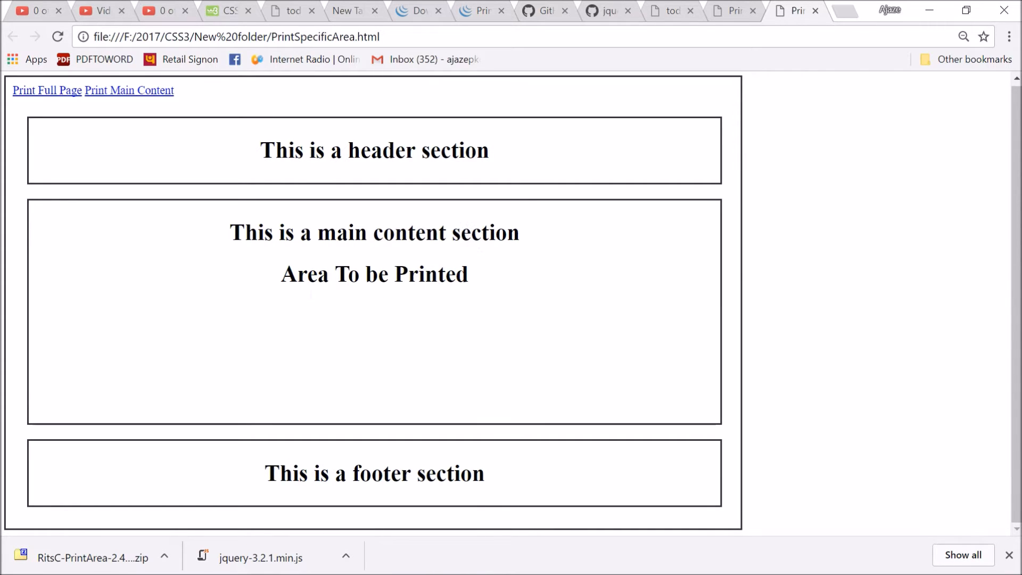
double_click(375, 273)
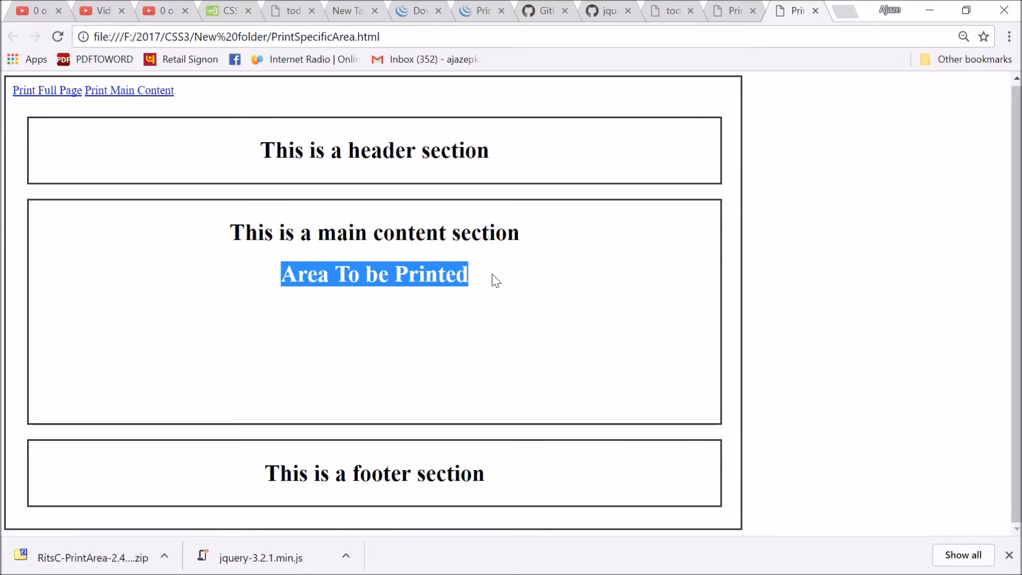
mouse_move(46, 90)
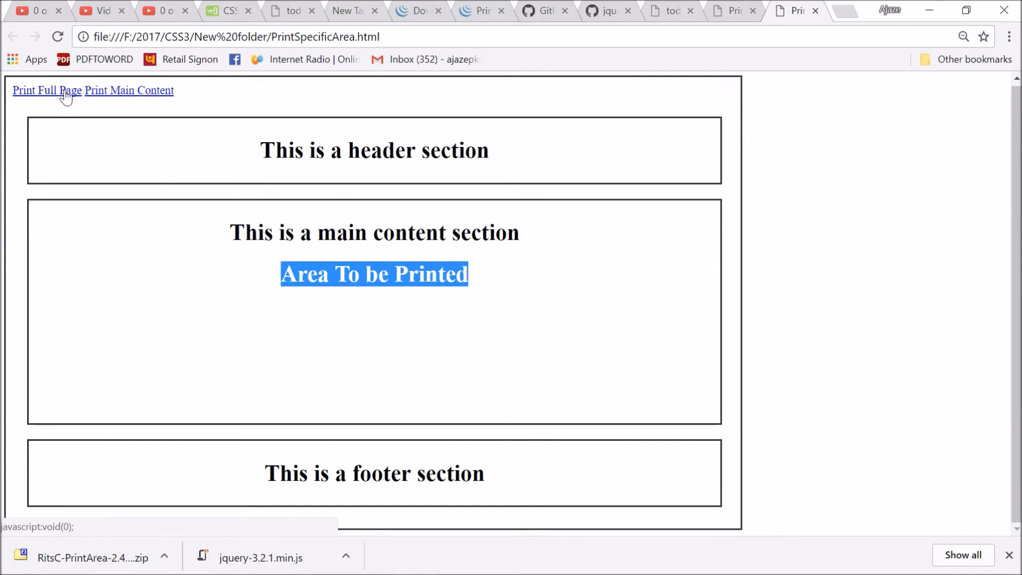
mouse_move(397, 261)
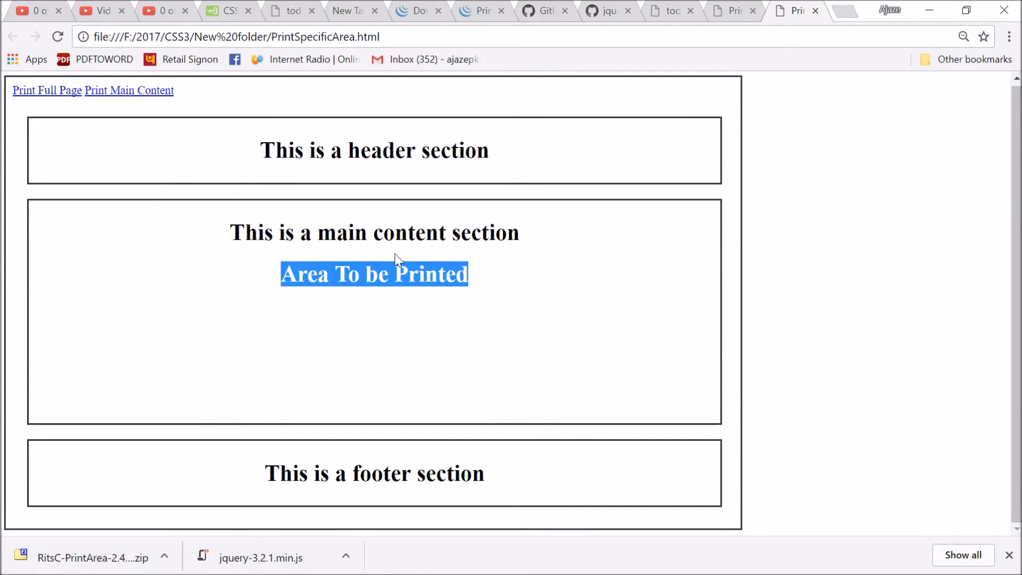
mouse_move(129, 90)
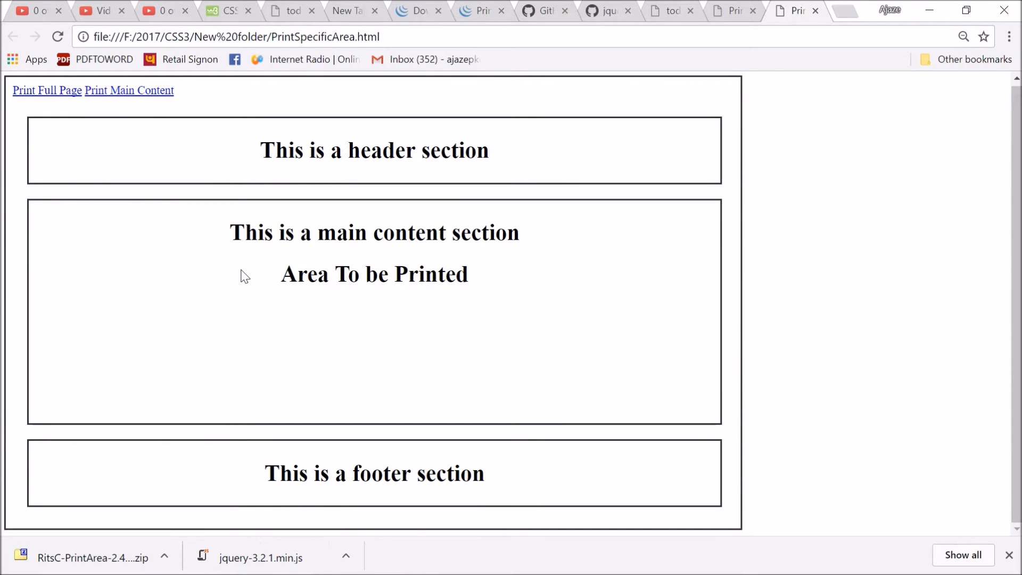
mouse_move(444, 542)
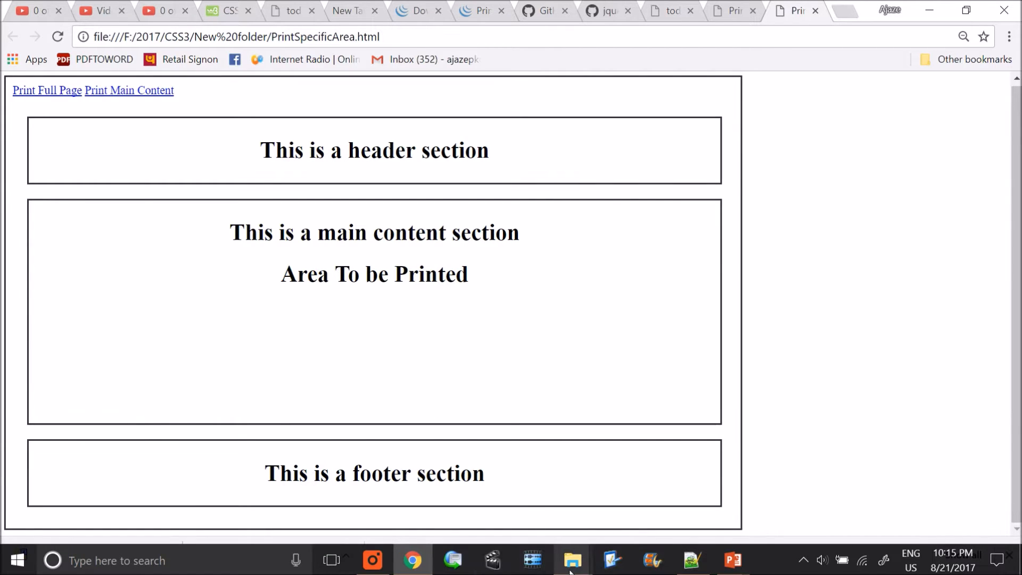
Step: Open PrintSpecificArea.html from File Explorer in Notepad++
click(572, 560)
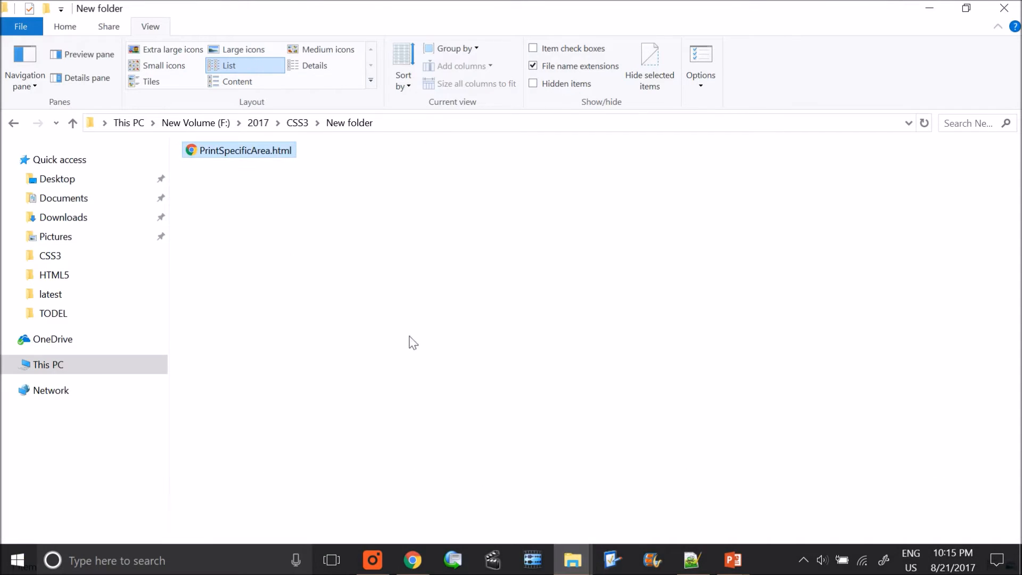
click(239, 150)
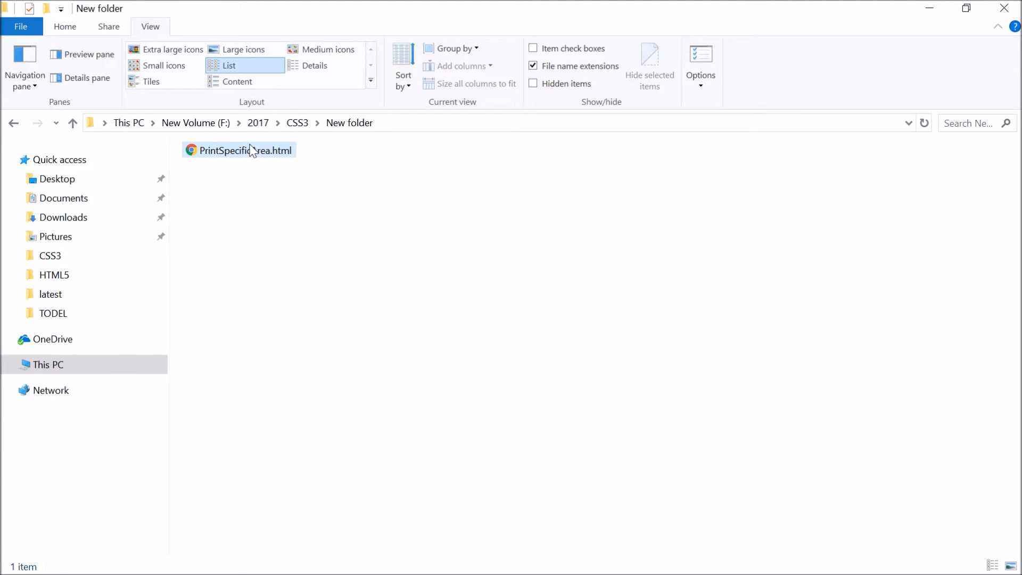
double_click(239, 150)
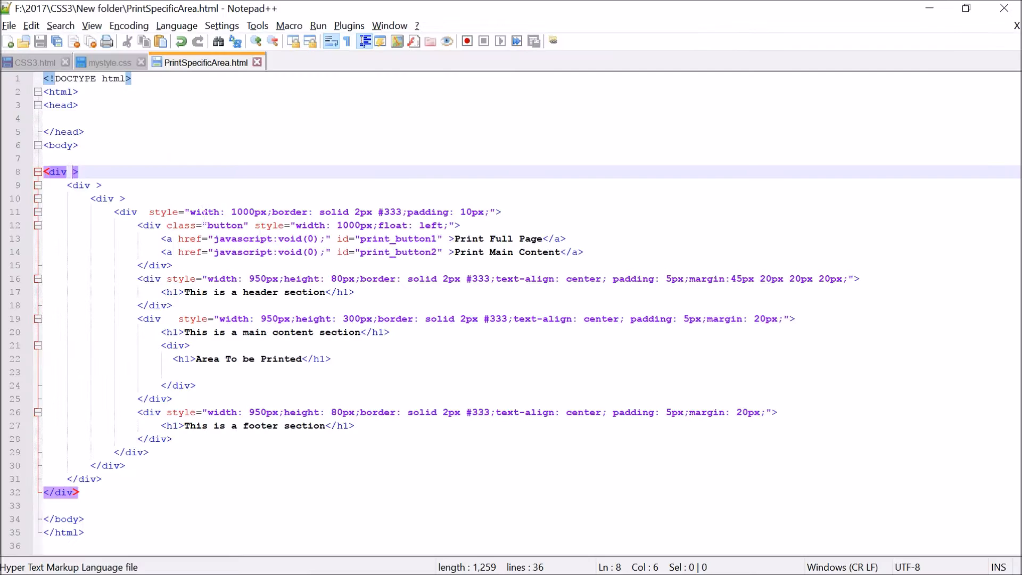
scroll(down, 3)
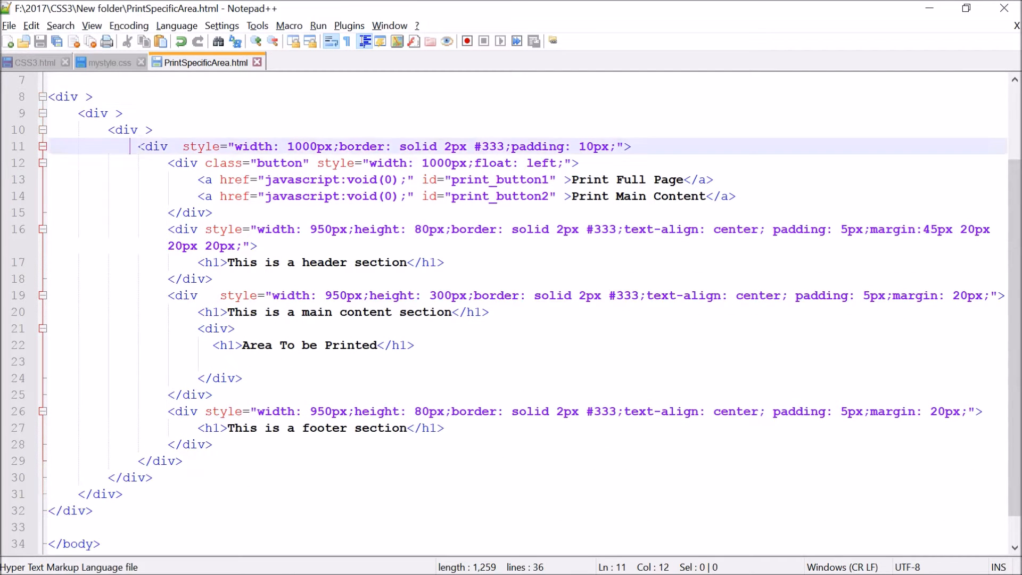
drag(130, 145, 212, 212)
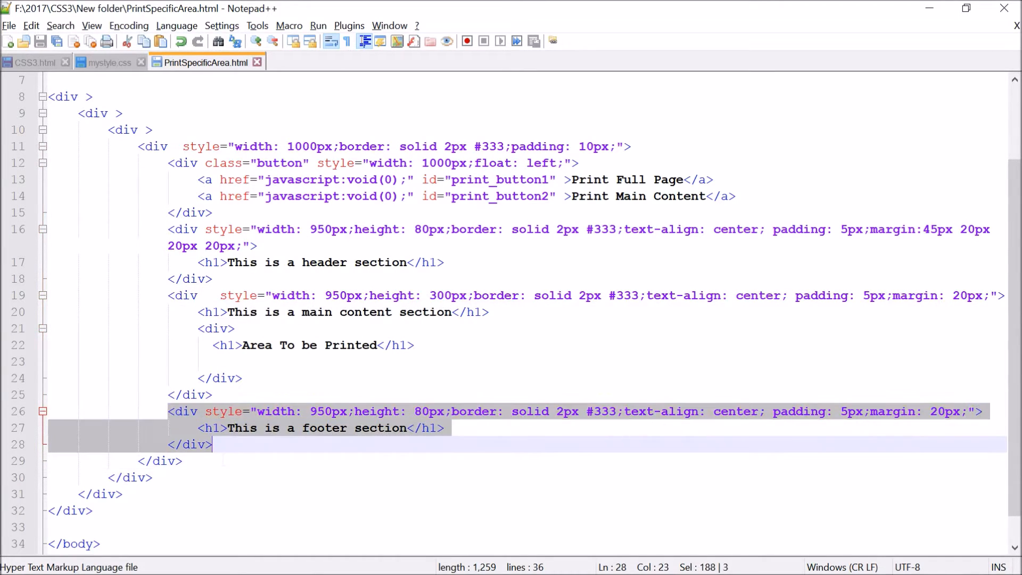
click(152, 477)
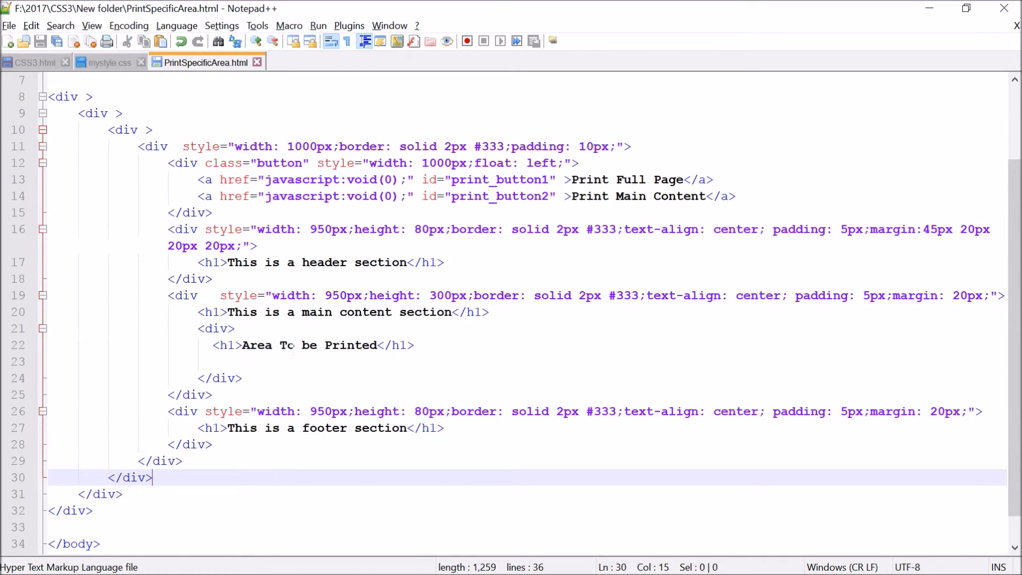
scroll(up, 3)
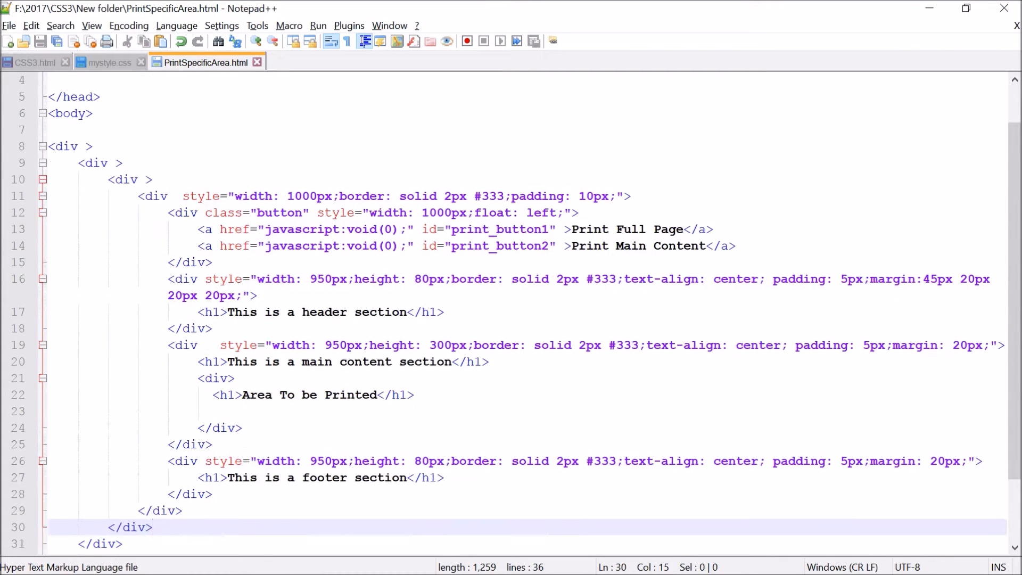
scroll(down, 3)
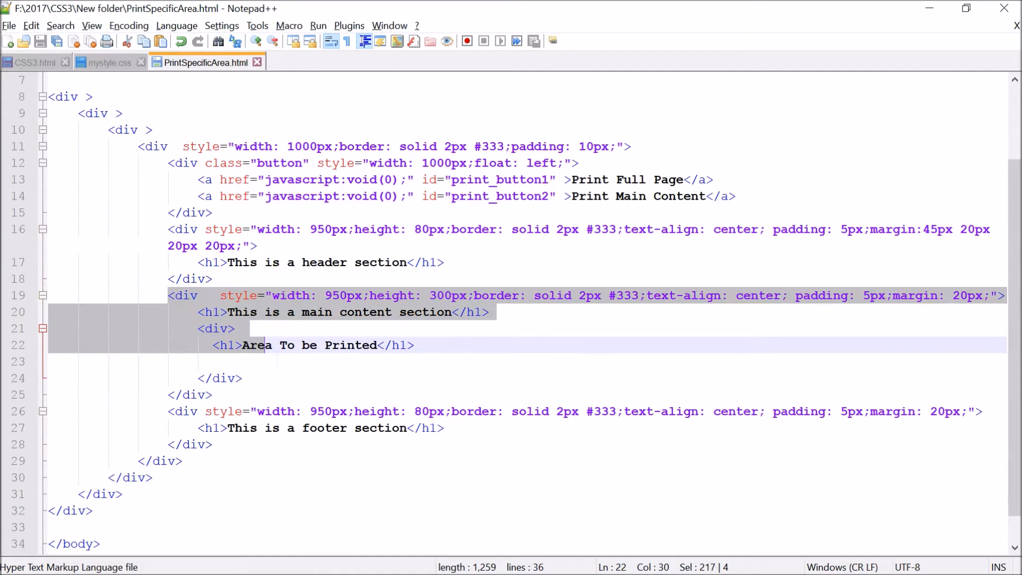
click(213, 278)
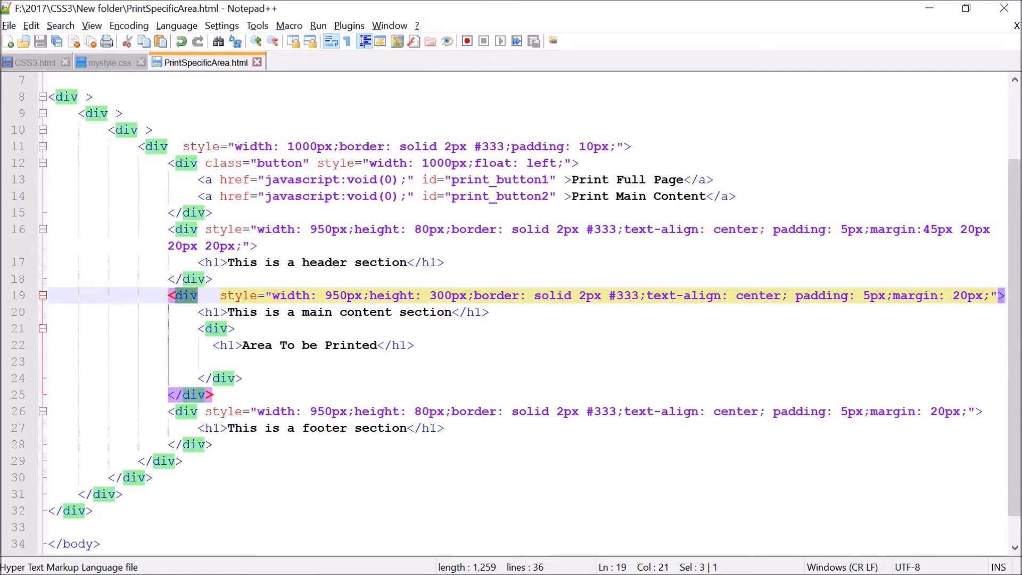
scroll(up, 3)
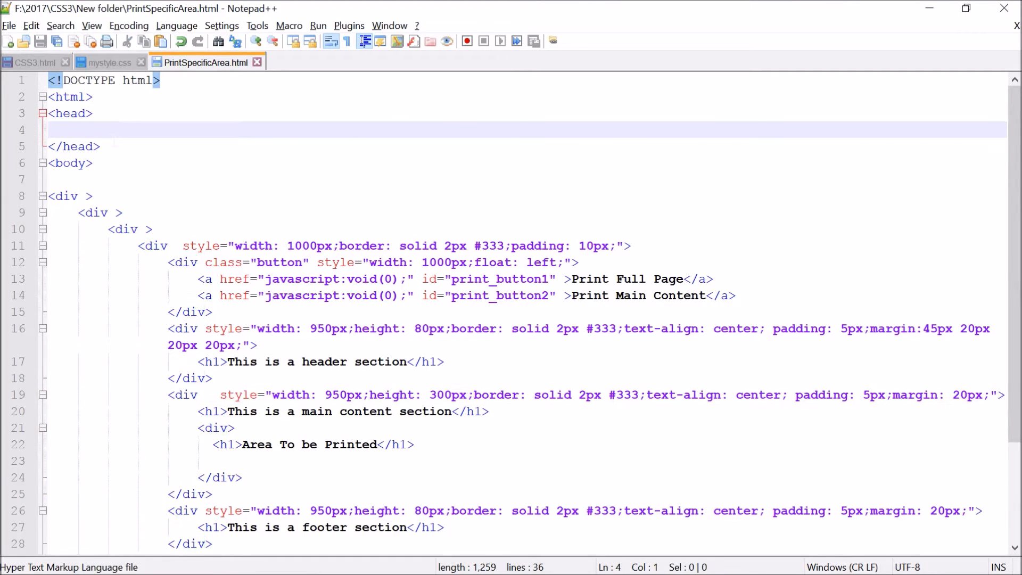
Step: Type <script src="jquery.js"></script> on a new line inside the head
key(Enter)
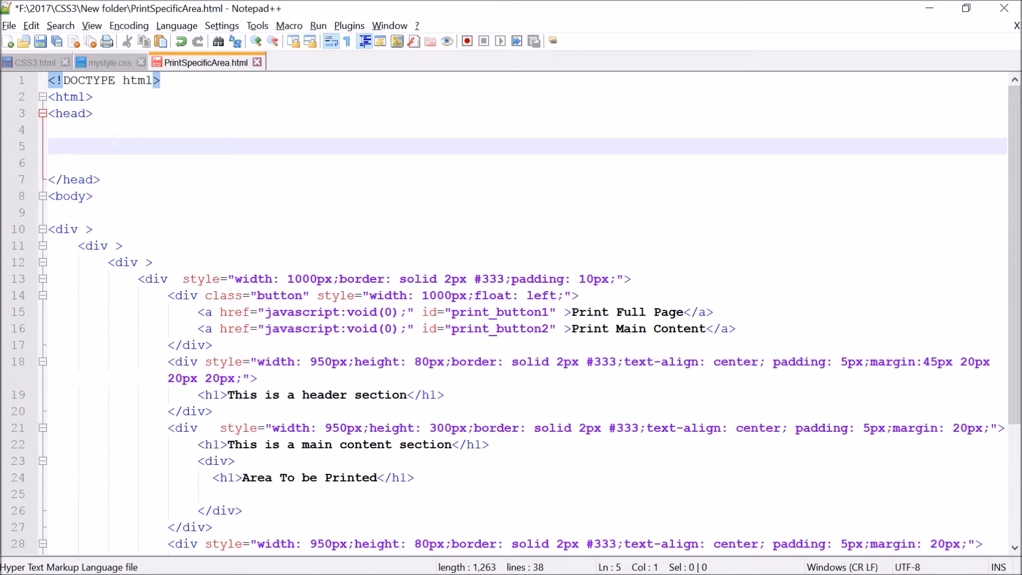
text(<>)
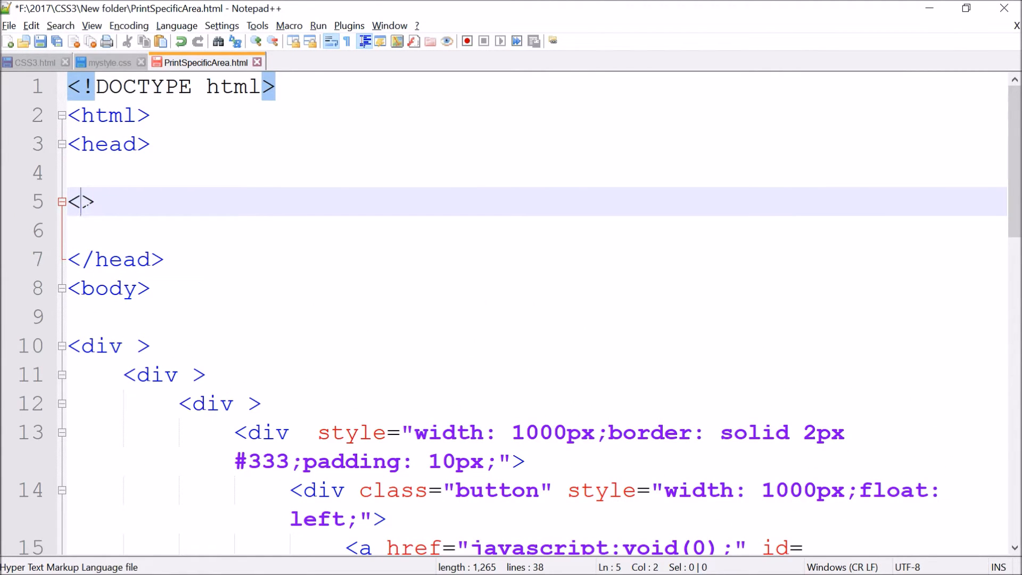
text(script)
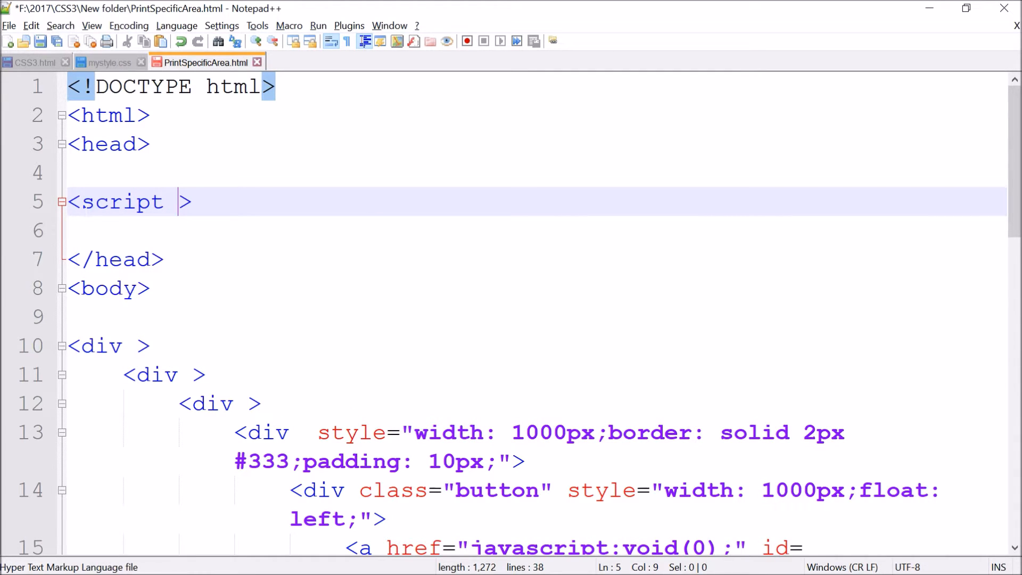
text(src=")
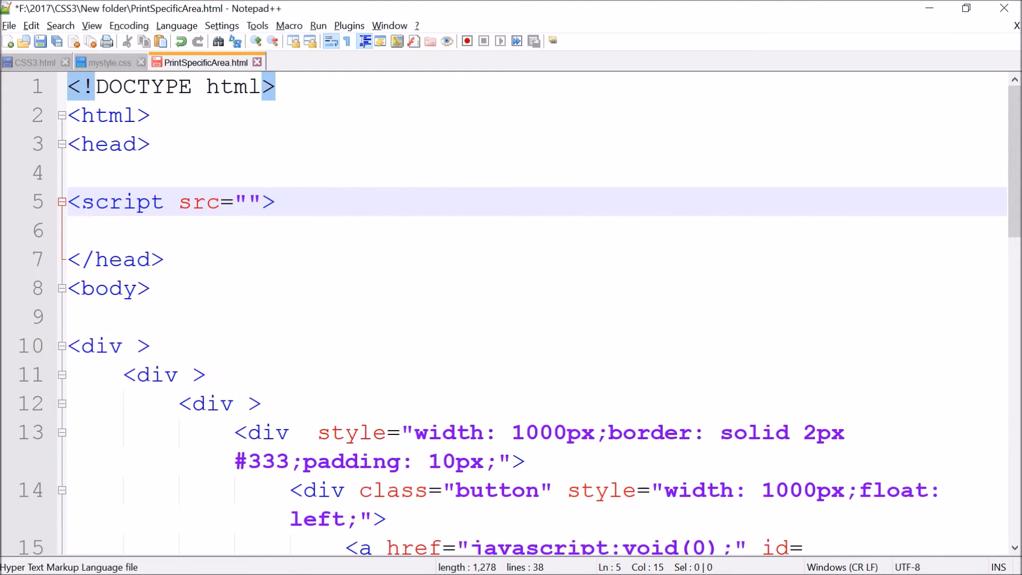
key(Left)
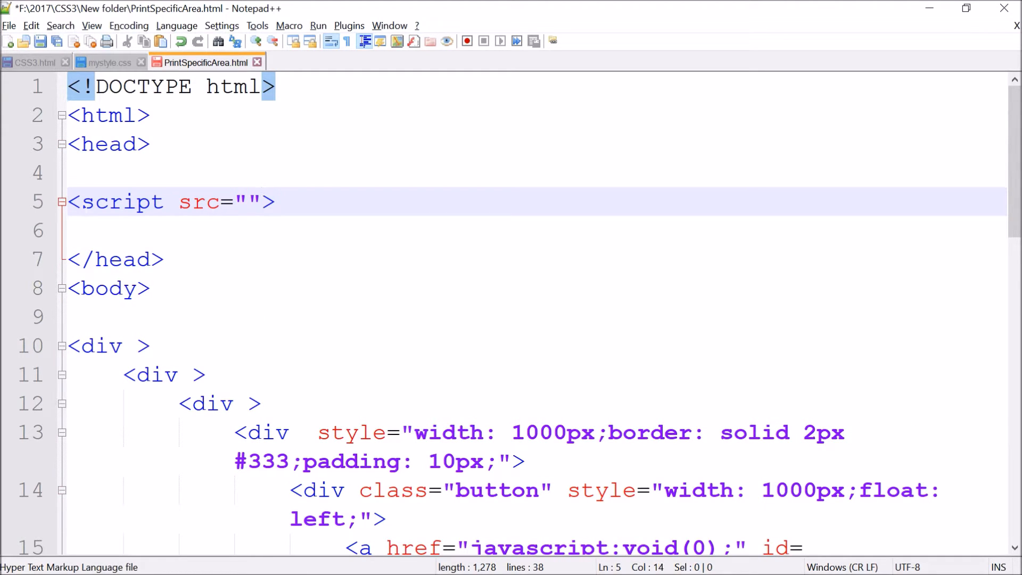
text(j)
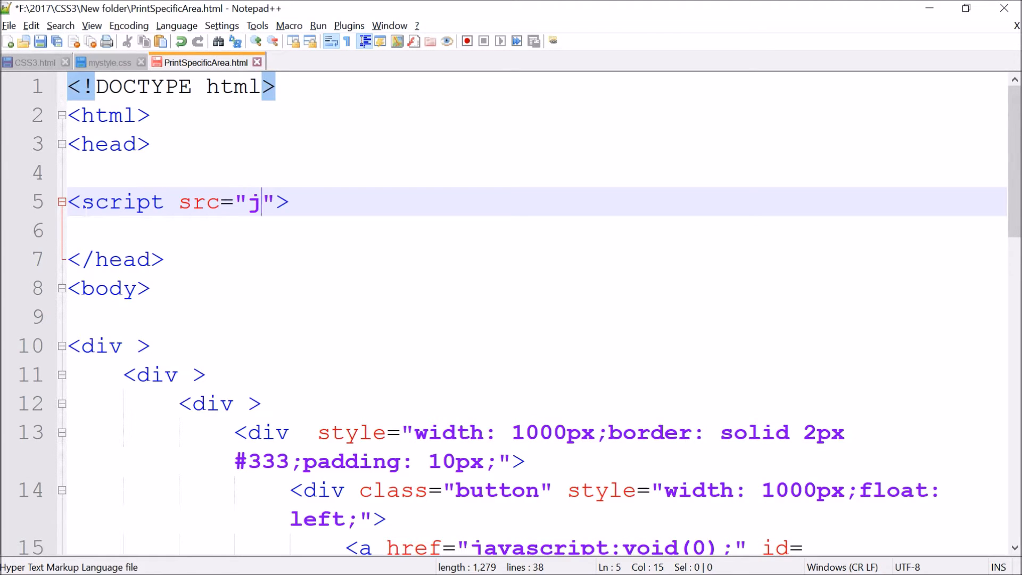
text(query)
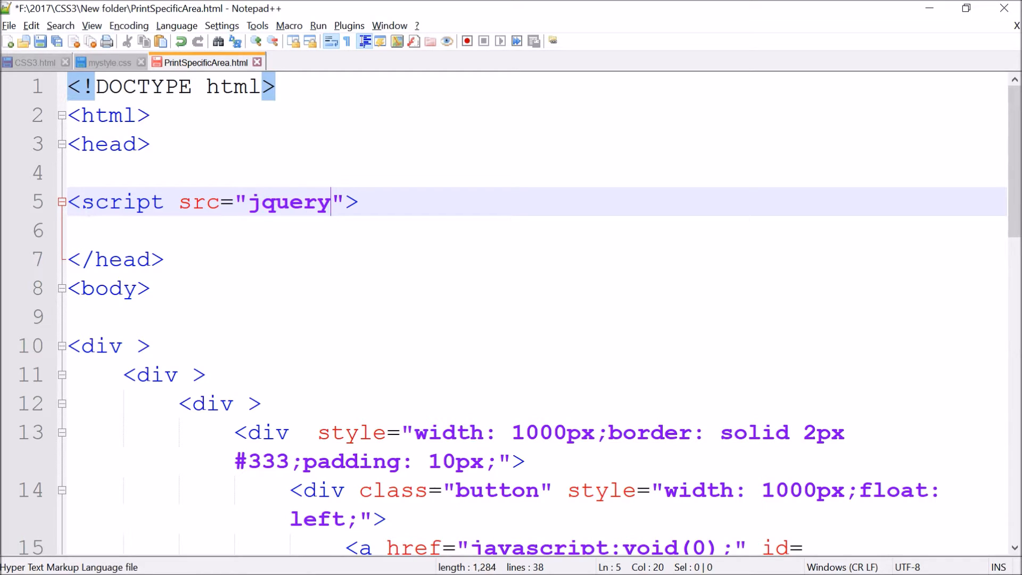
text(.js)
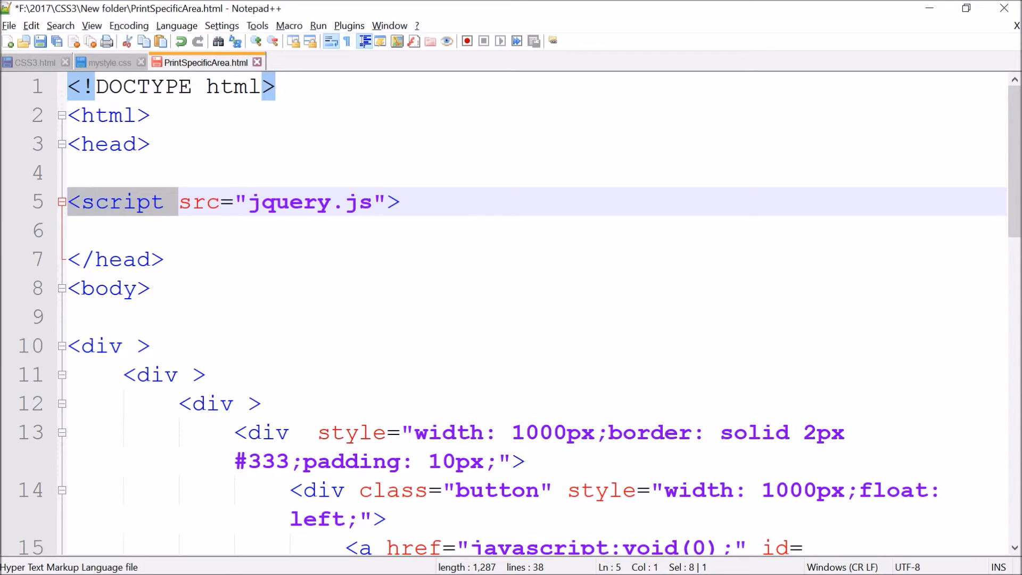
text(<script)
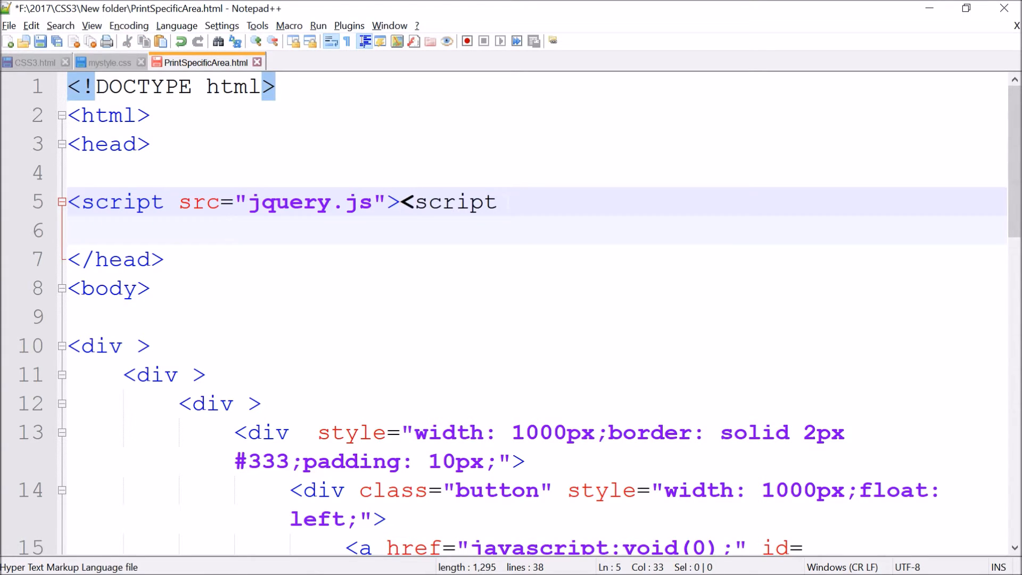
text(>)
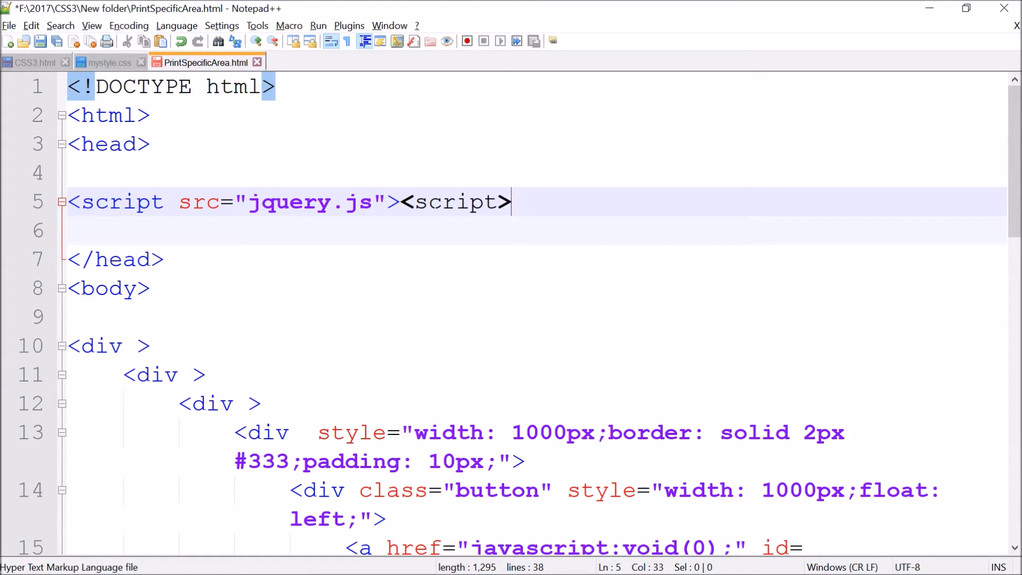
text(/)
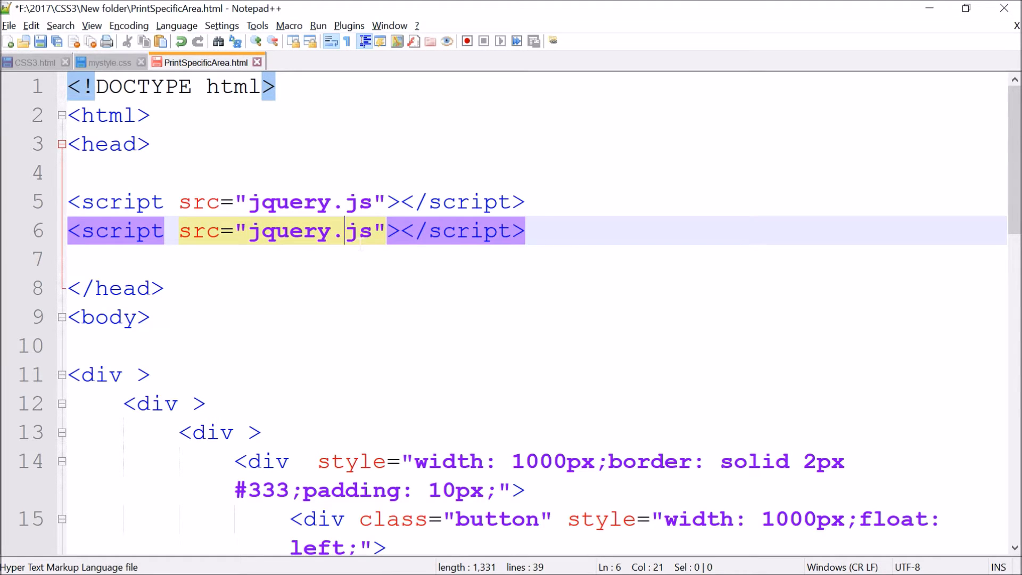
Step: Change the copied script line's src to jquery.PrintArea.js
text(.)
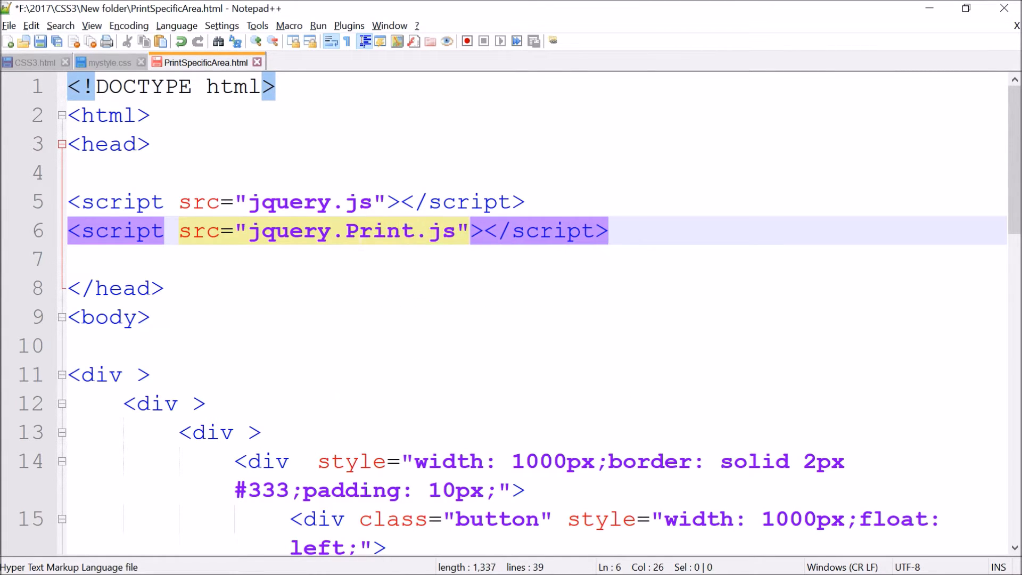
text(S)
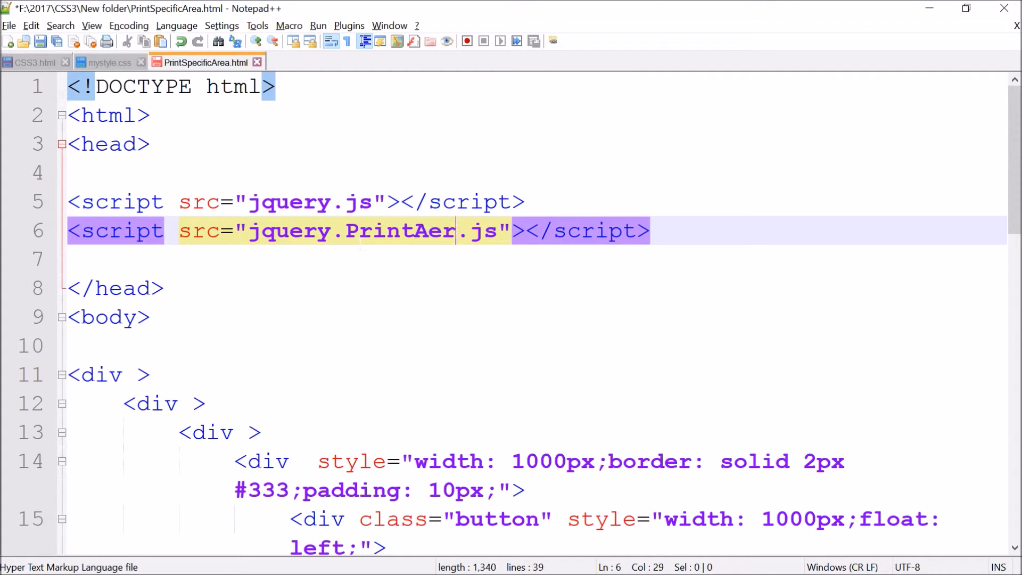
text(a)
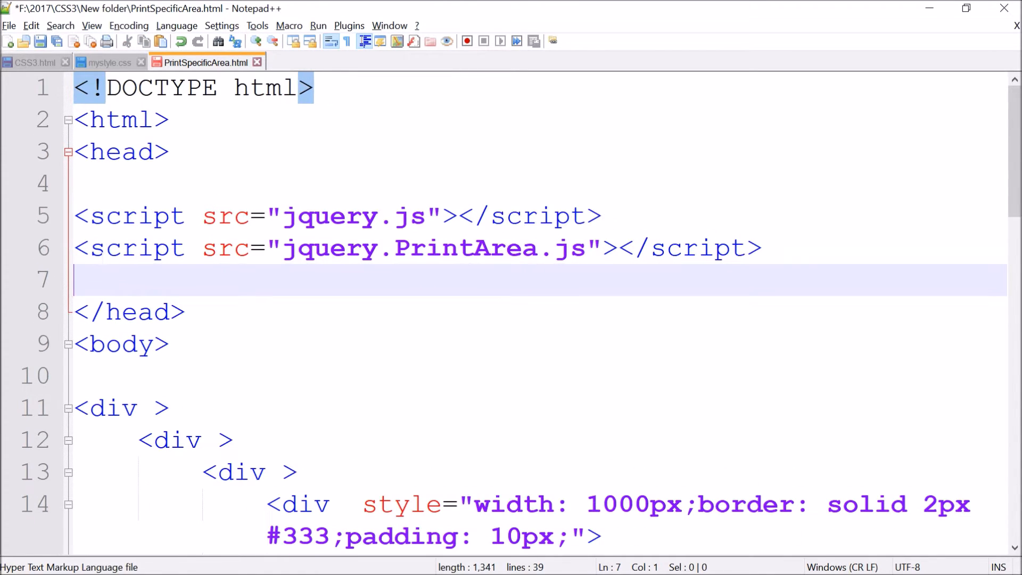
Step: Add a third script line on line 7 without a src attribute, leaving an empty block
key(Enter)
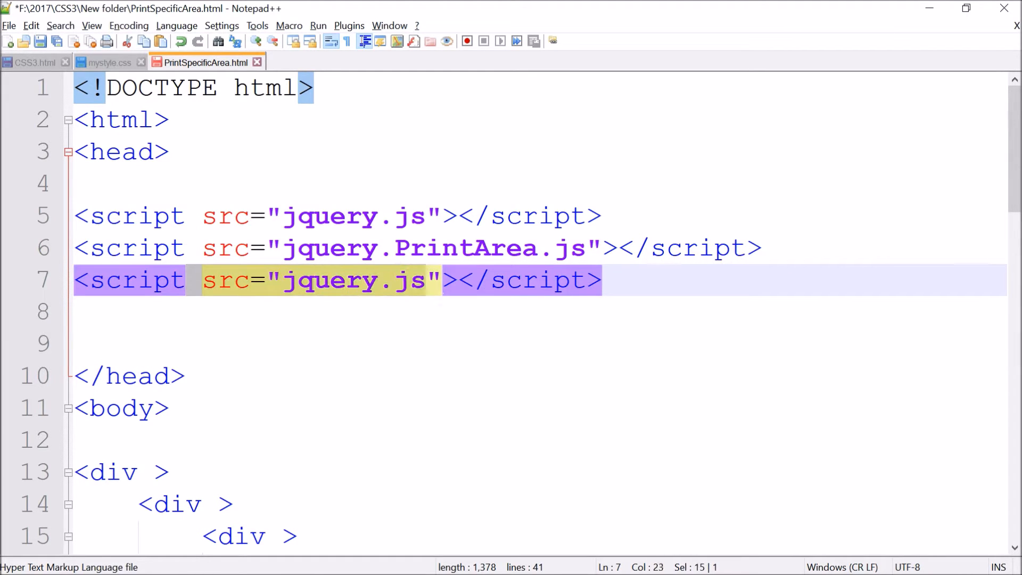
key(Delete)
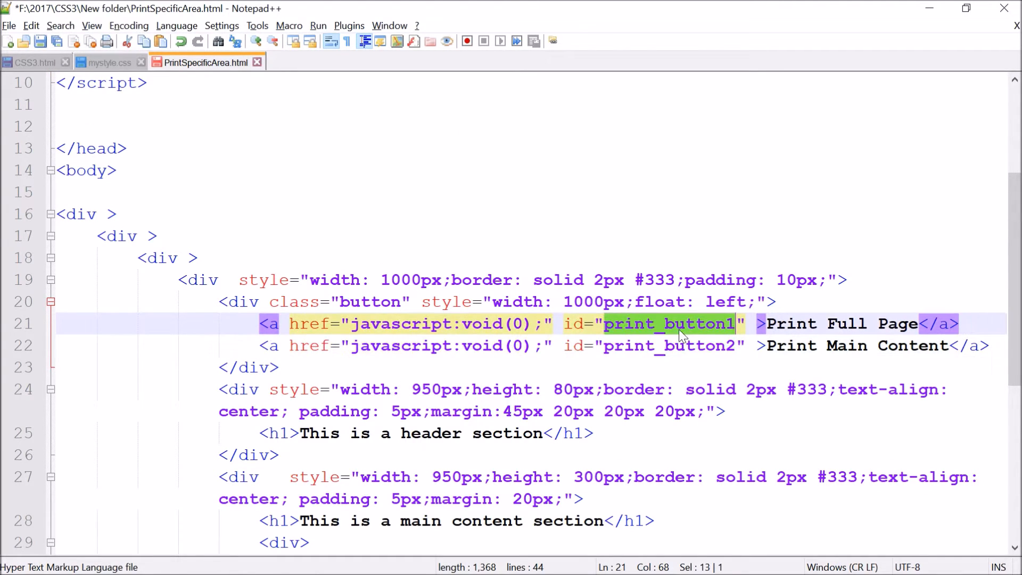
mouse_move(681, 336)
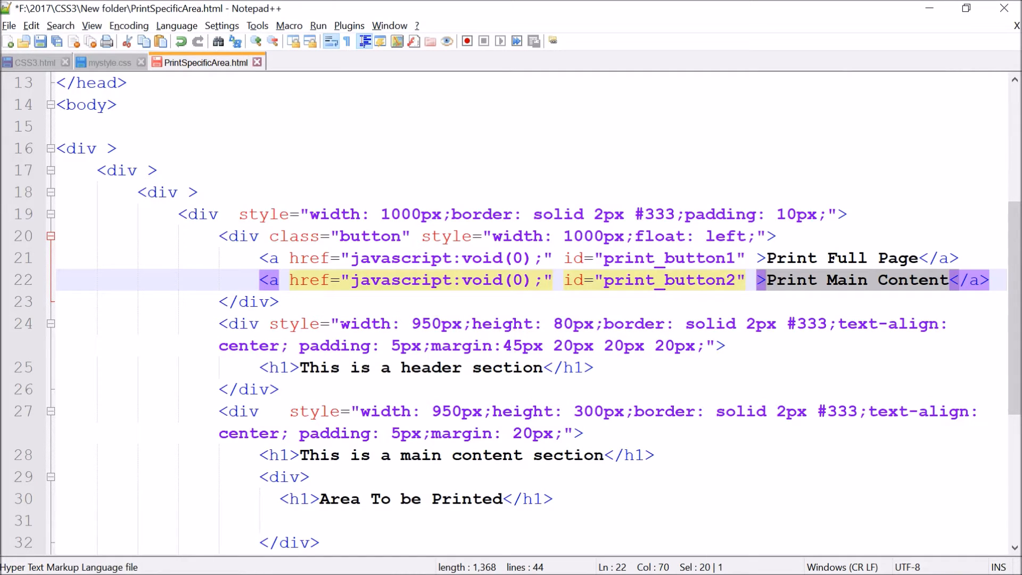
Step: Add class="pall" to the outermost page div
click(84, 149)
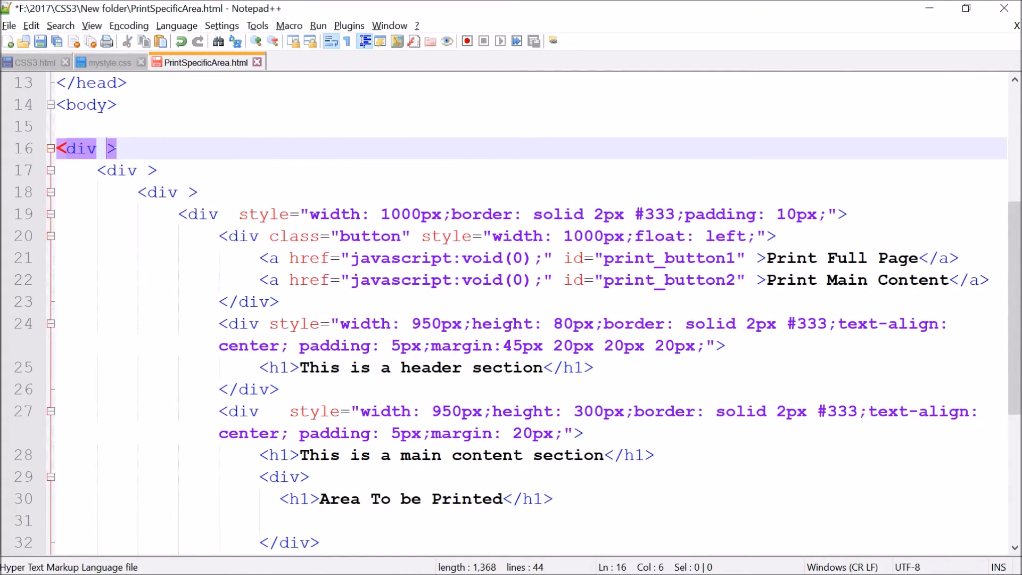
text(class=)
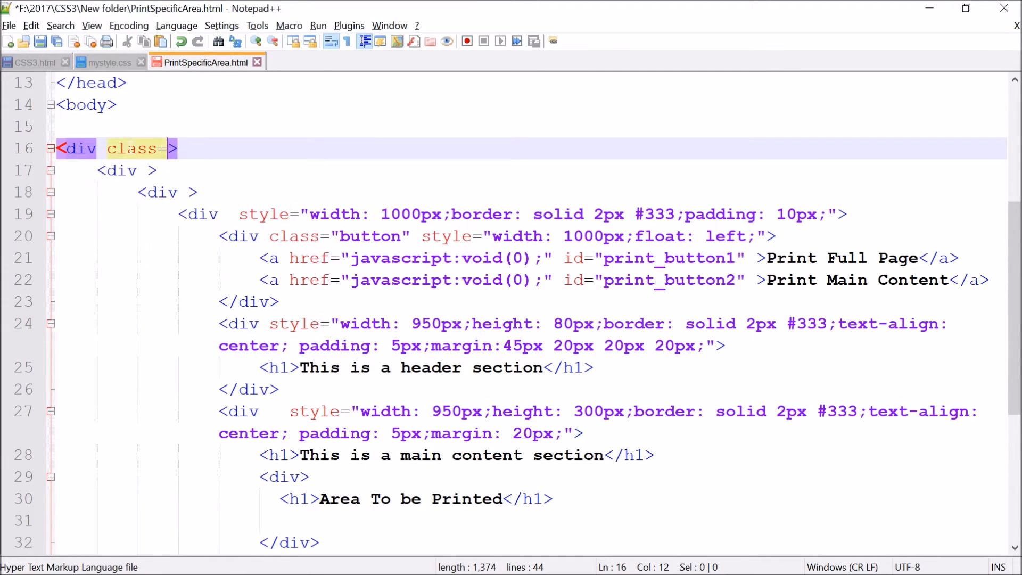
text("")
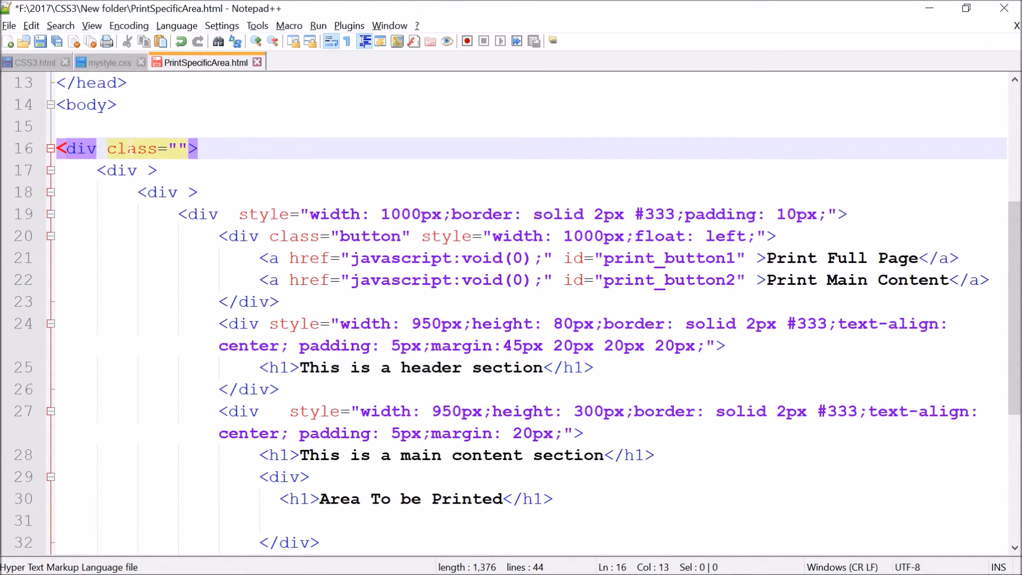
text(pall)
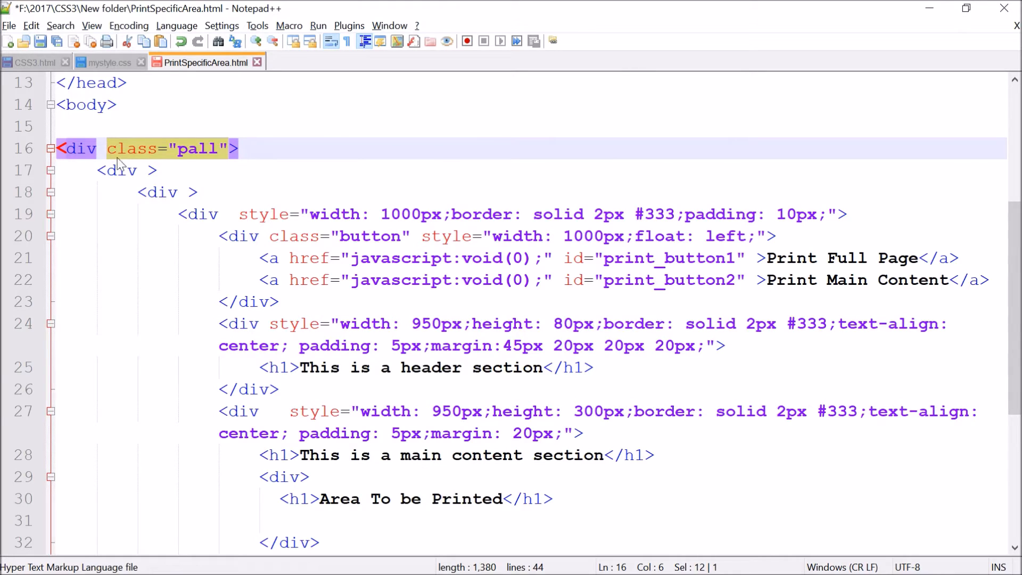
Step: Give the main content section div class="pm"
scroll(down, 3)
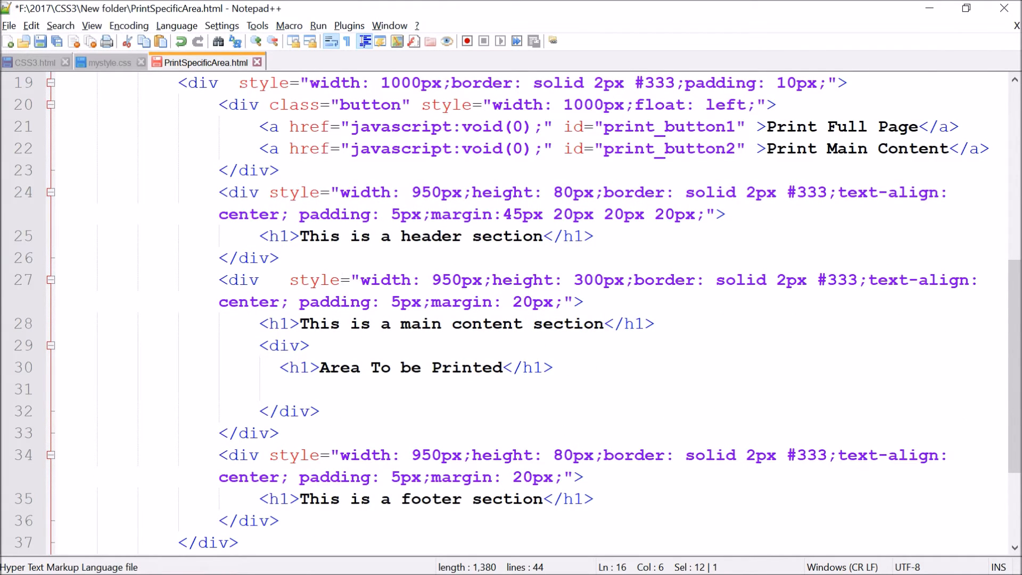
text(class="pall")
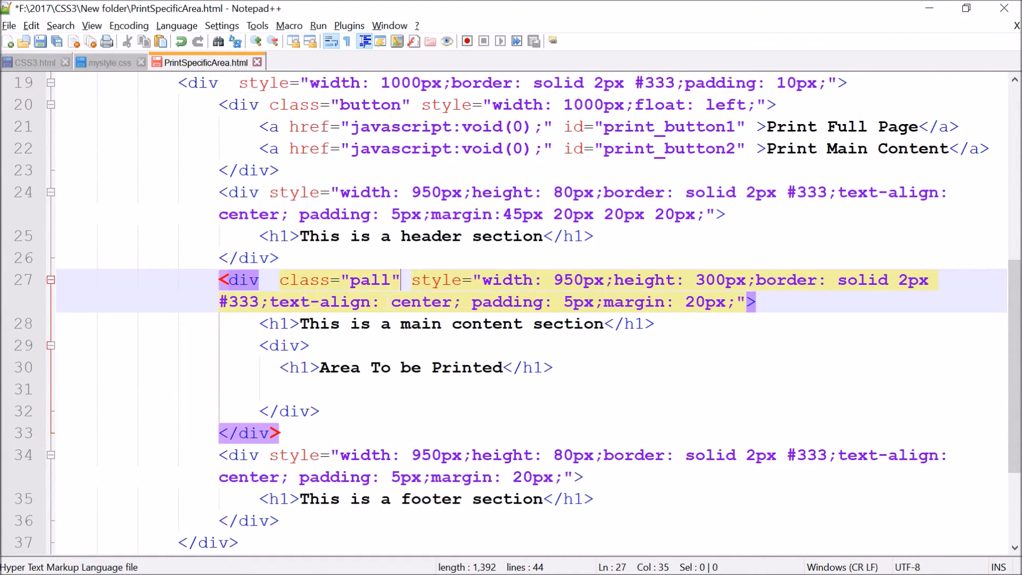
key(BackSpace)
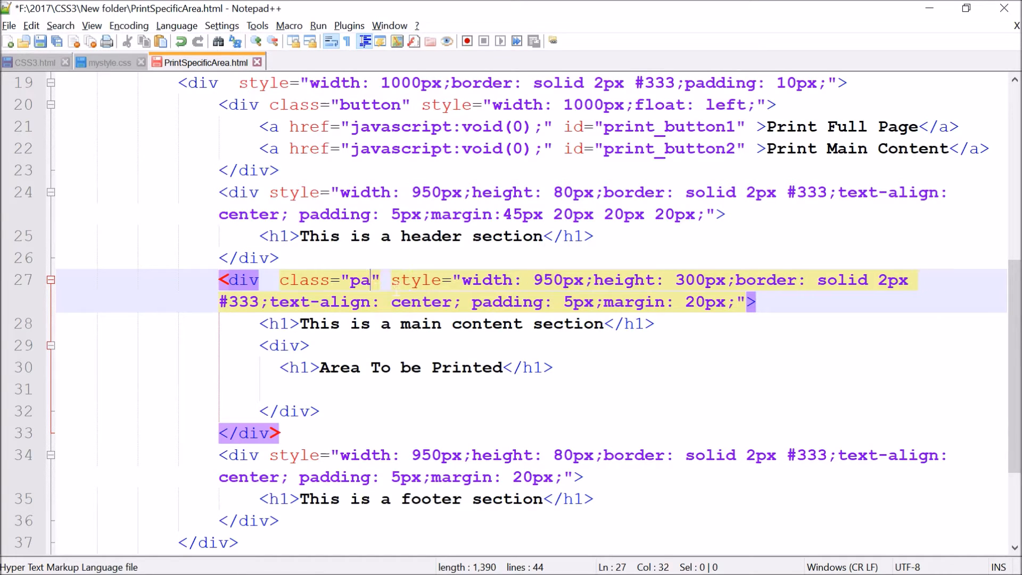
text(m)
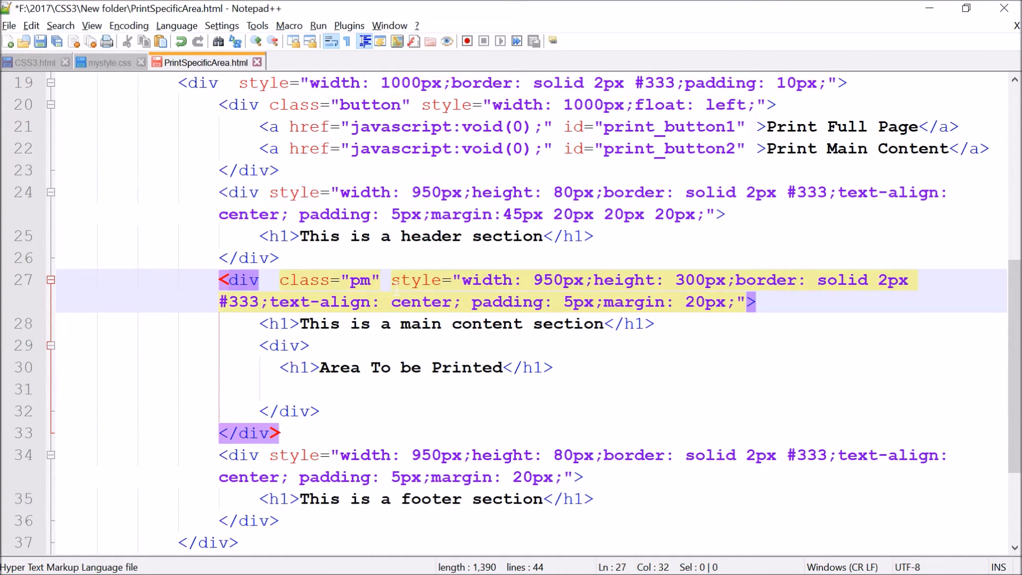
scroll(up, 3)
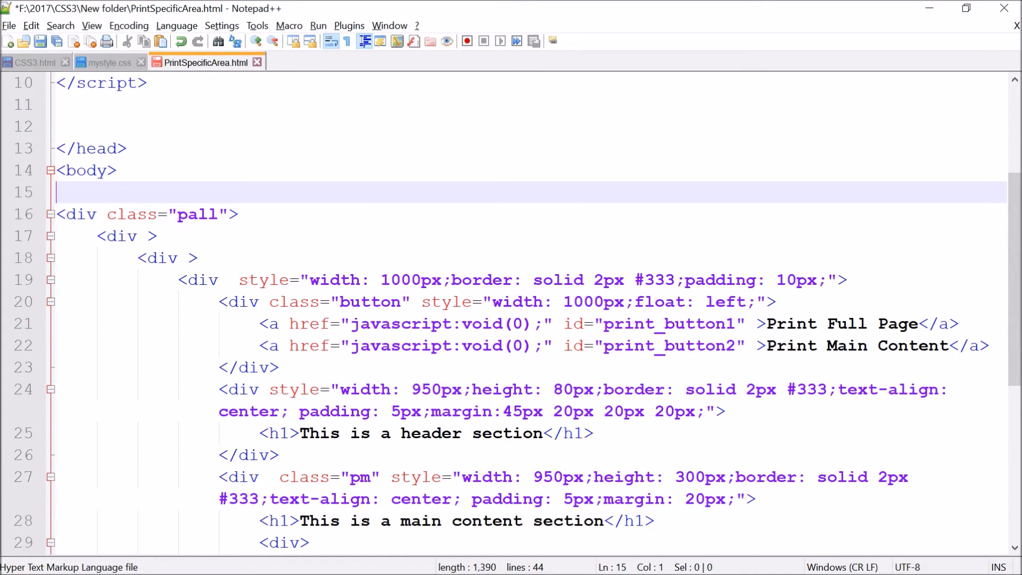
scroll(down, 3)
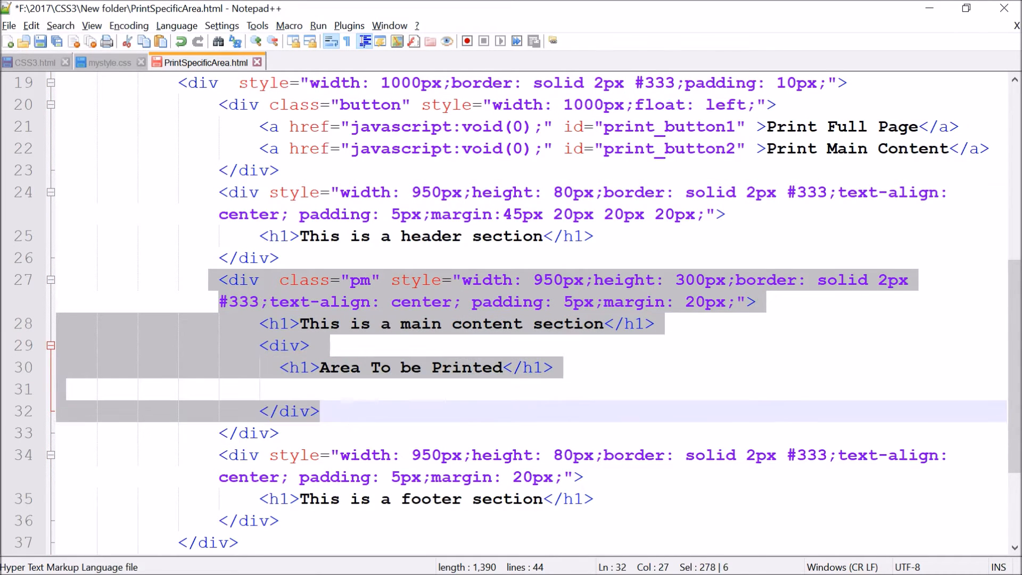
scroll(up, 3)
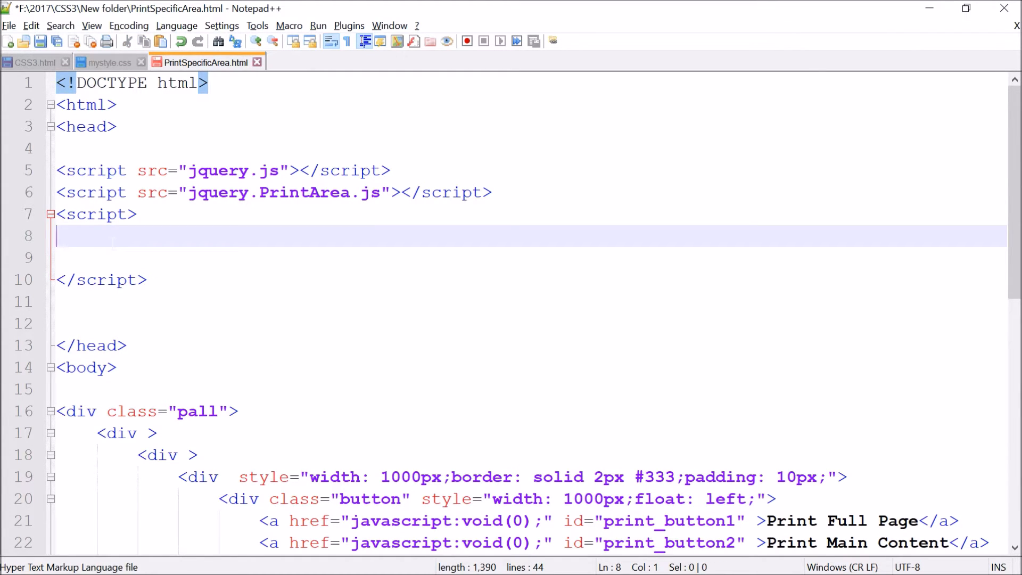
text($)
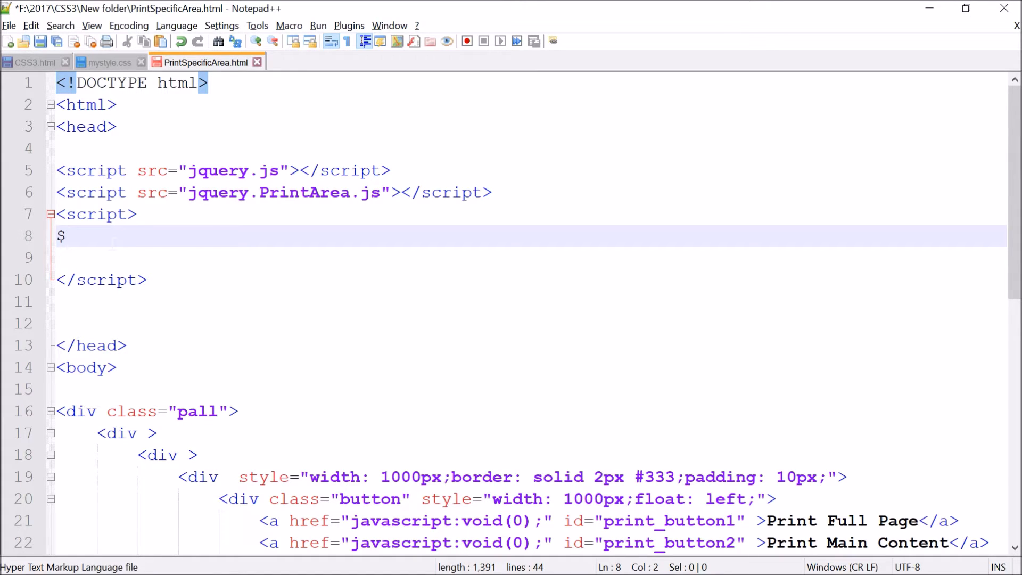
text(())
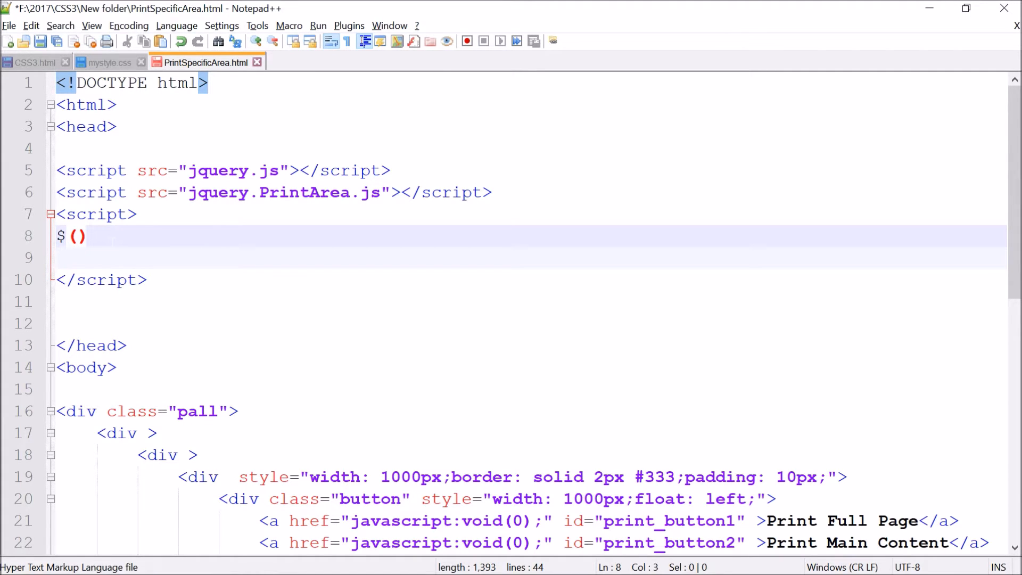
text(docum)
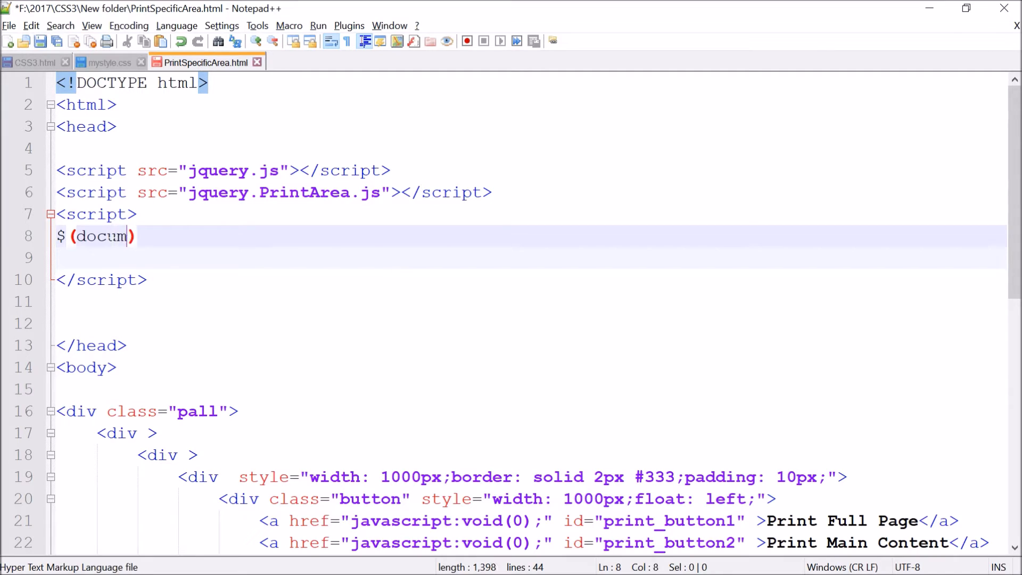
text(ent)
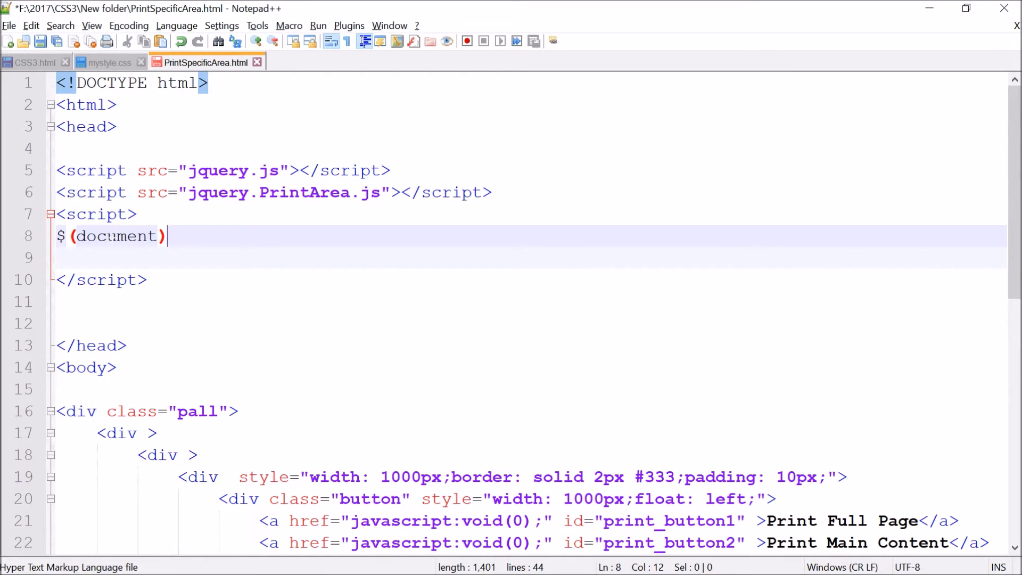
text(.ready)
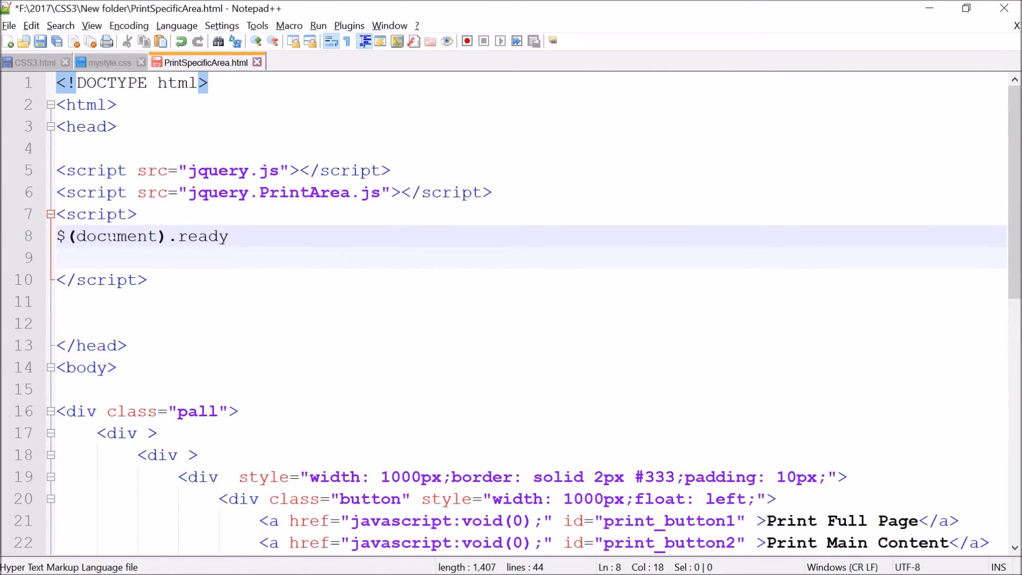
text((functi)
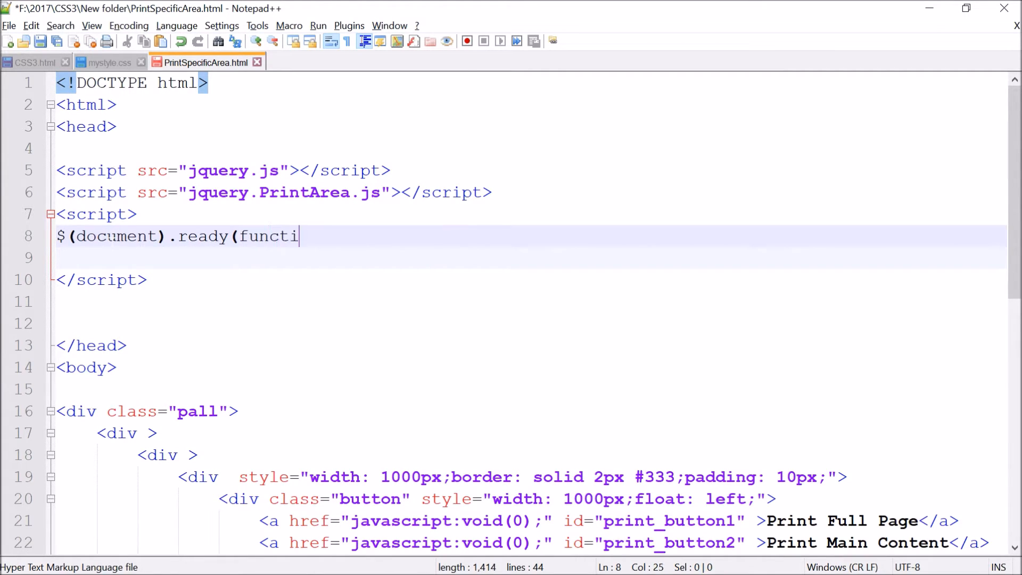
text(on)
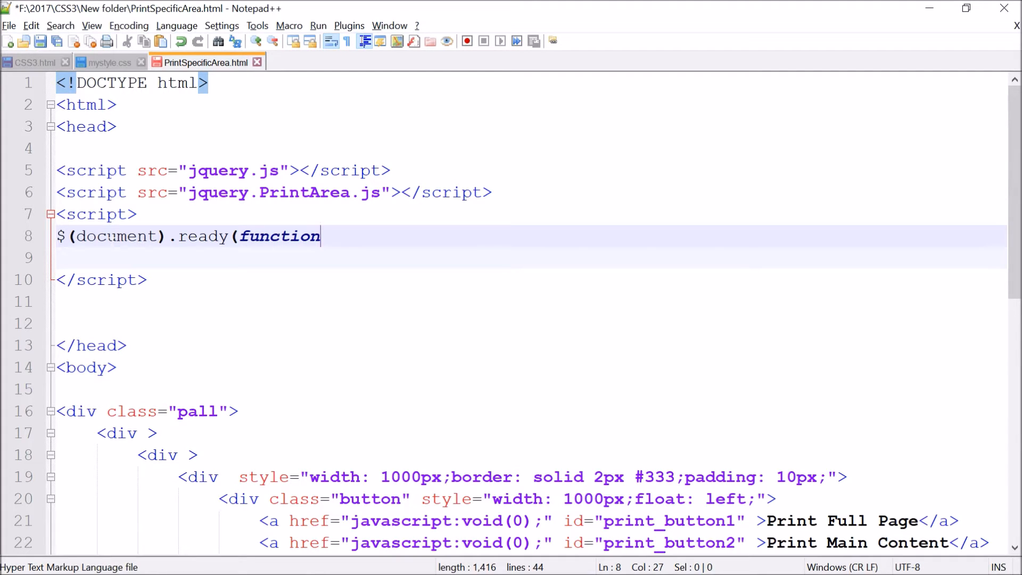
text(())
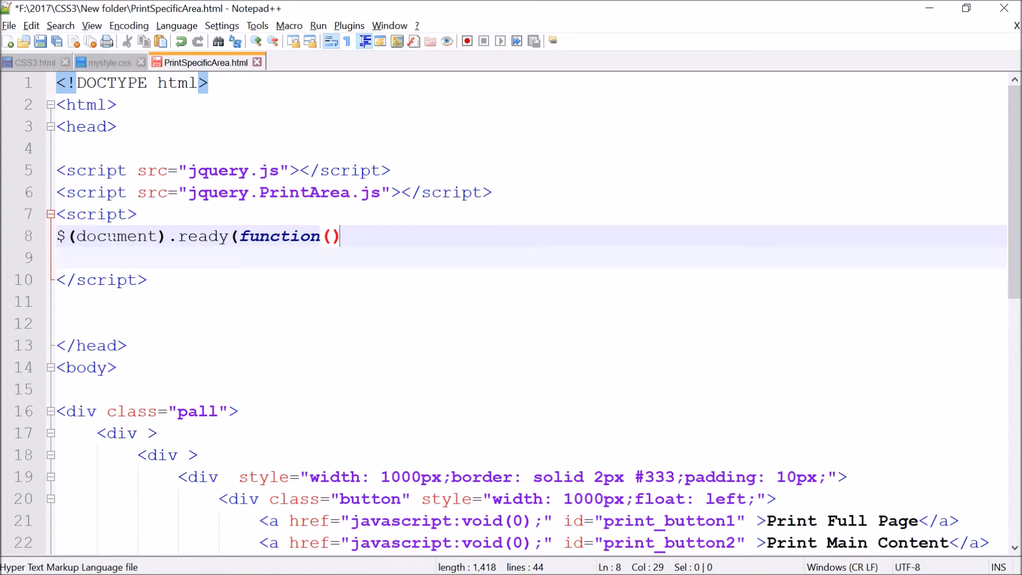
text({)
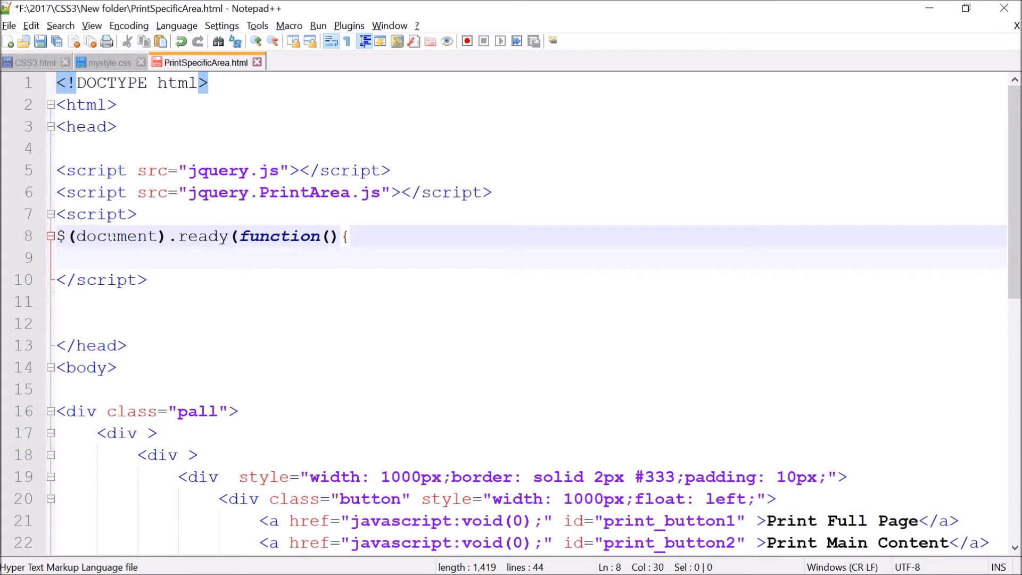
key(Return)
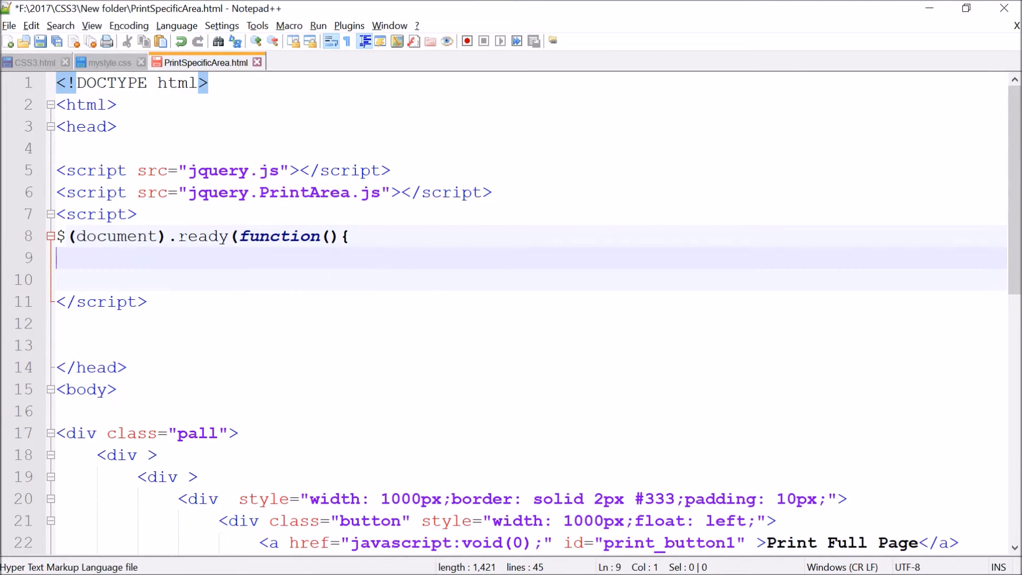
key(Enter)
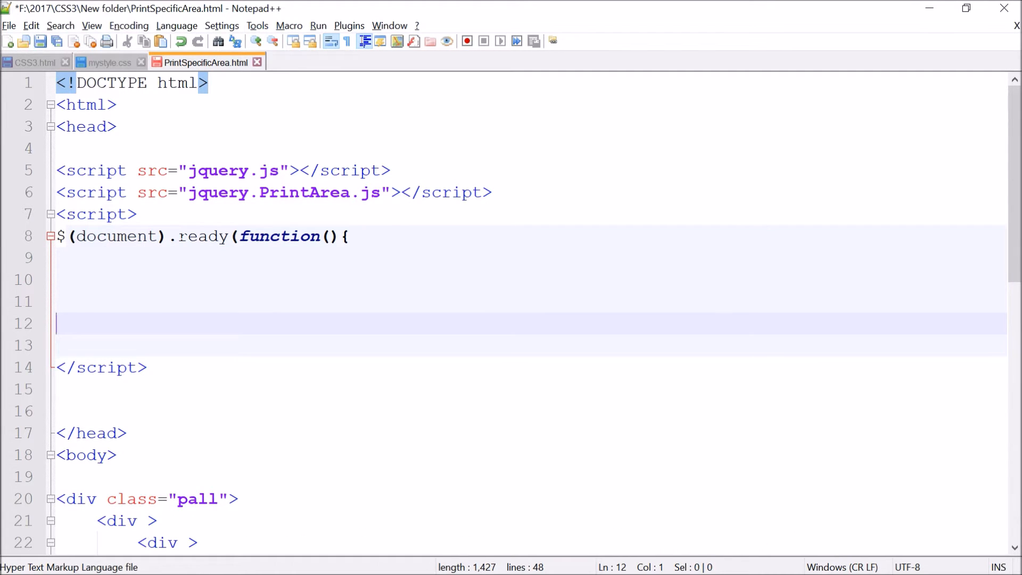
text(}))
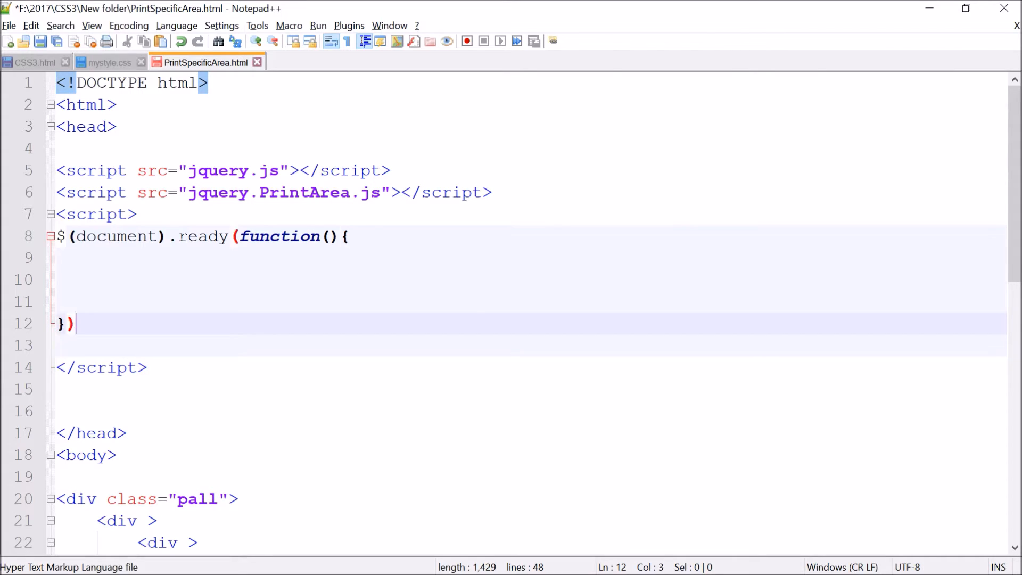
text(;)
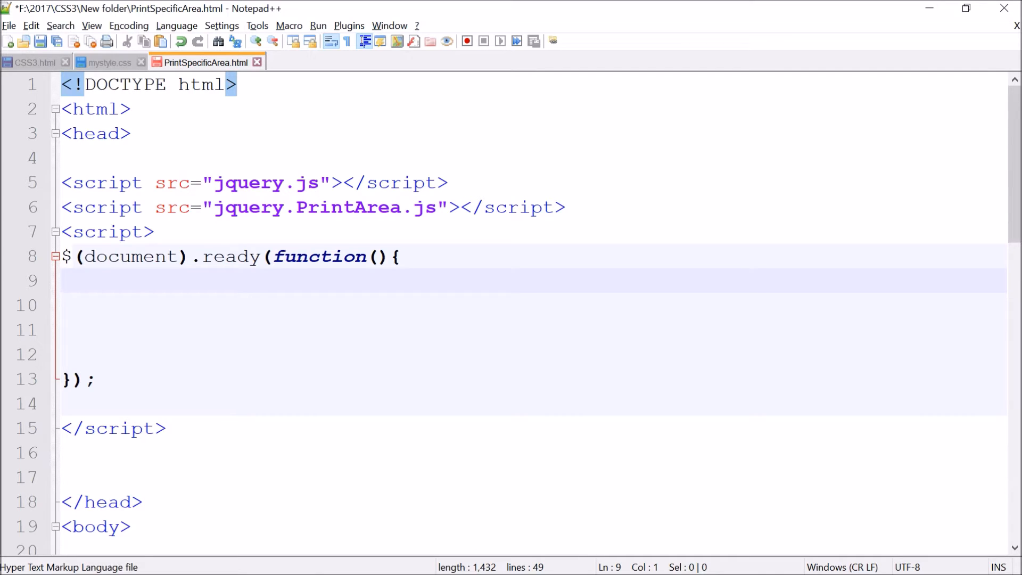
text($)
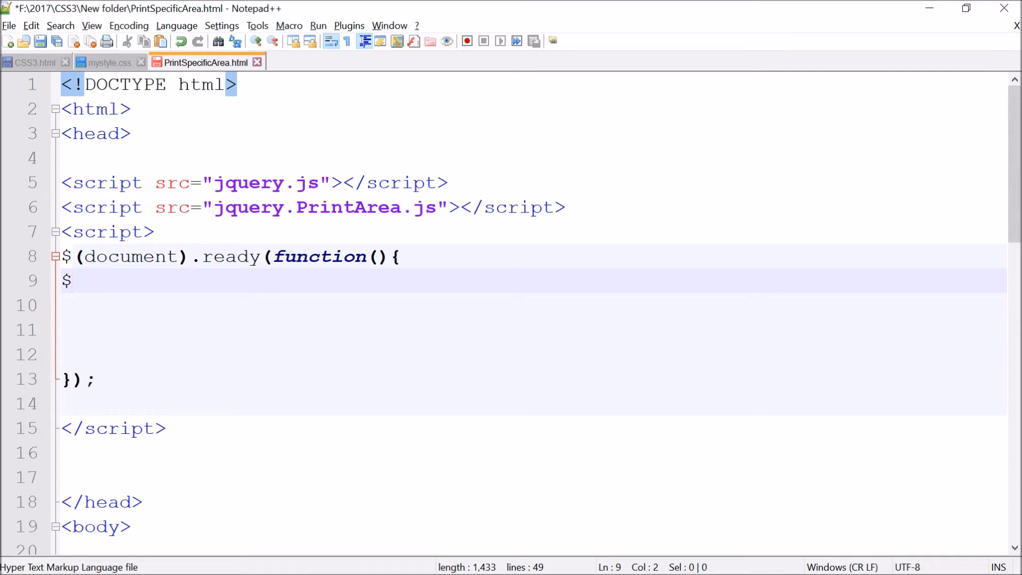
text(())
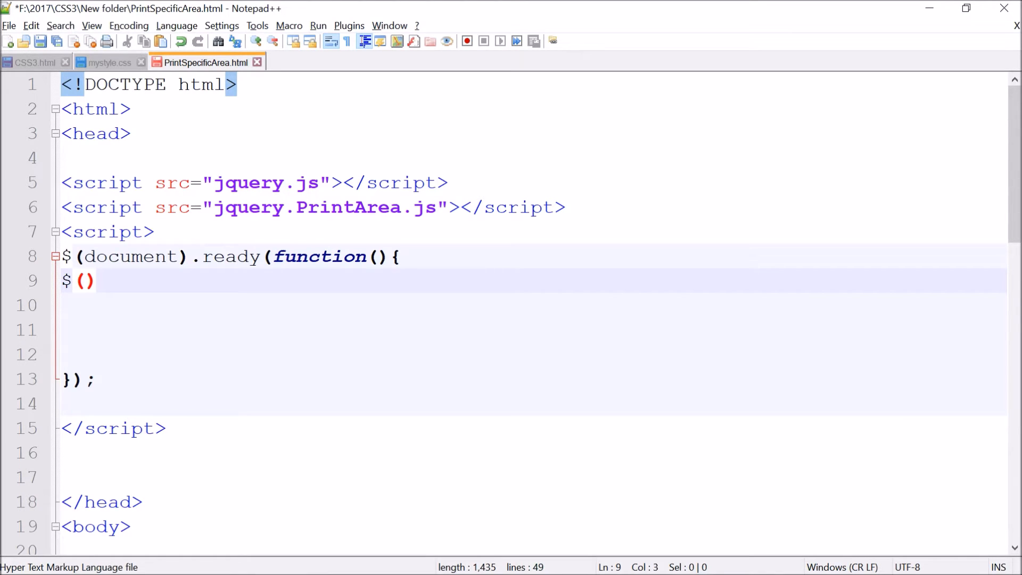
text(")
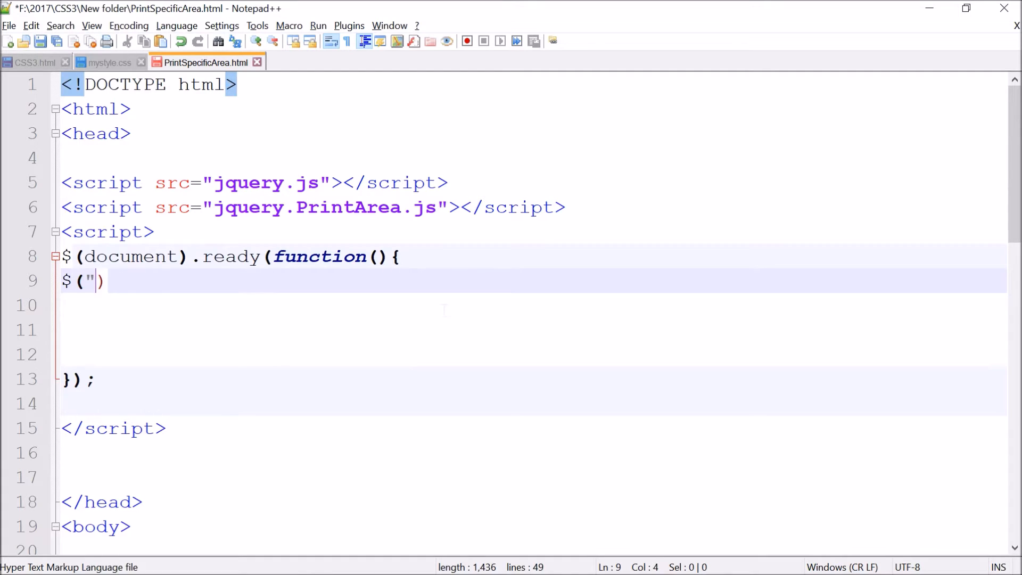
text(")
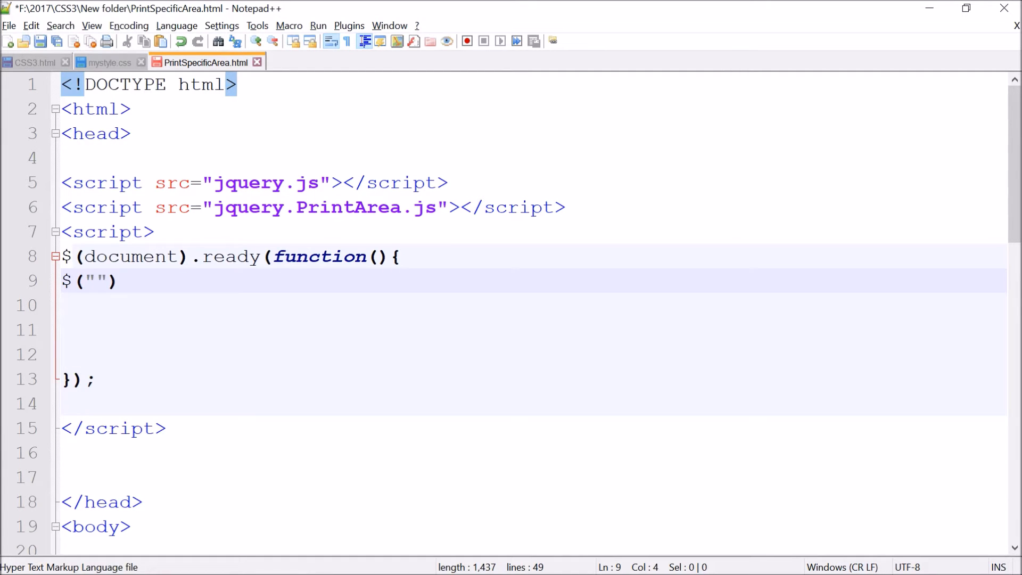
text(3)
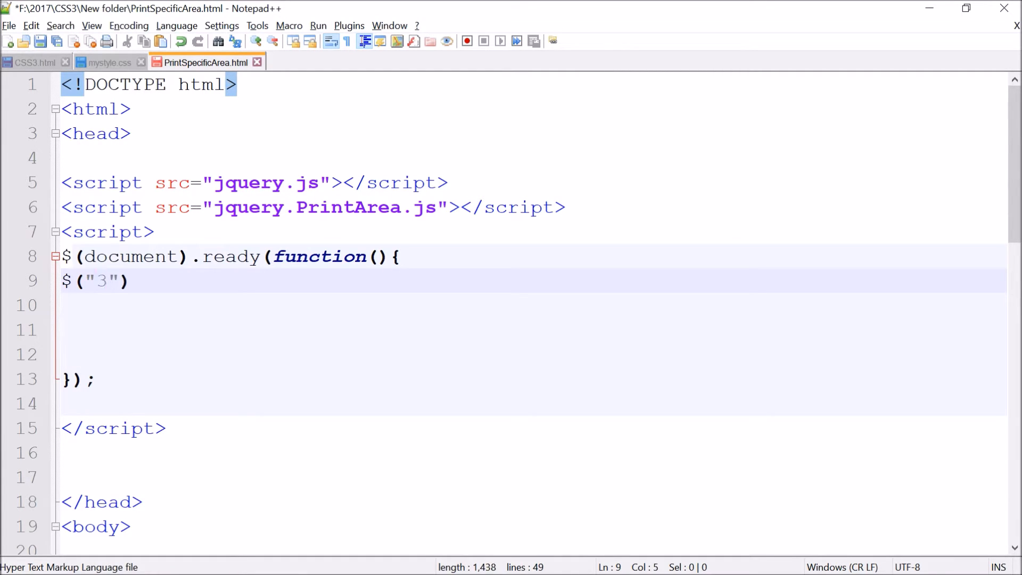
text(#)
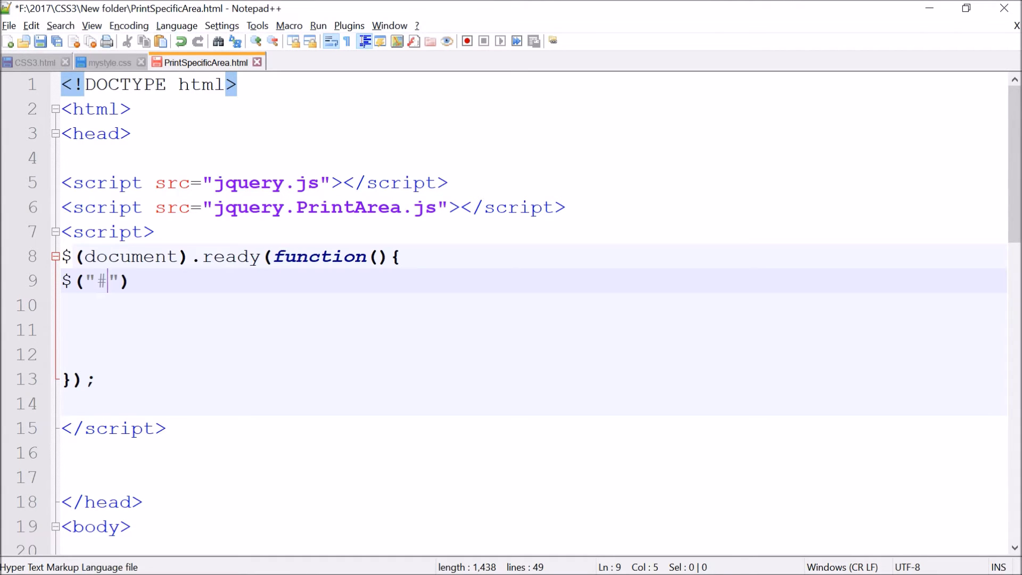
scroll(down, 3)
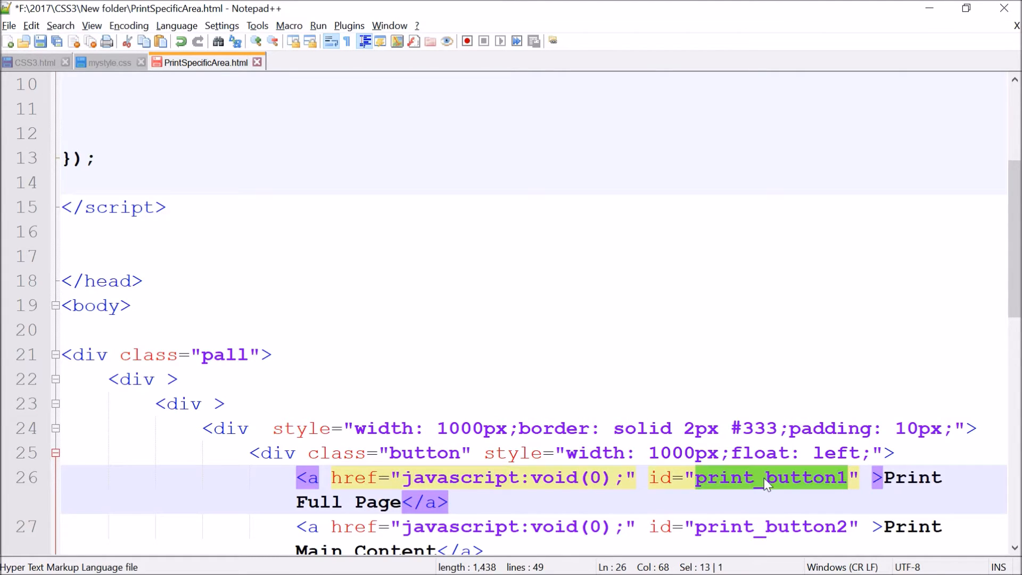
scroll(up, 3)
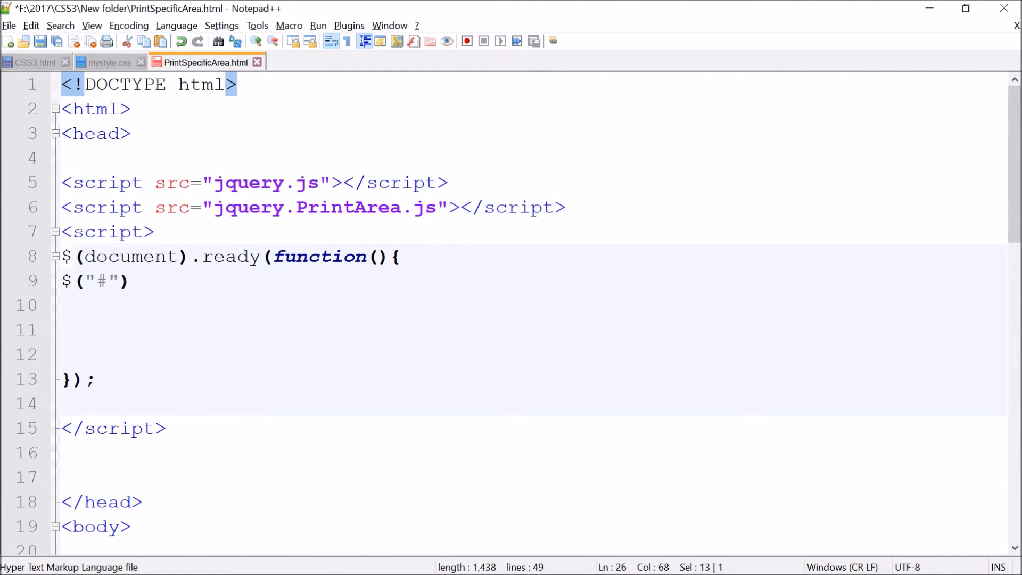
text(print_button1)
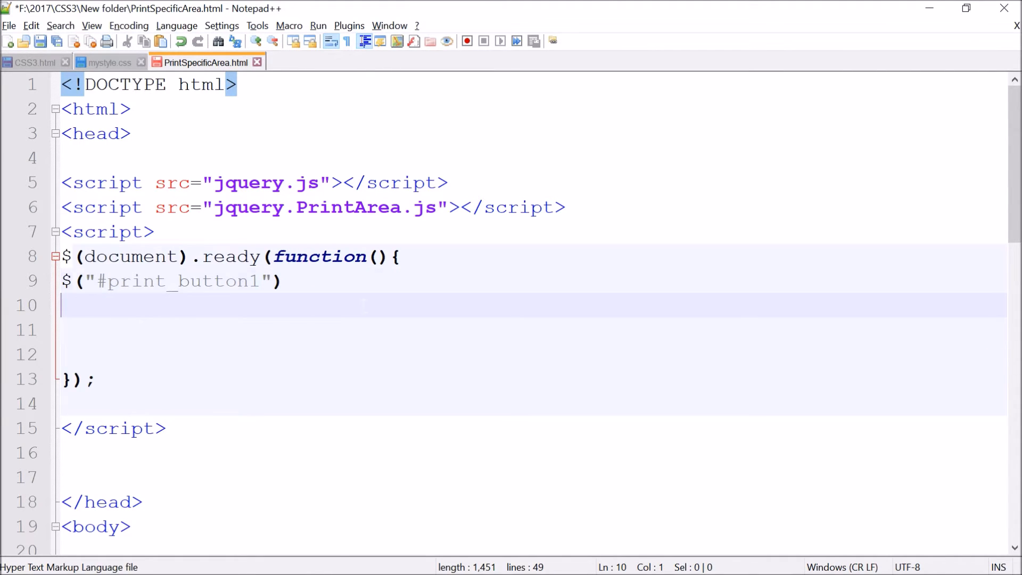
text(.)
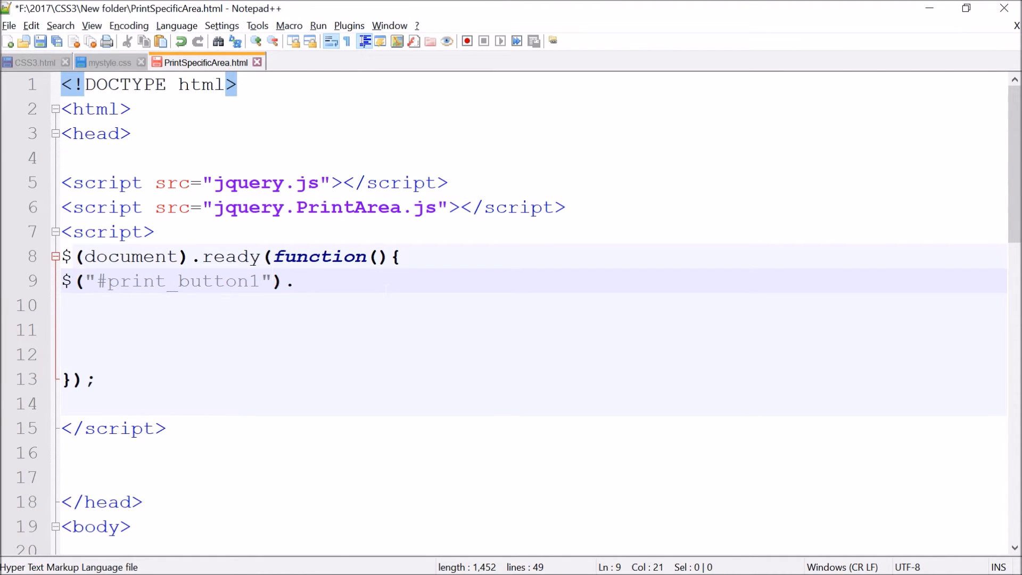
text(click)
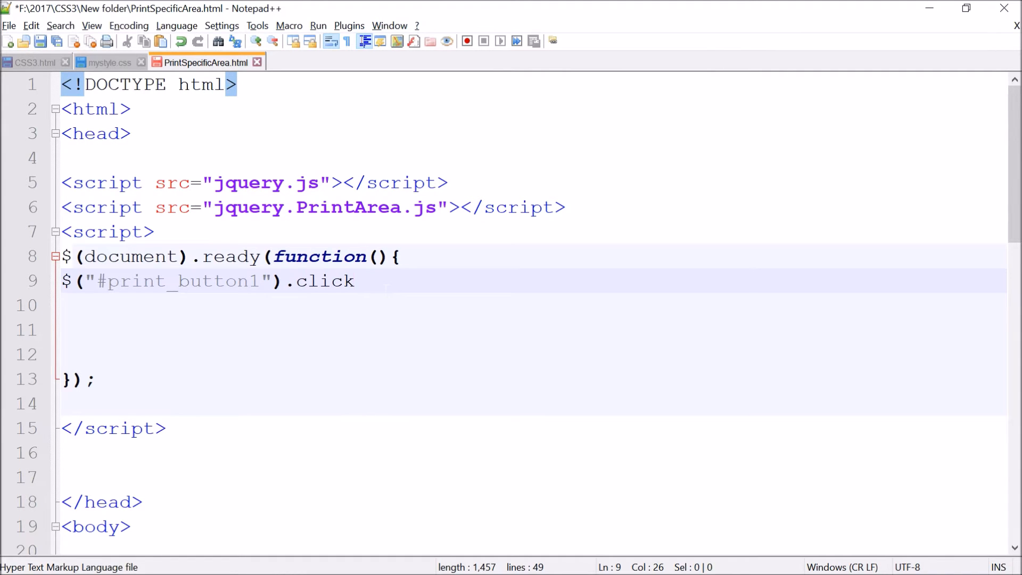
text(()
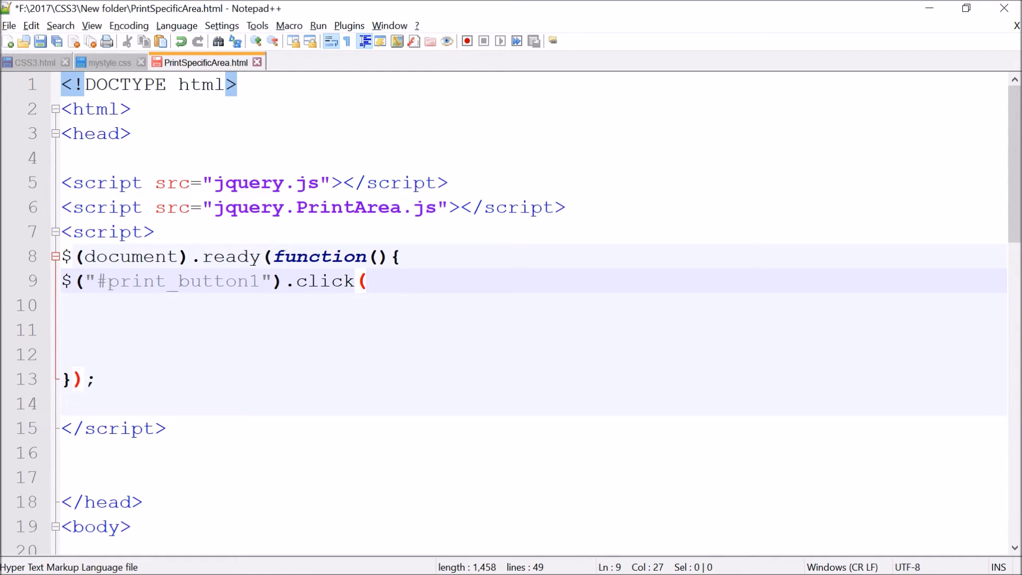
double_click(319, 256)
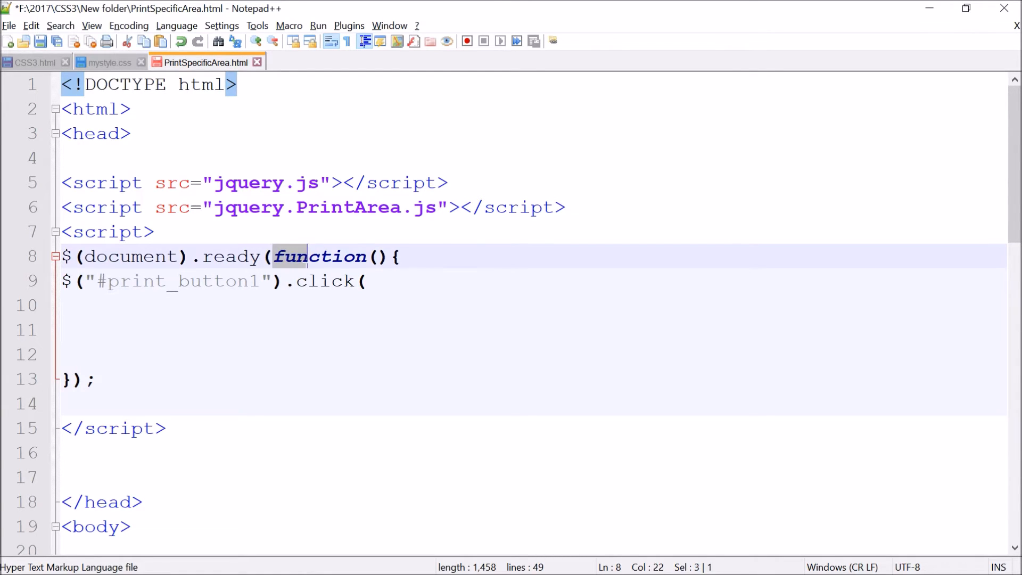
click(365, 281)
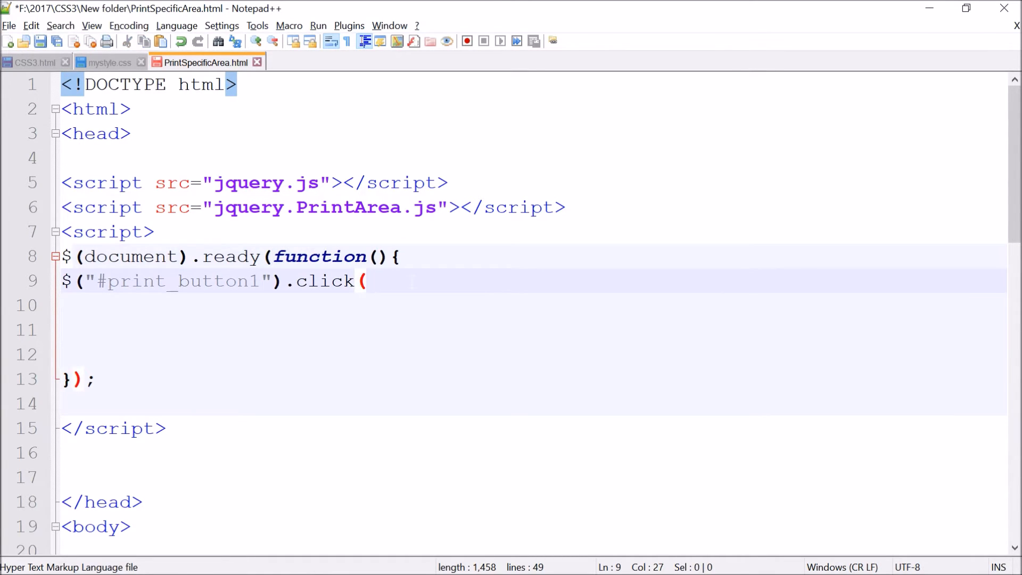
text(function(){)
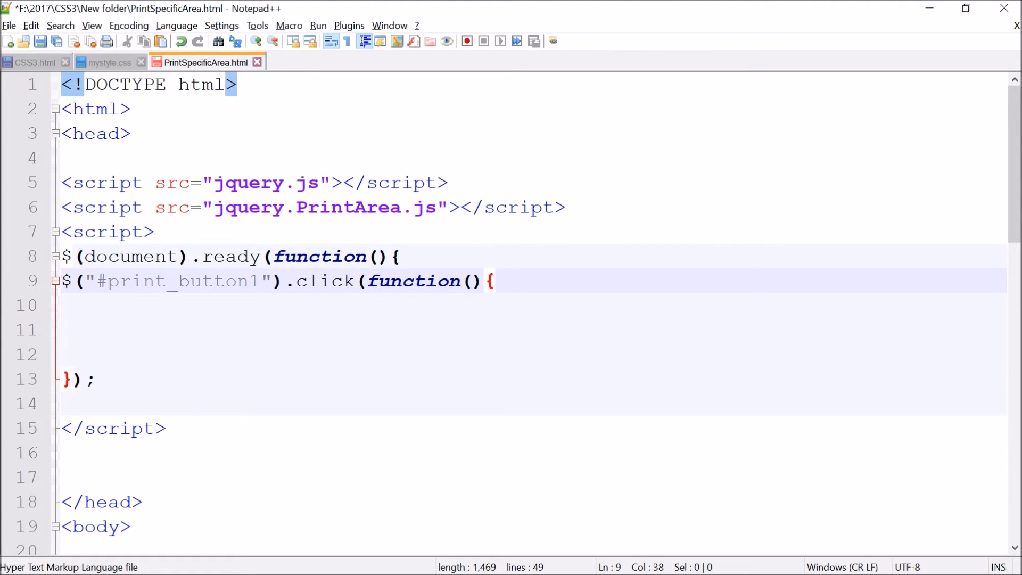
key(Enter)
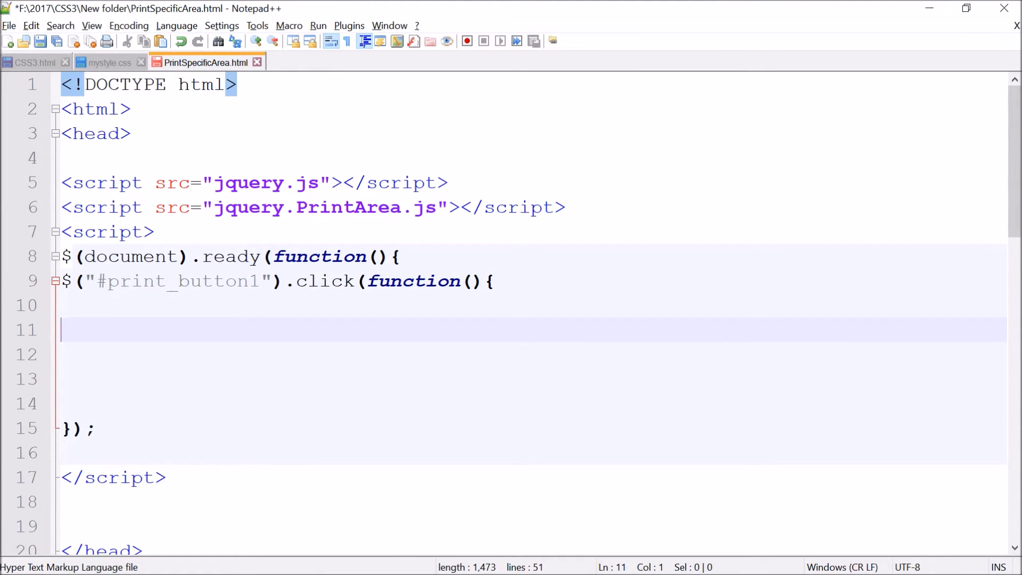
Step: Declare var mode='iframe'; in the print_button1 click handler
text(var m)
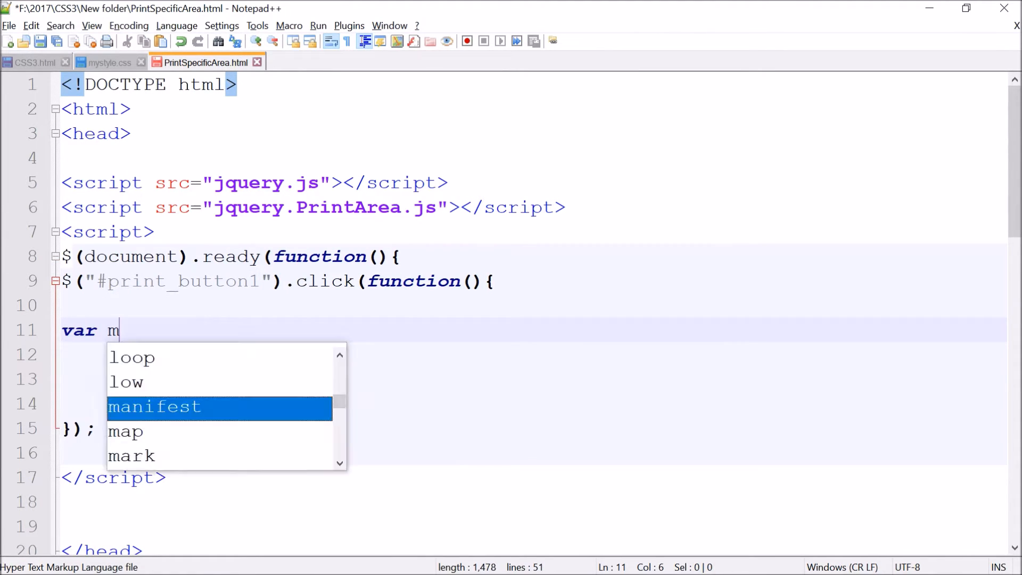
text(ode=)
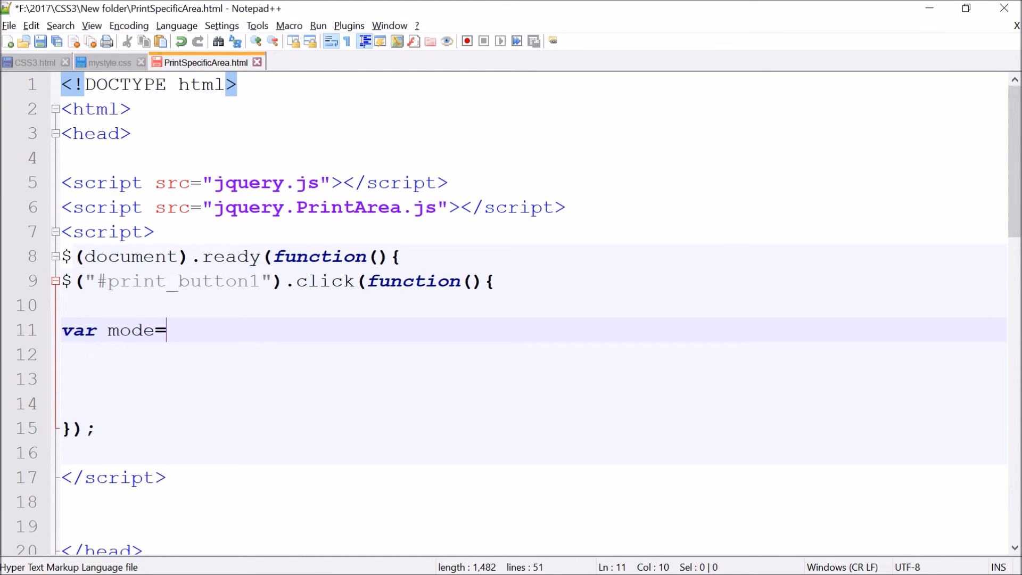
text('')
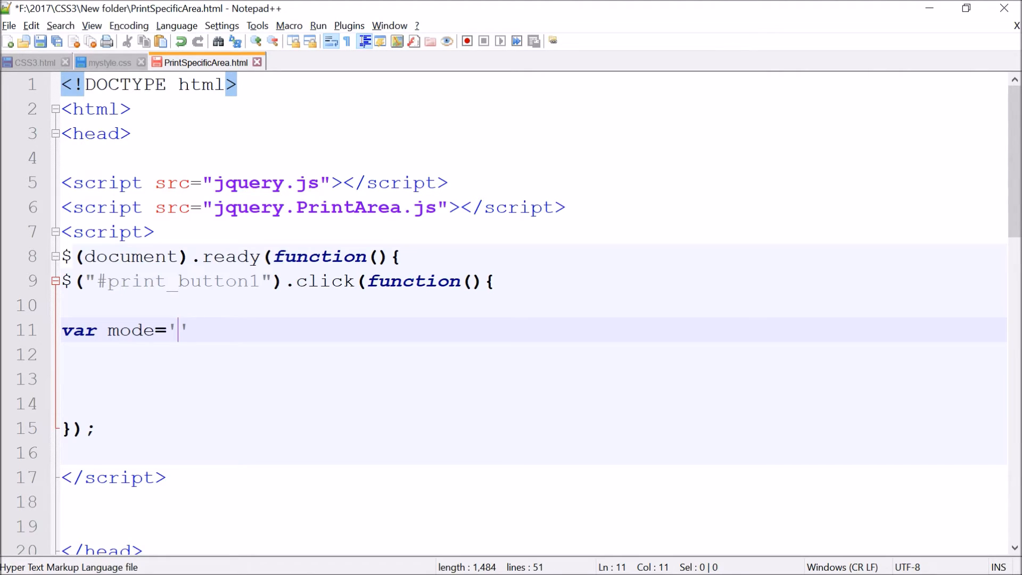
text(ifram)
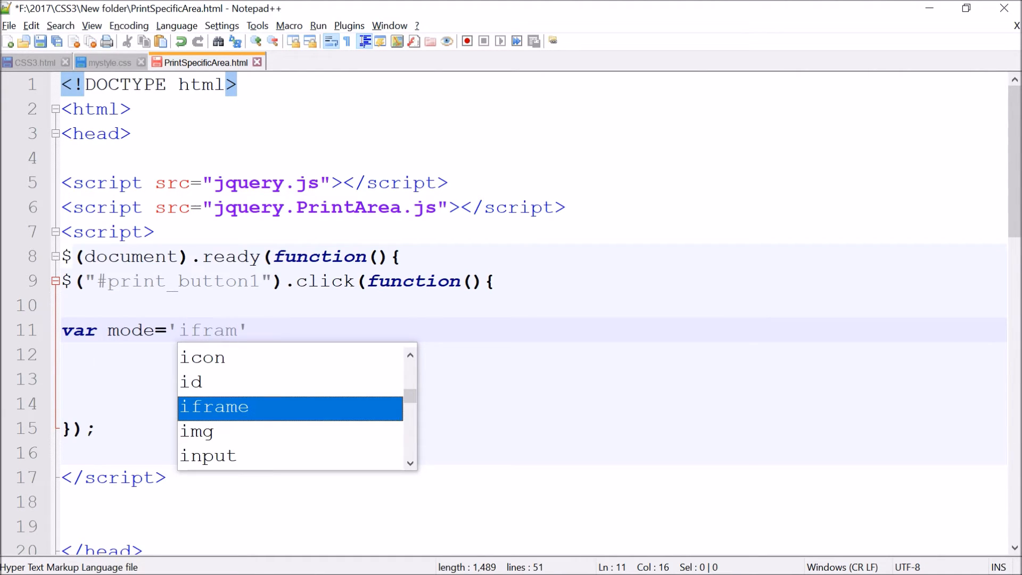
text(e)
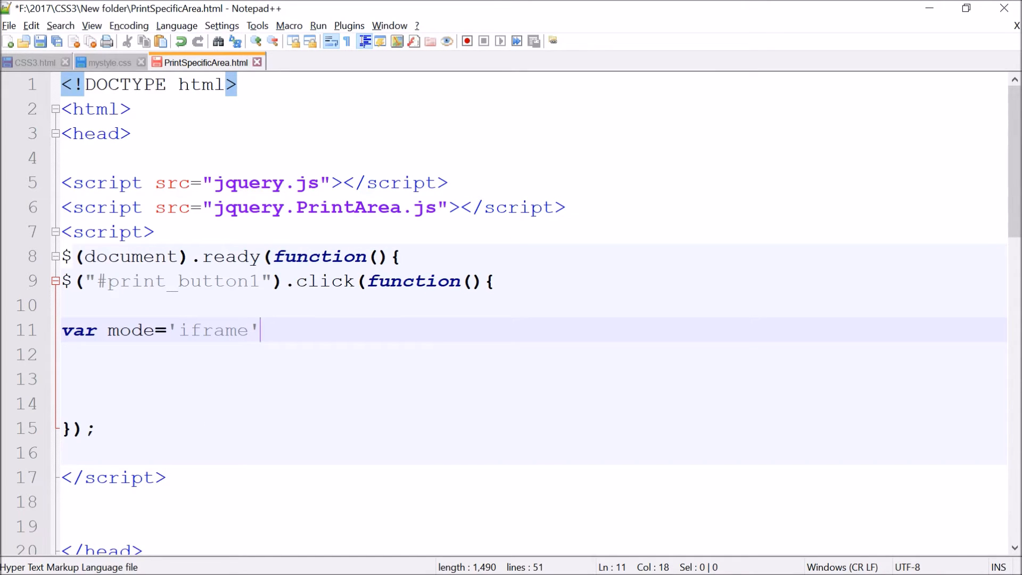
text(;)
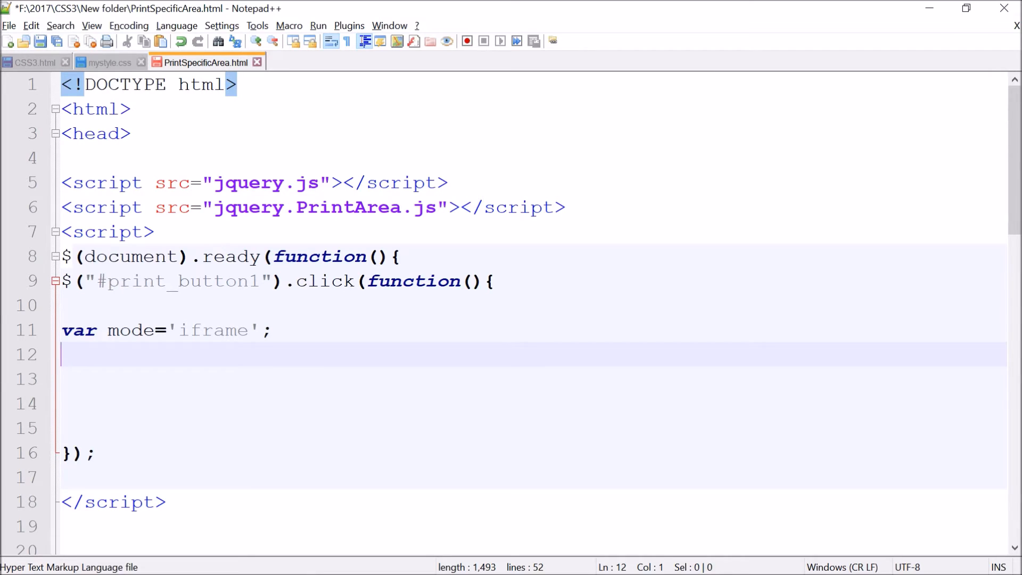
Step: Add var close=mode=="popup"; on the next line
text(var)
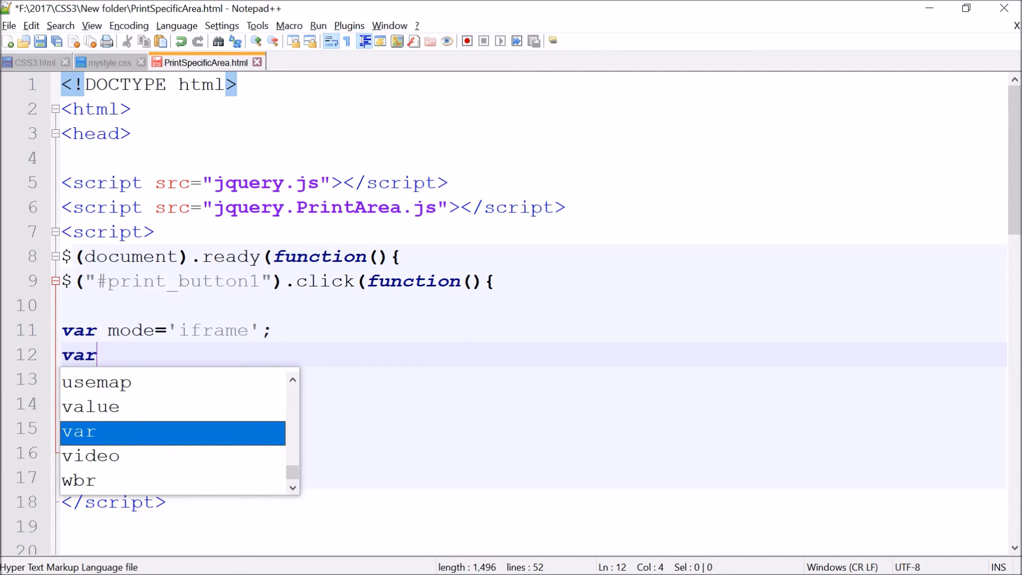
text(close)
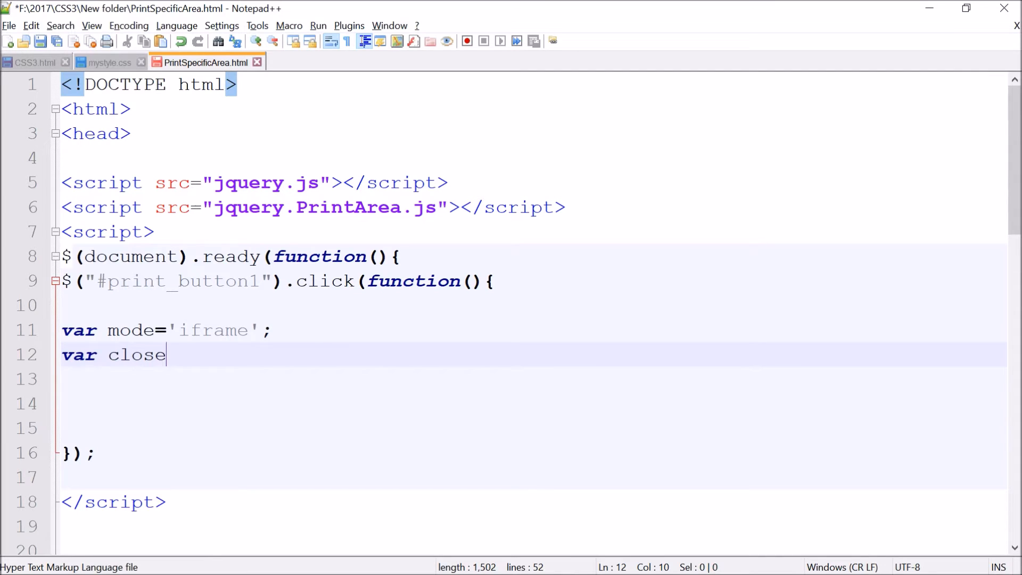
text(=mode)
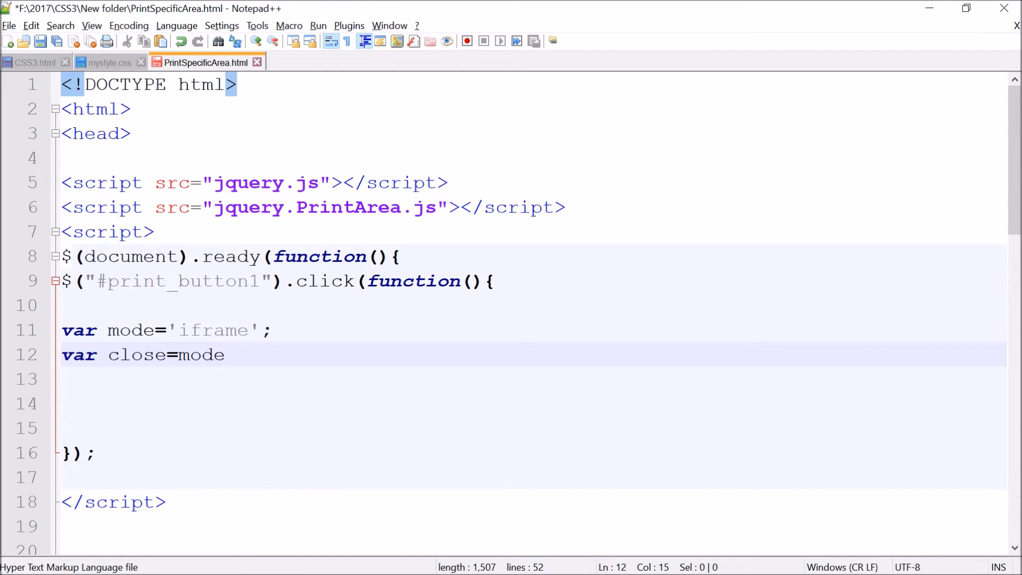
text(==)
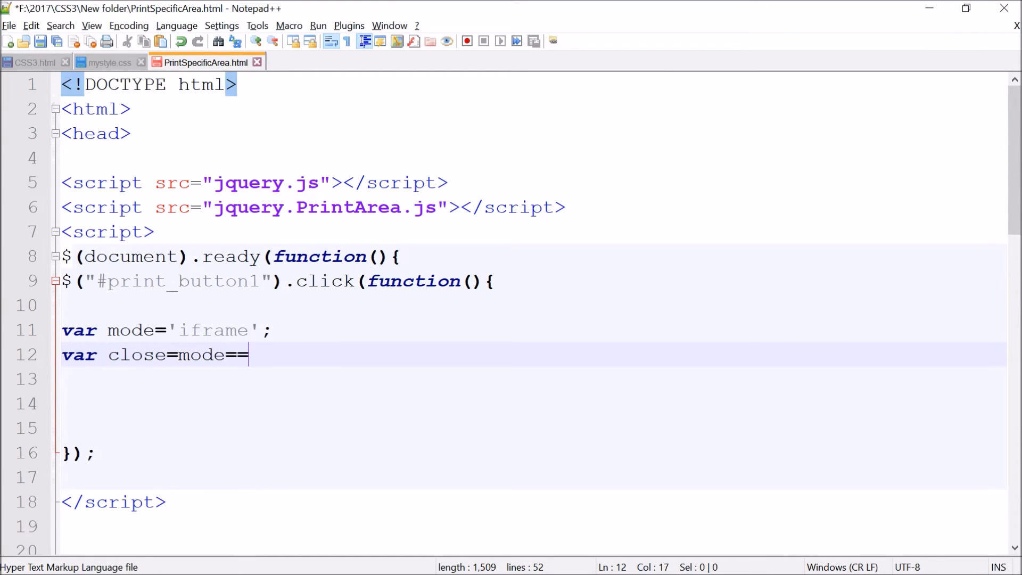
text("")
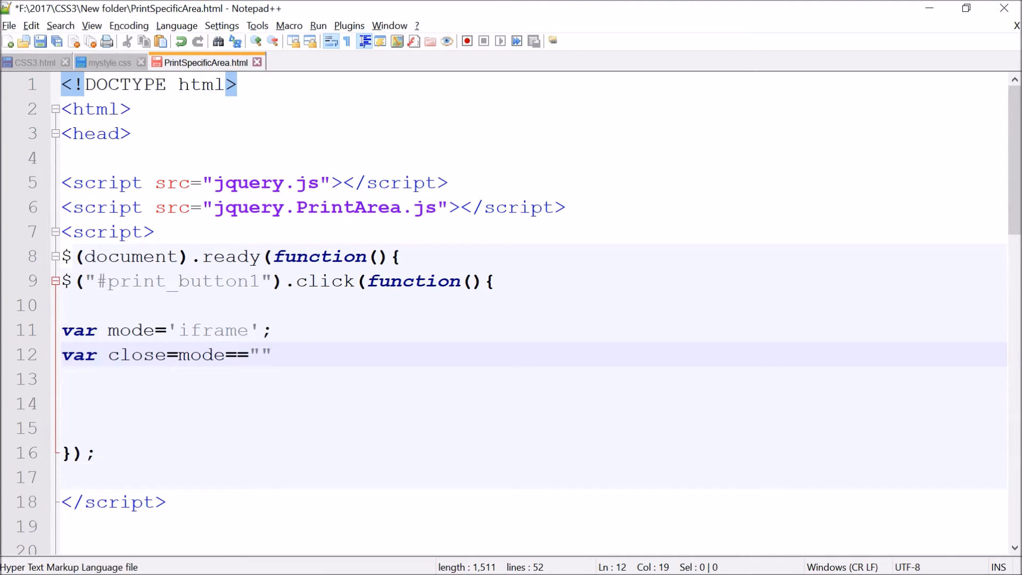
text(po)
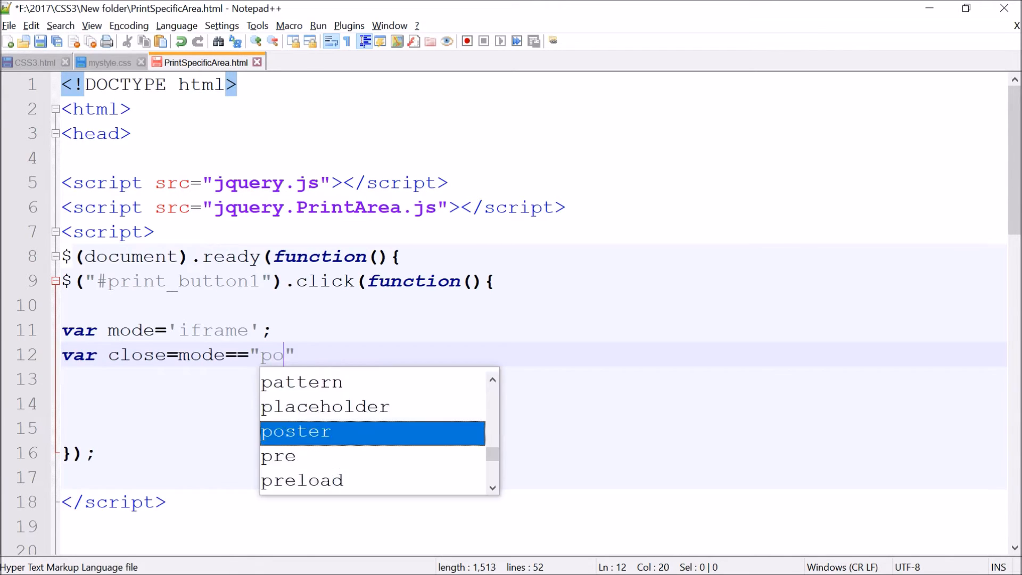
text(p)
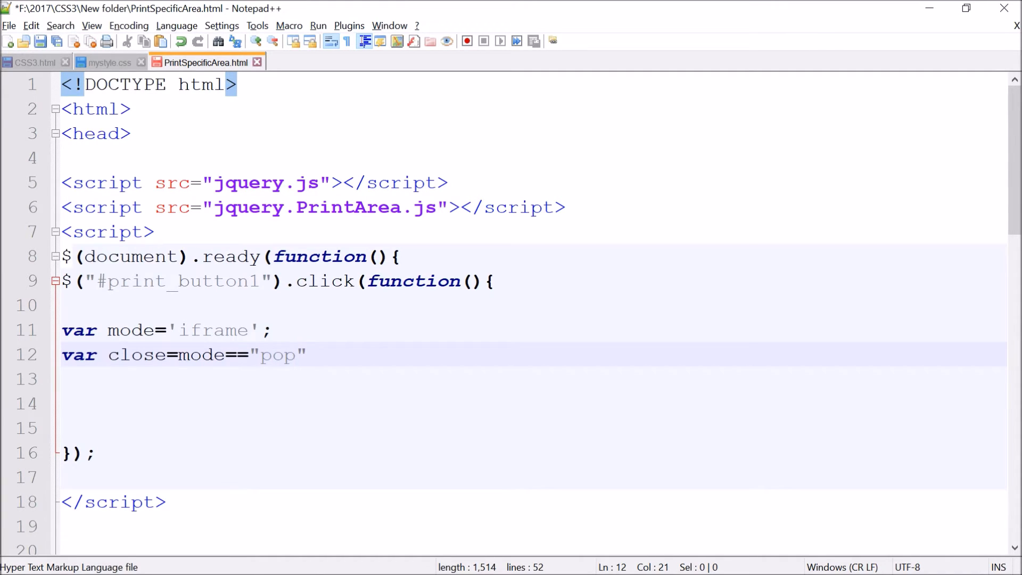
text(up)
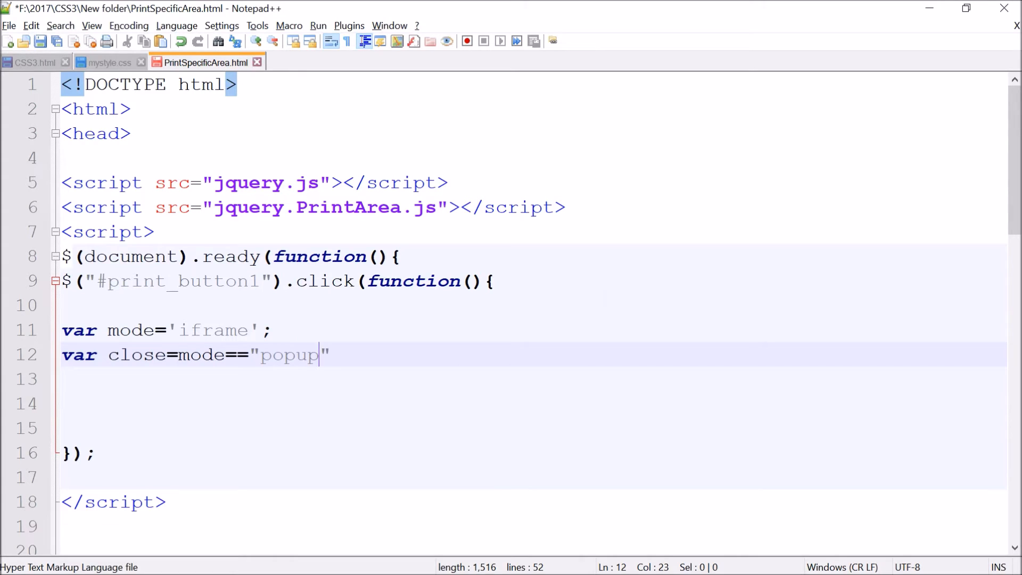
text(;)
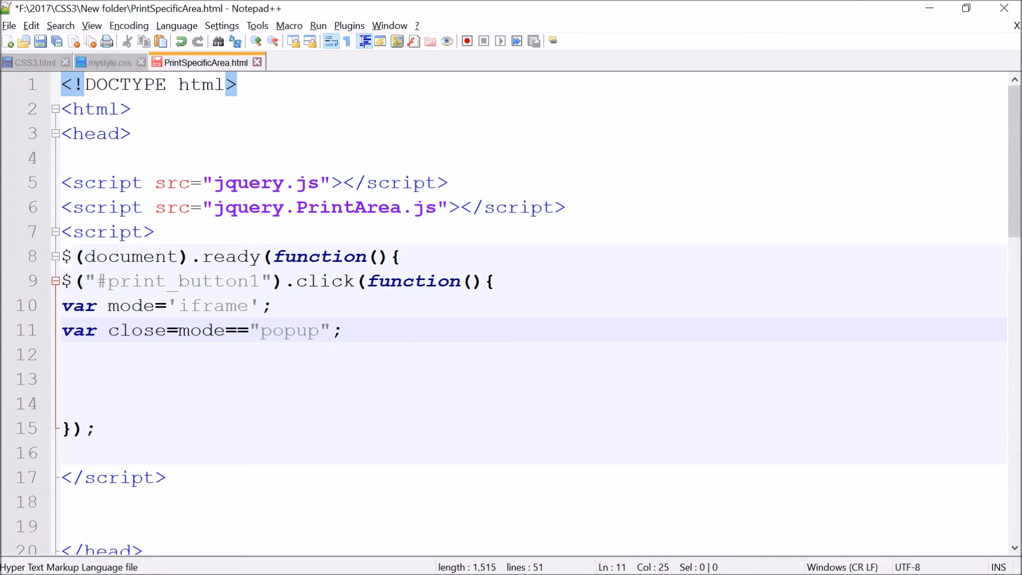
key(Return)
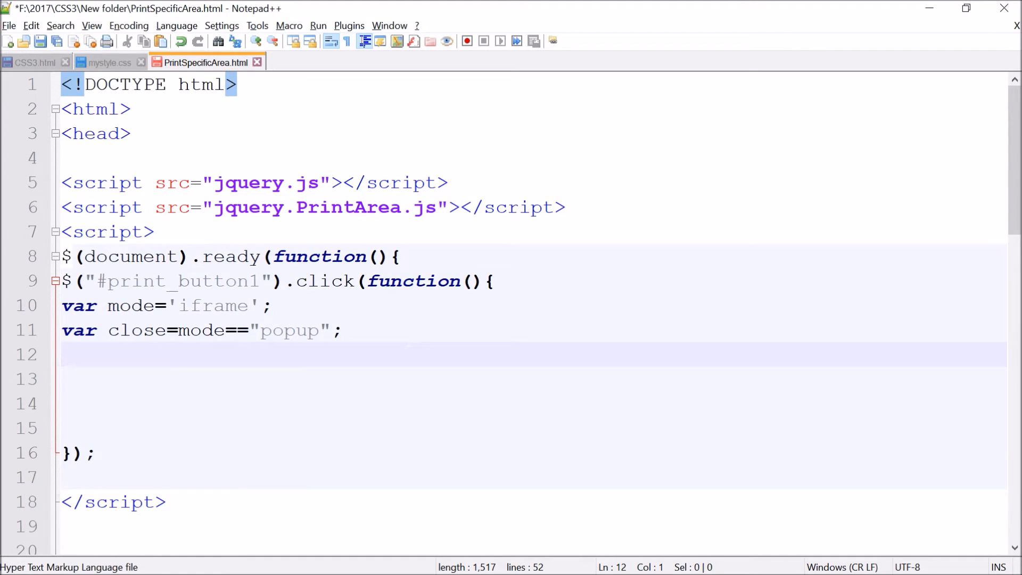
Step: Type var options={mode:mode,popClose:close}; and remove the blank lines below it
text(var)
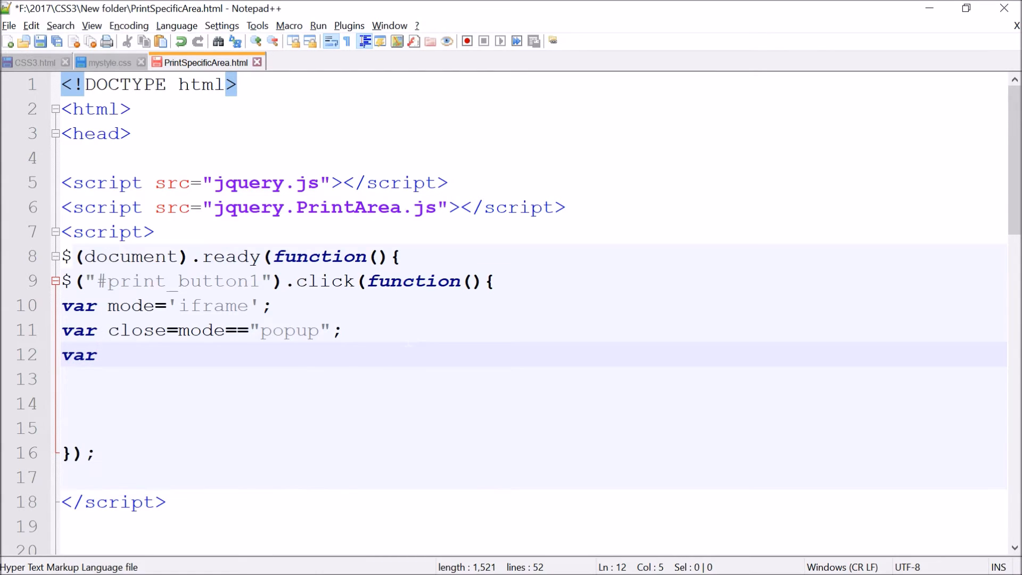
text(options)
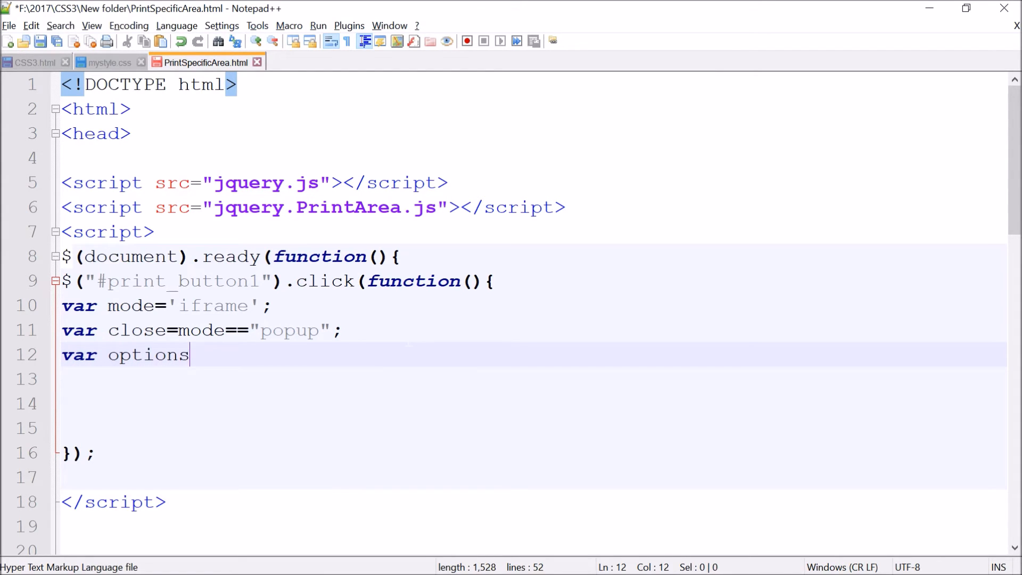
text(=)
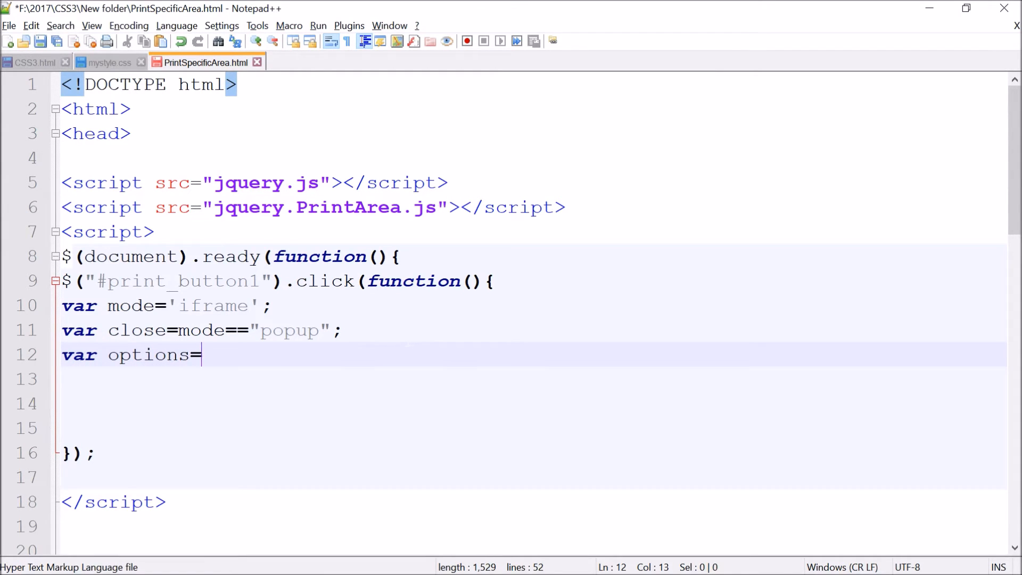
text({)
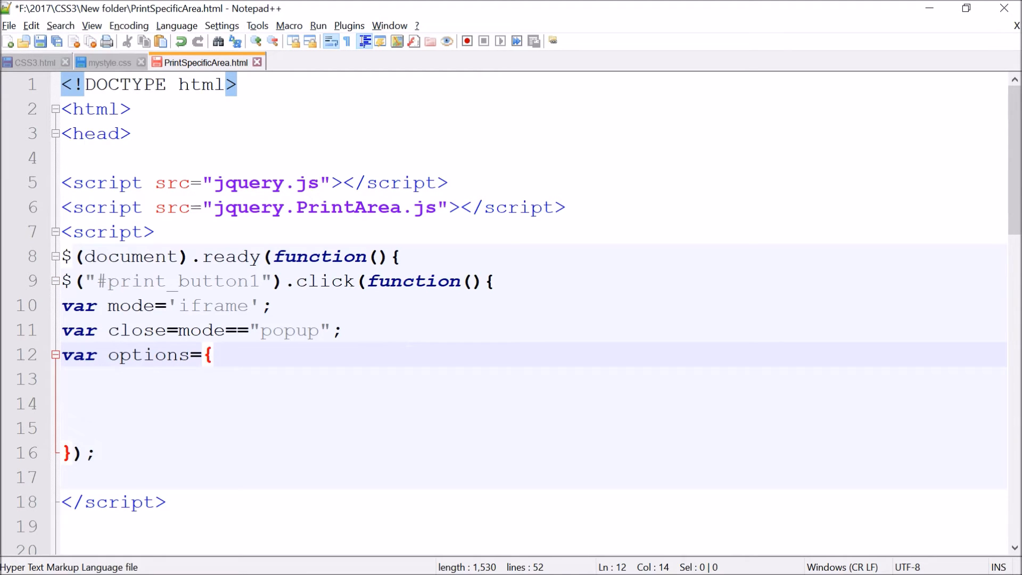
text(mode)
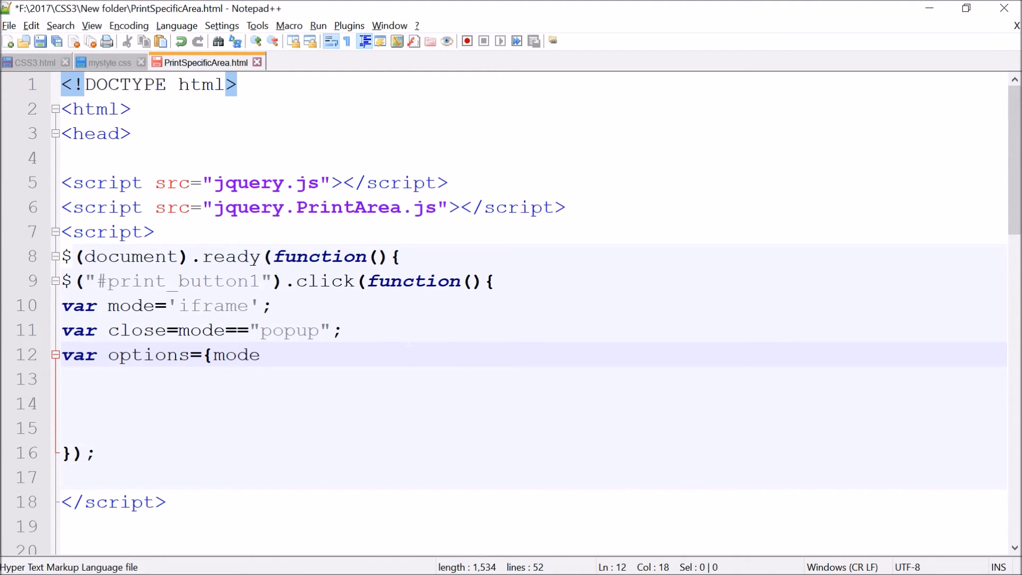
text(:mod)
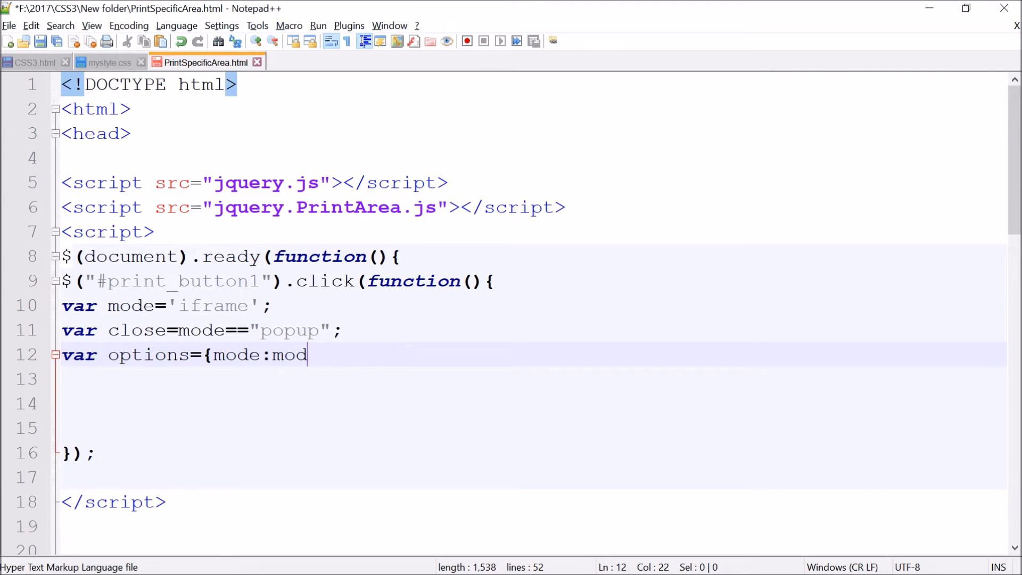
text(e,)
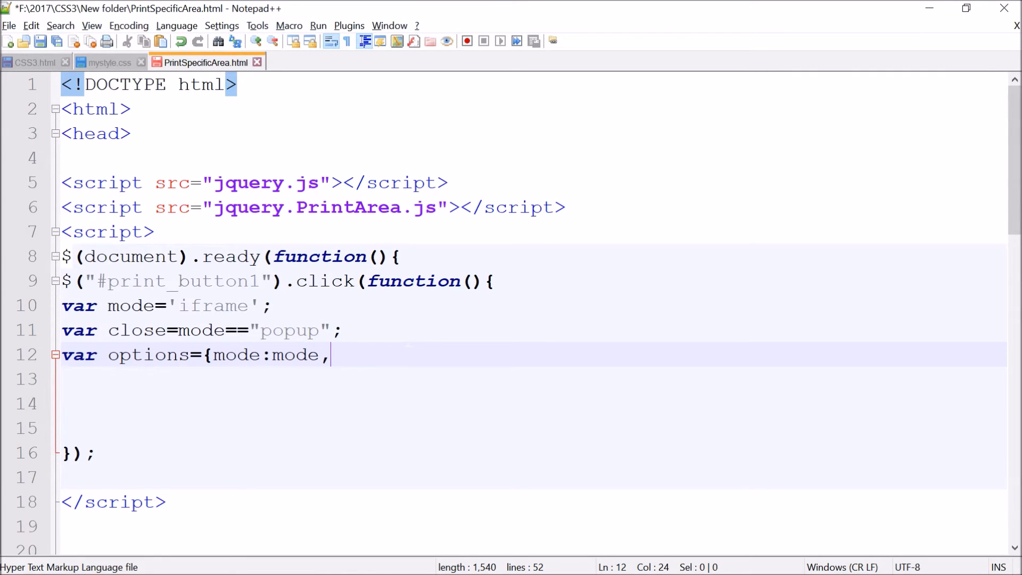
text(pop)
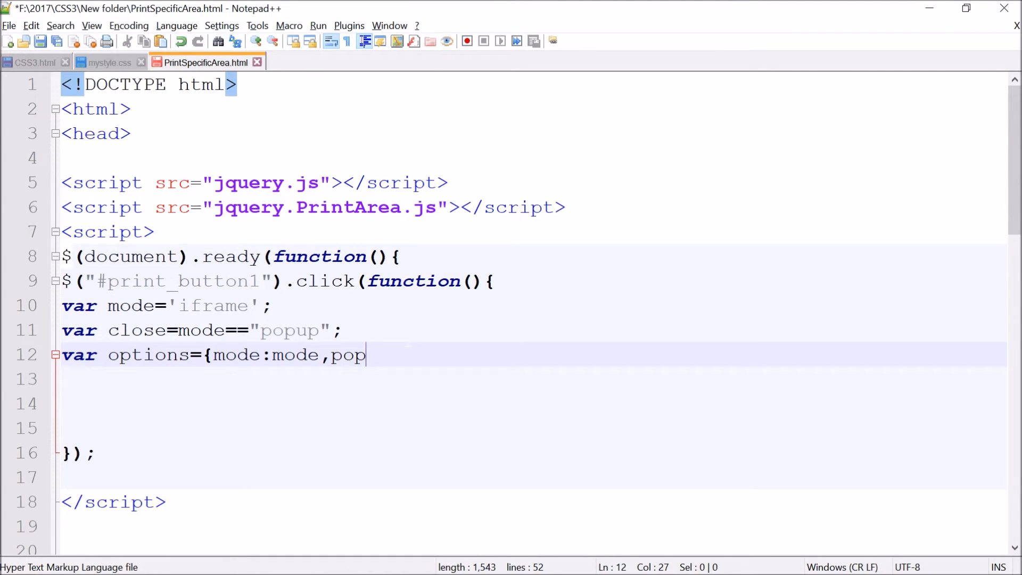
text(Close)
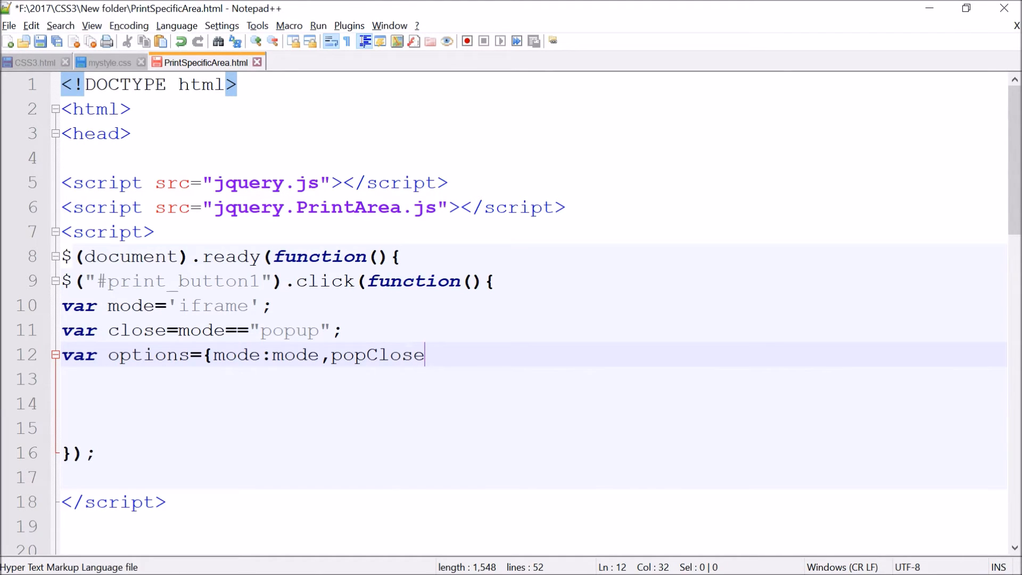
text(:close)
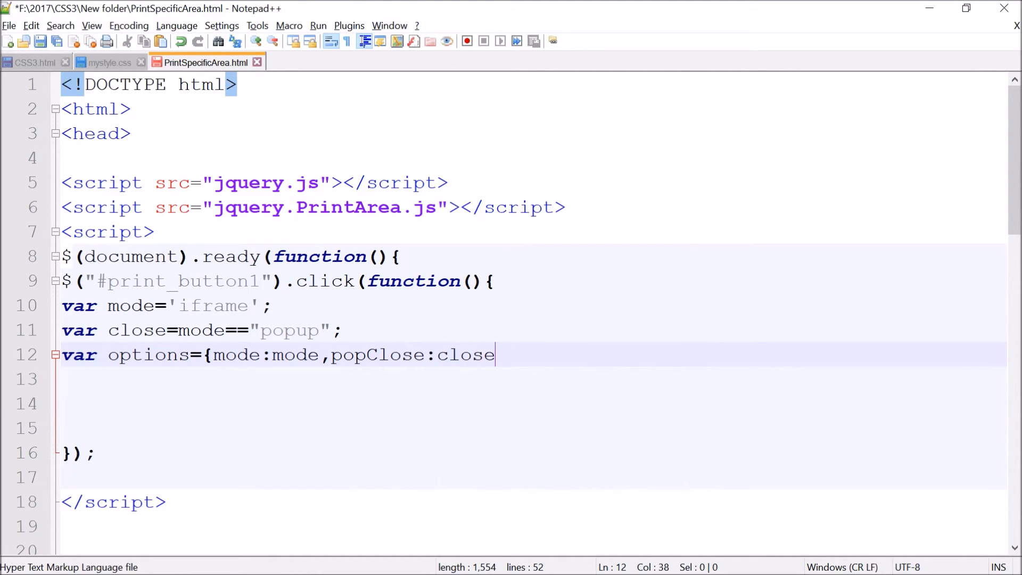
text(})
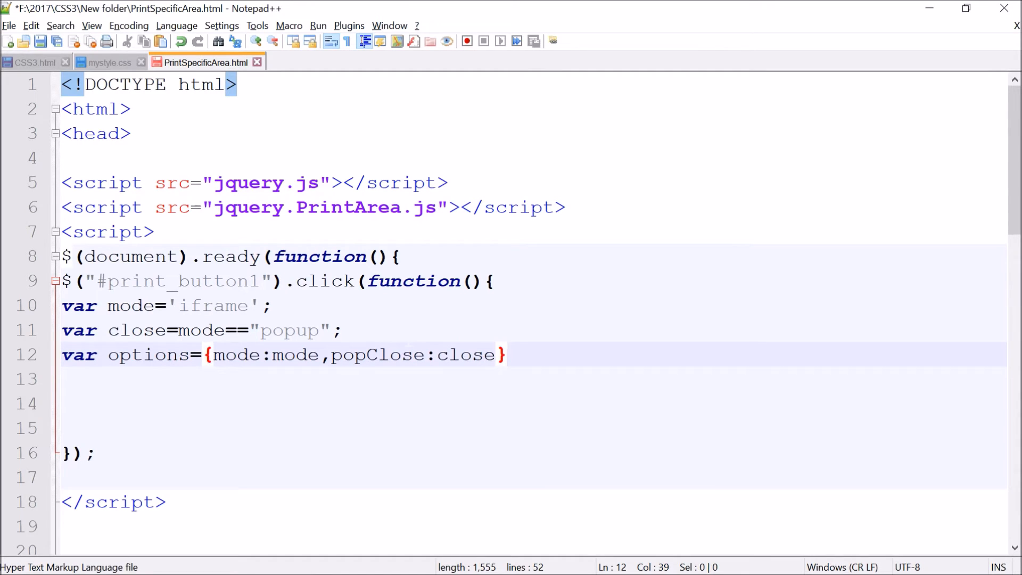
text(;)
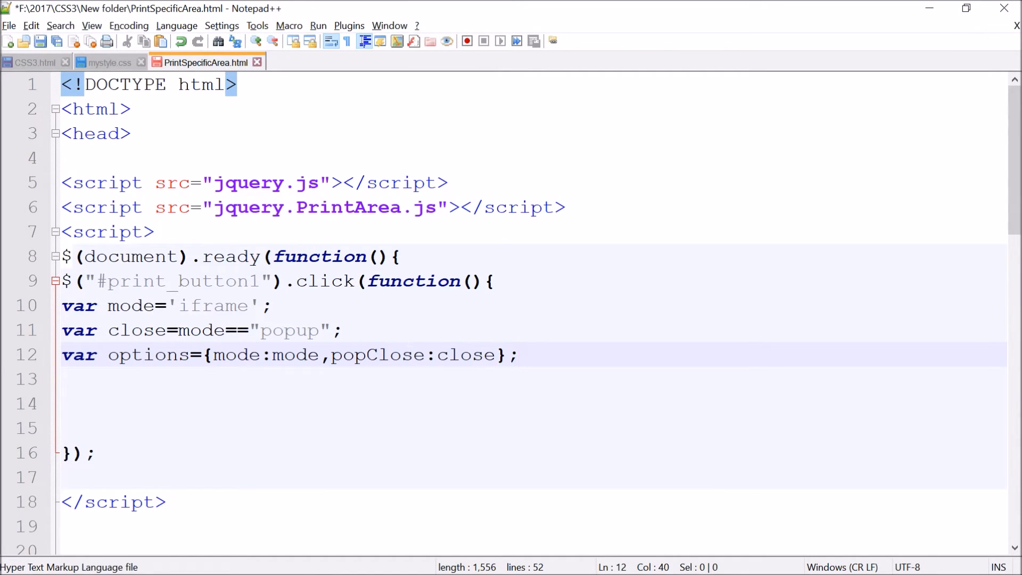
key(Return)
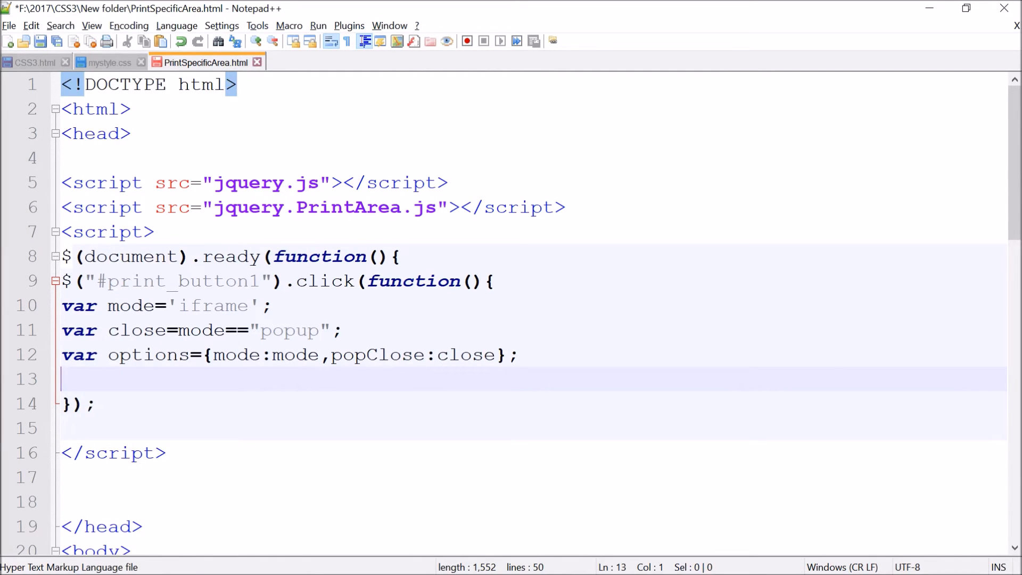
Step: Write the selector $("div.pall") on line 13, reusing the pall class name
click(215, 281)
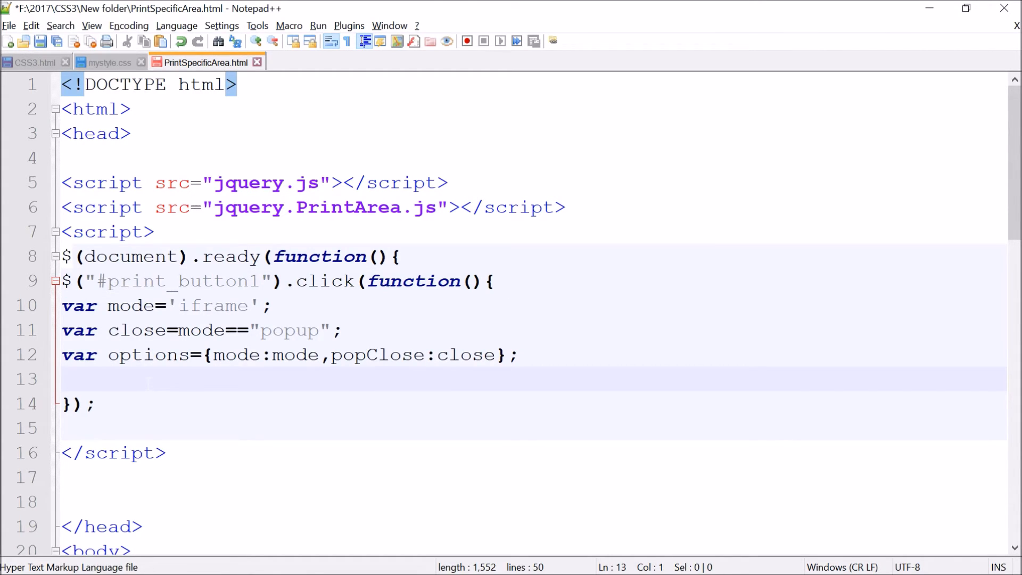
text($)
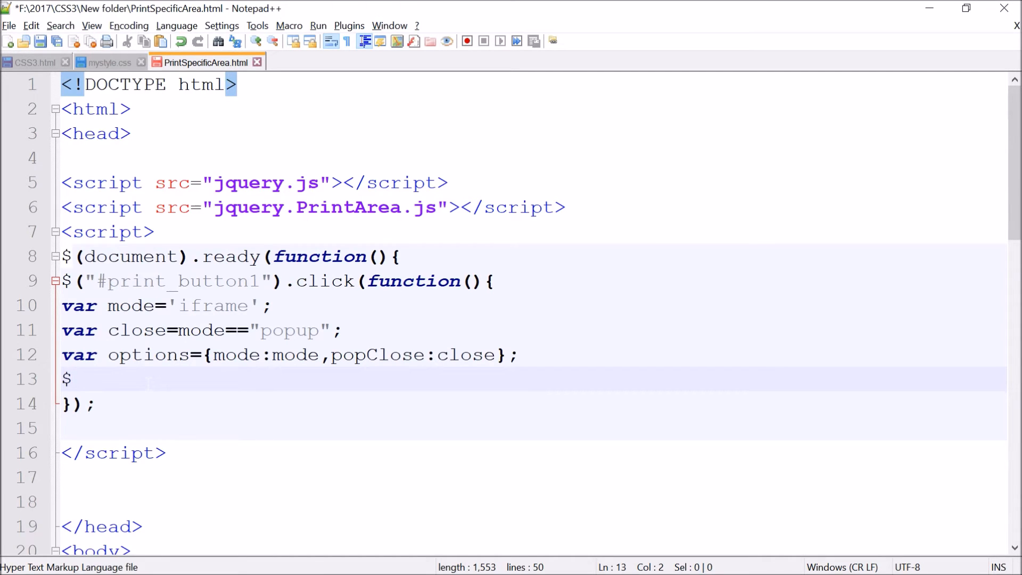
text(())
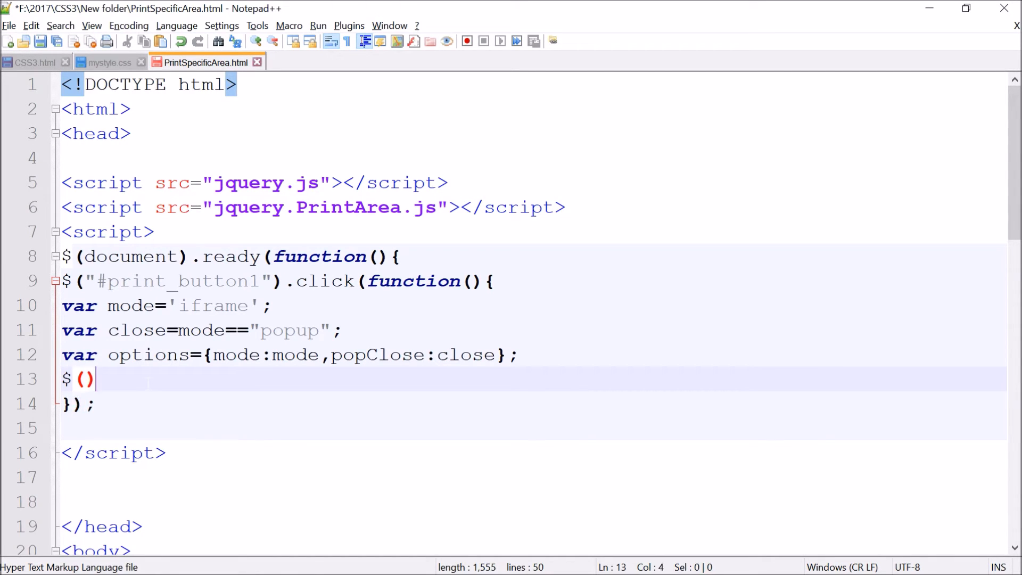
text(di)
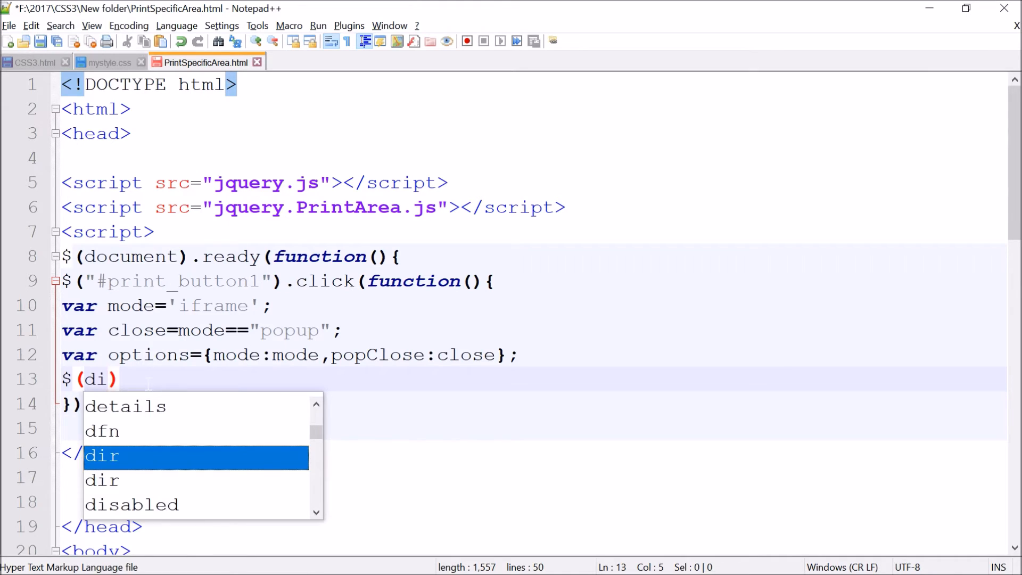
text(v.)
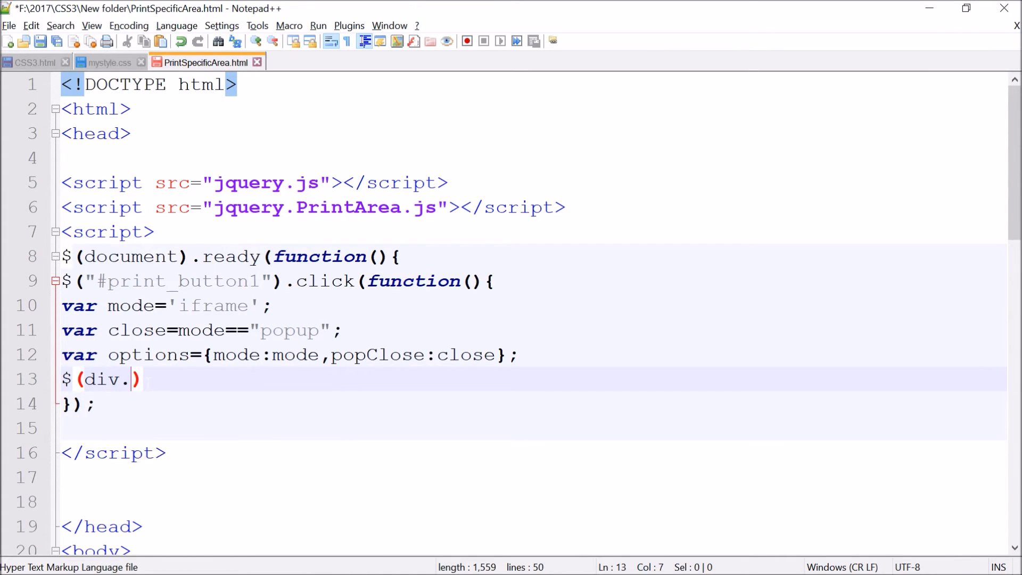
scroll(down, 3)
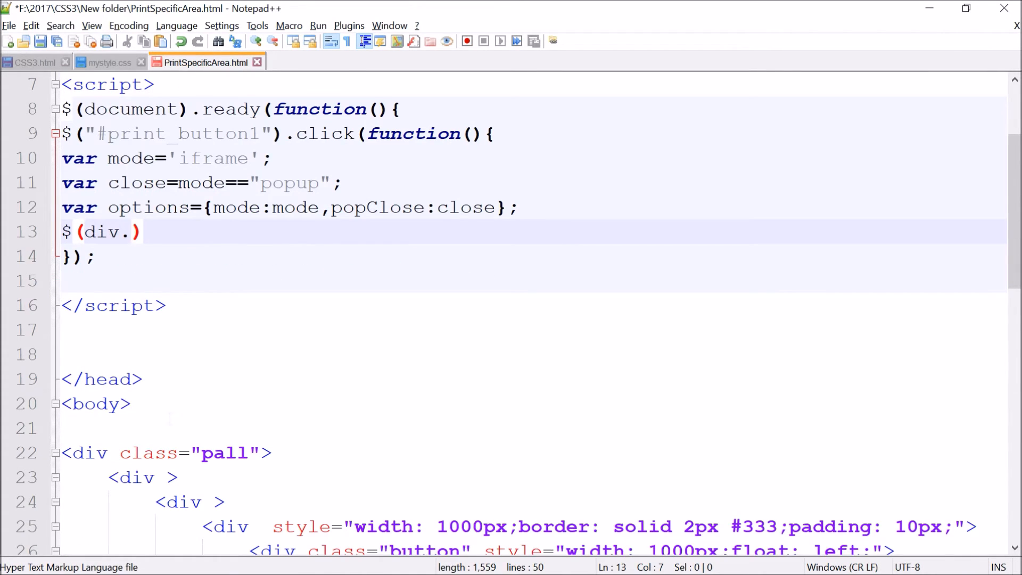
double_click(226, 453)
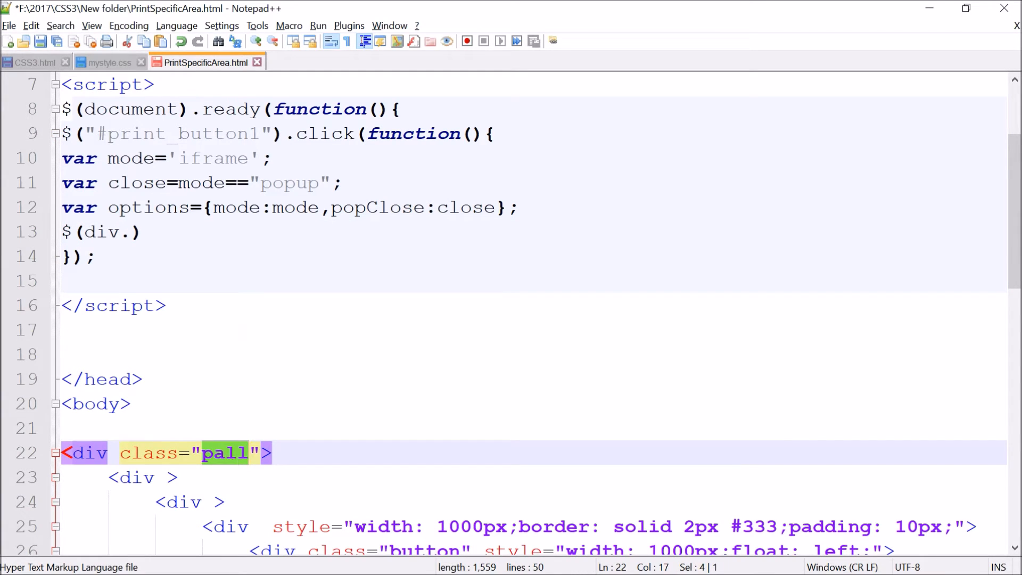
text(pall)
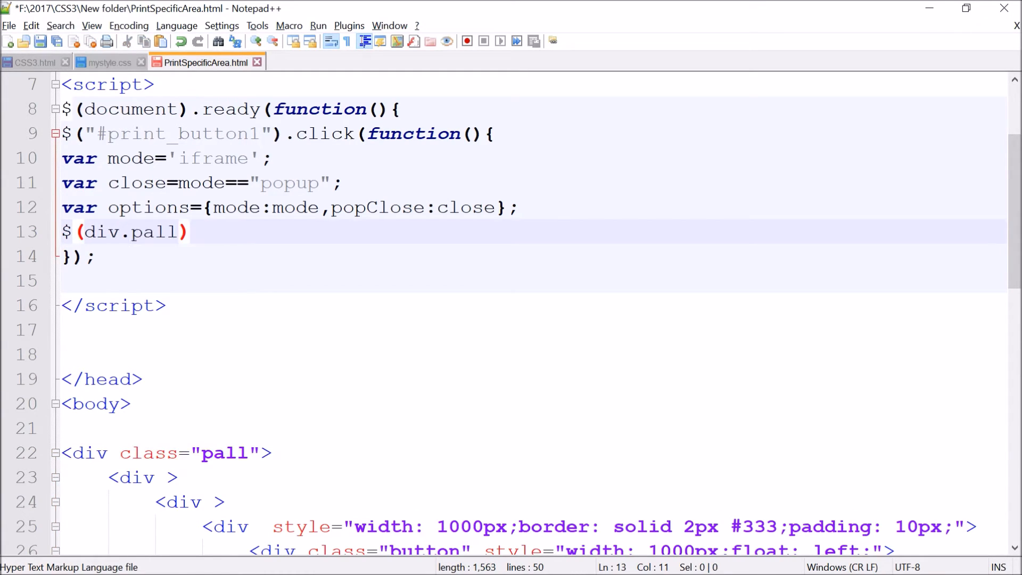
text(")
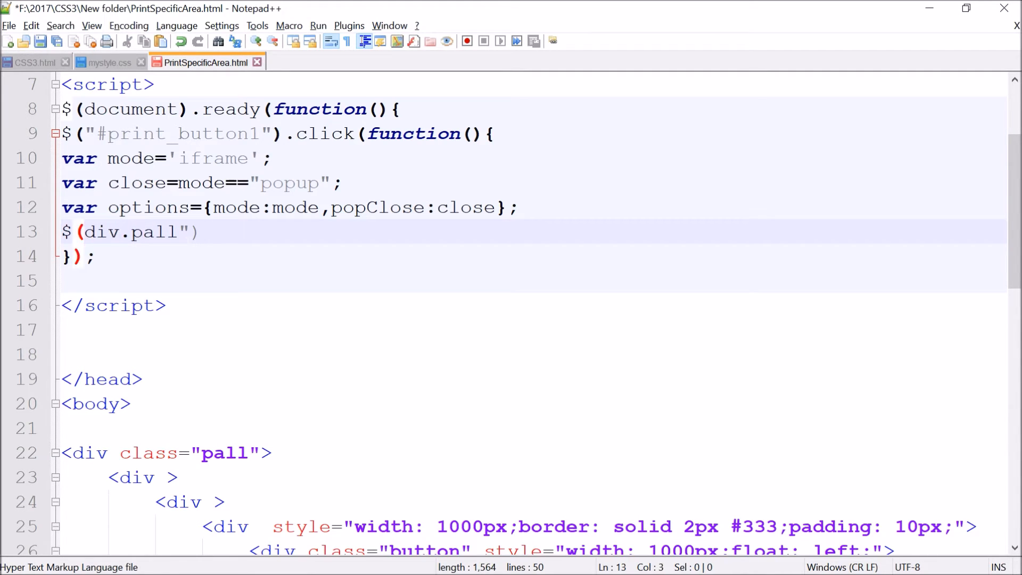
text(")
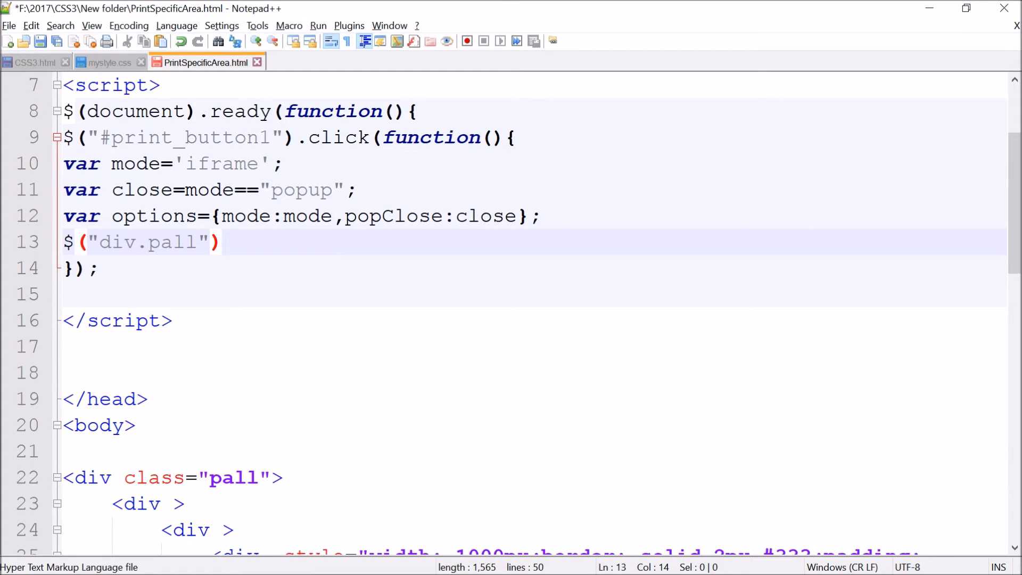
Step: Append .printArea(options); to the selector
text(.)
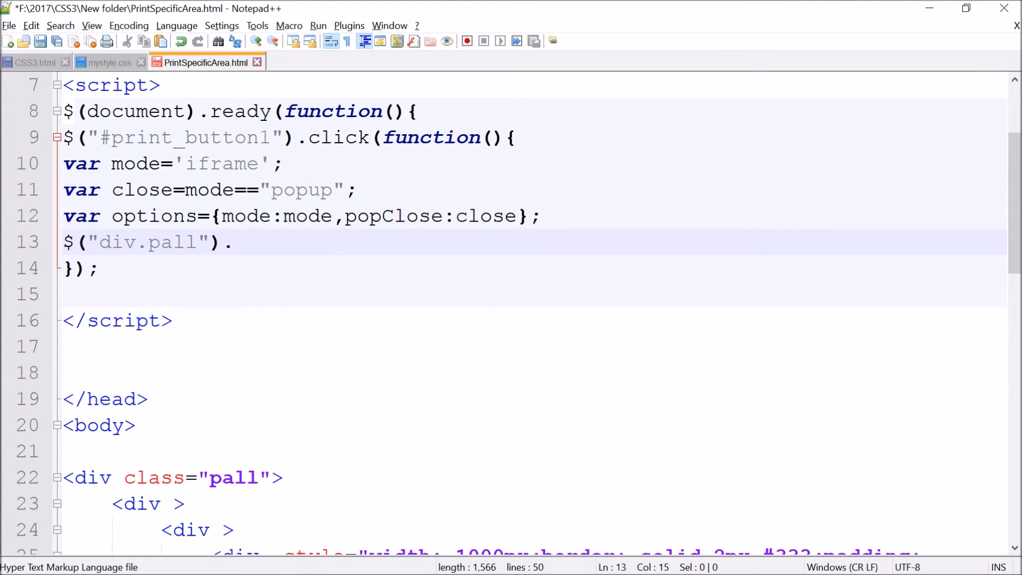
text(print)
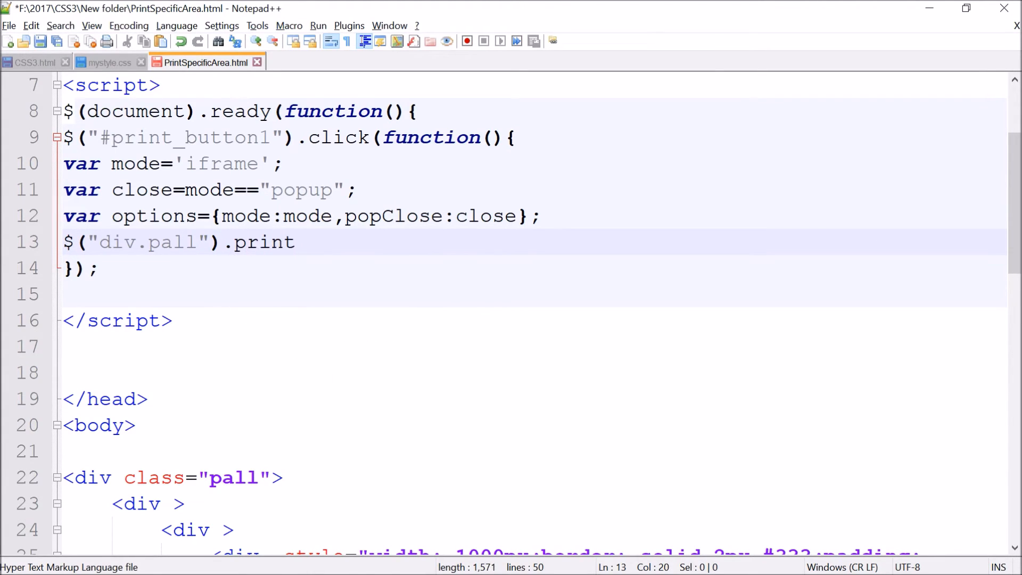
text(Area)
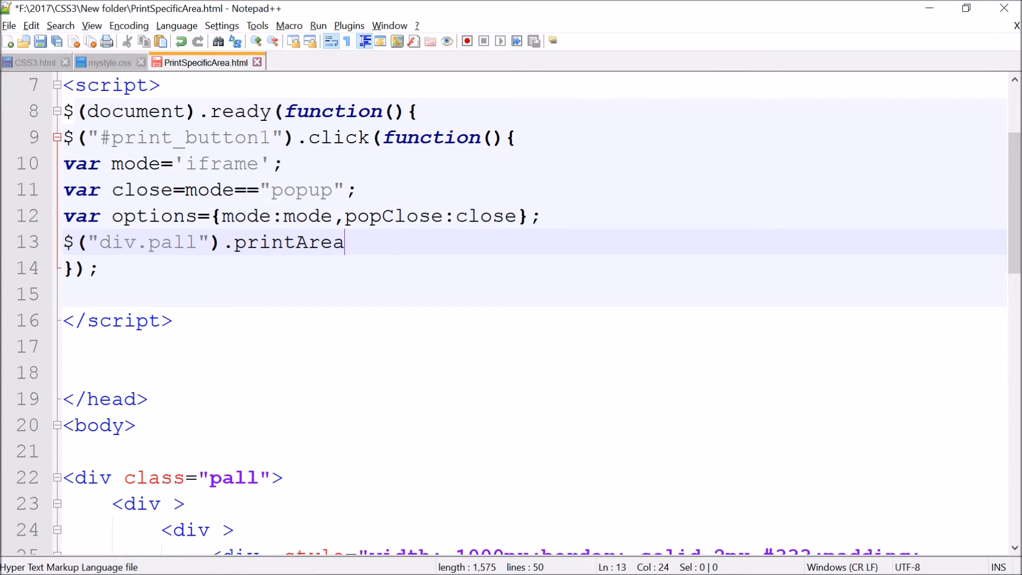
text(();)
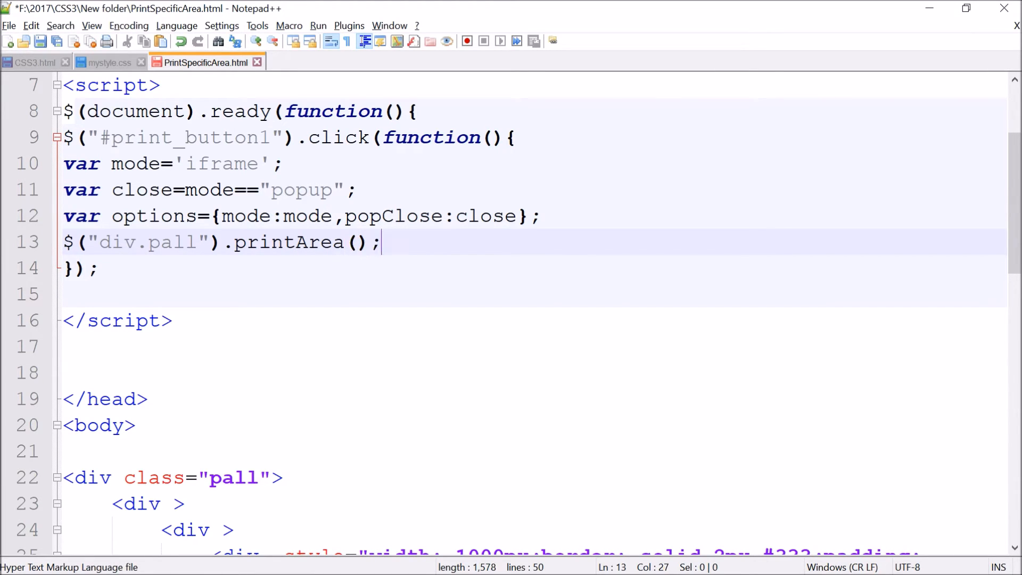
double_click(153, 216)
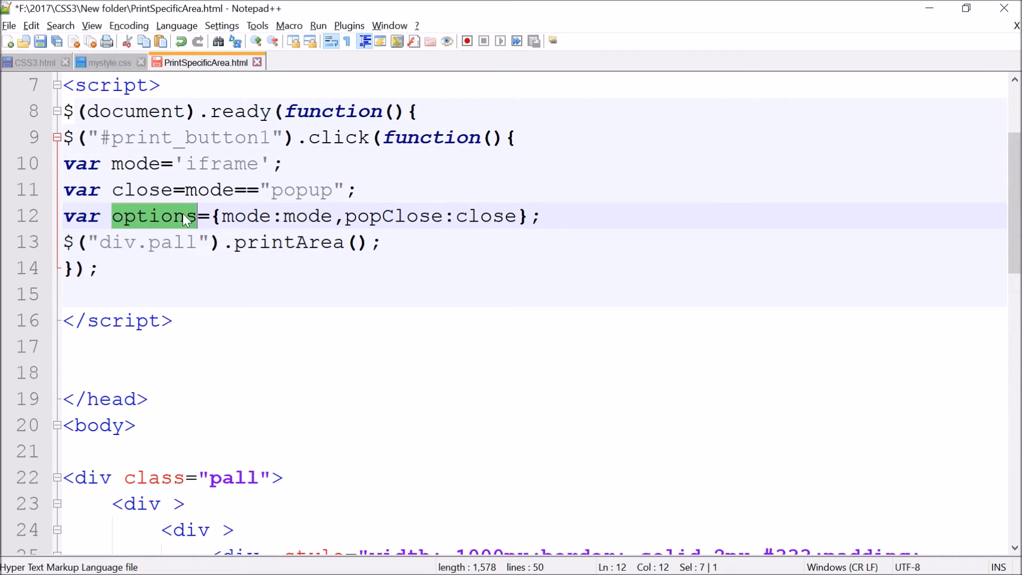
click(358, 242)
text(options)
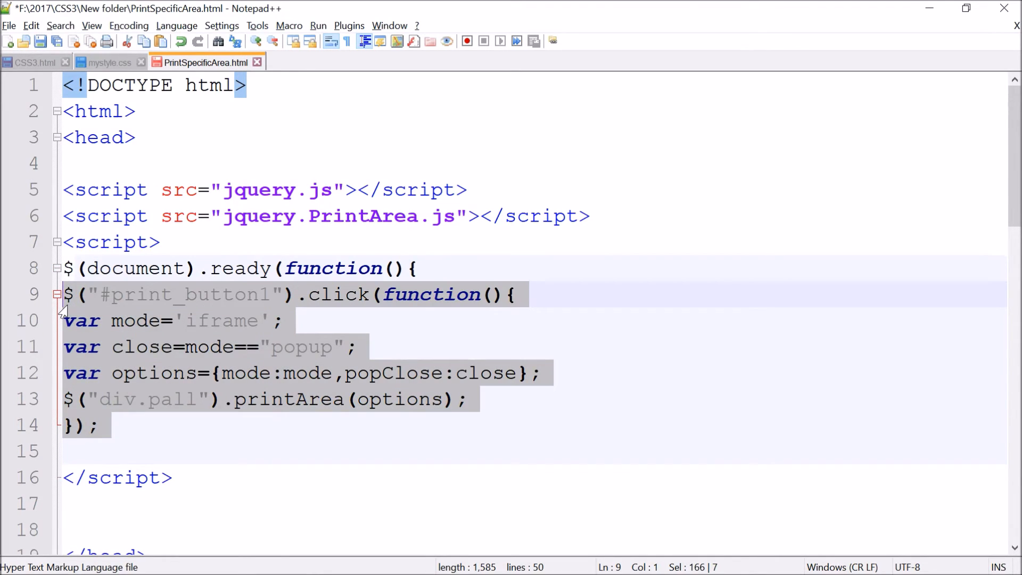
mouse_move(145, 441)
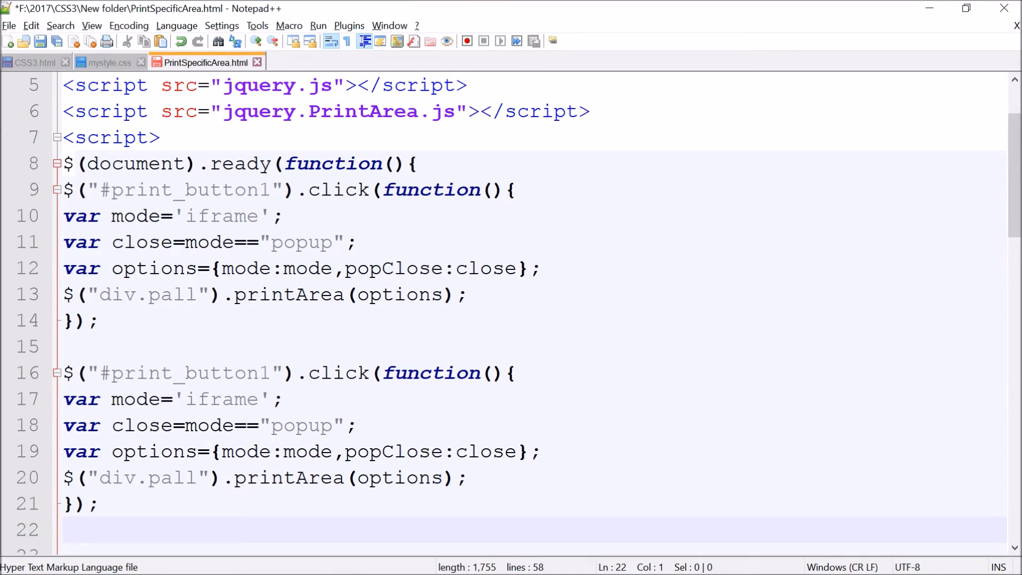
Step: Change the copied handler's id to print_button2 and its selector to div.pm
scroll(down, 3)
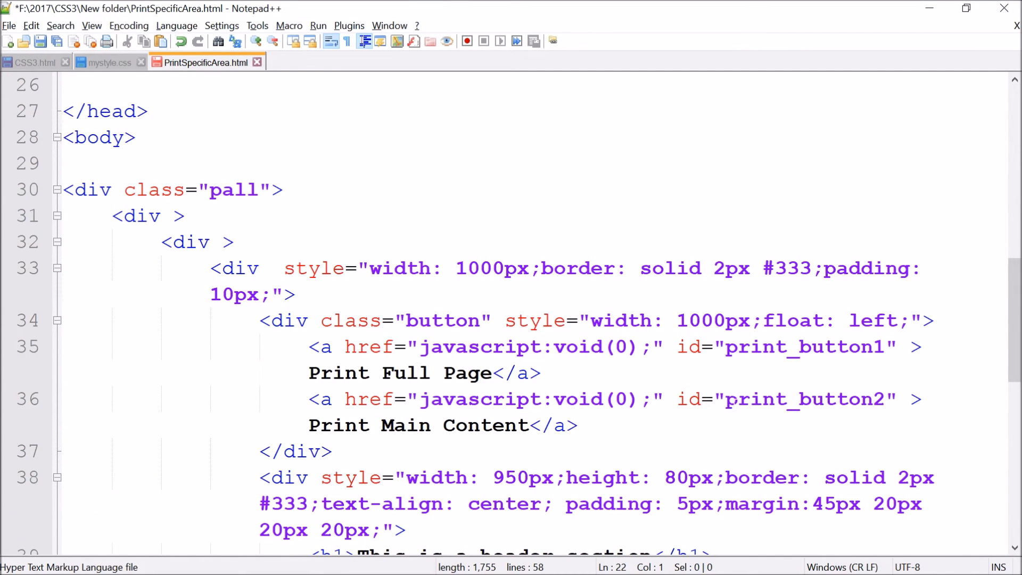
scroll(up, 3)
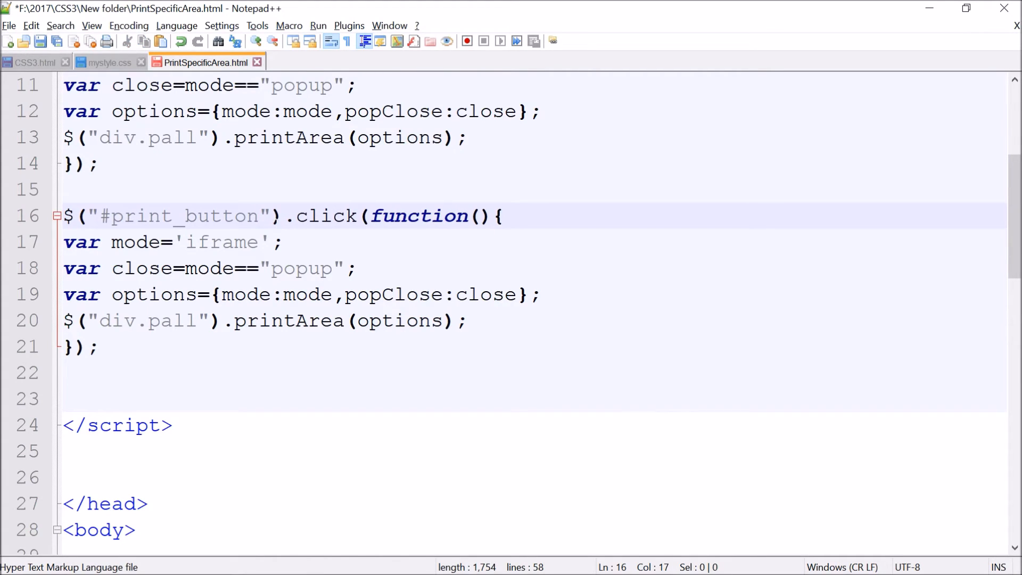
text(2)
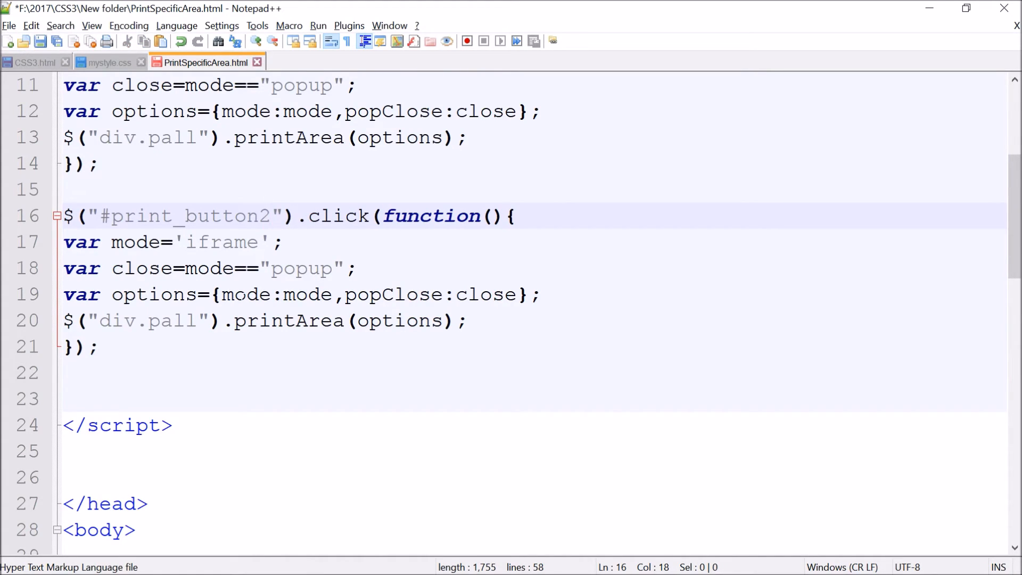
scroll(down, 3)
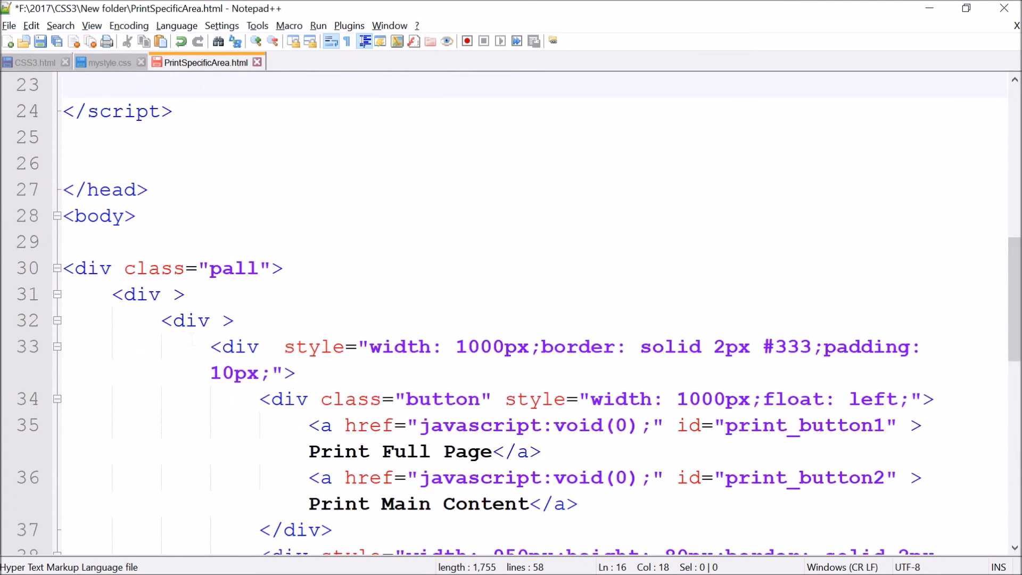
scroll(down, 3)
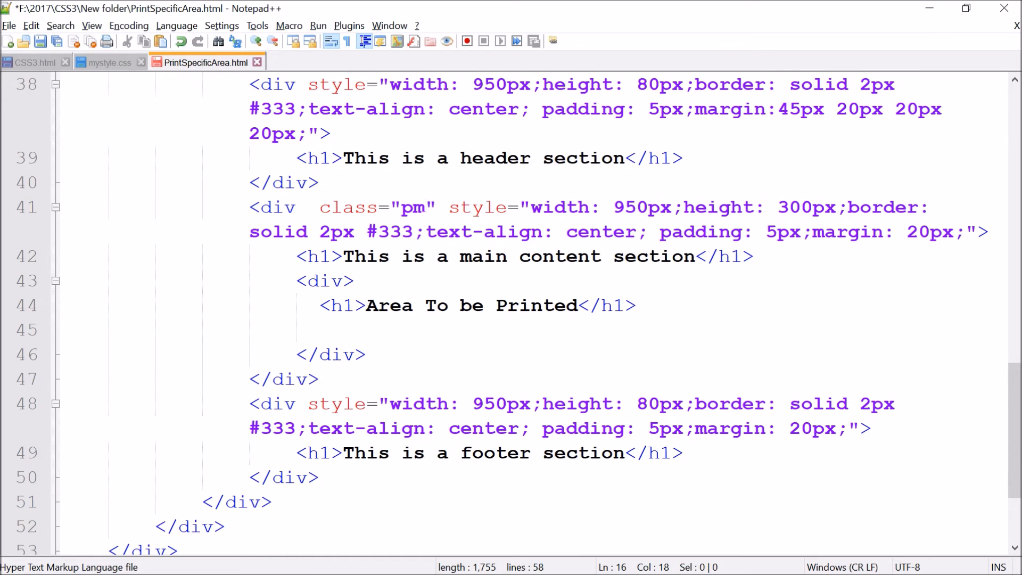
scroll(up, 3)
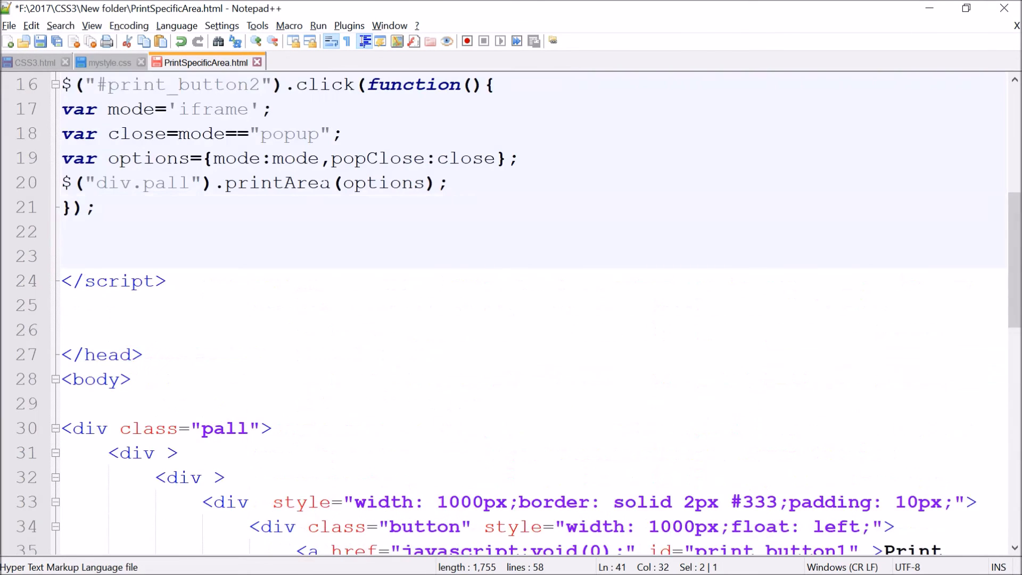
double_click(163, 183)
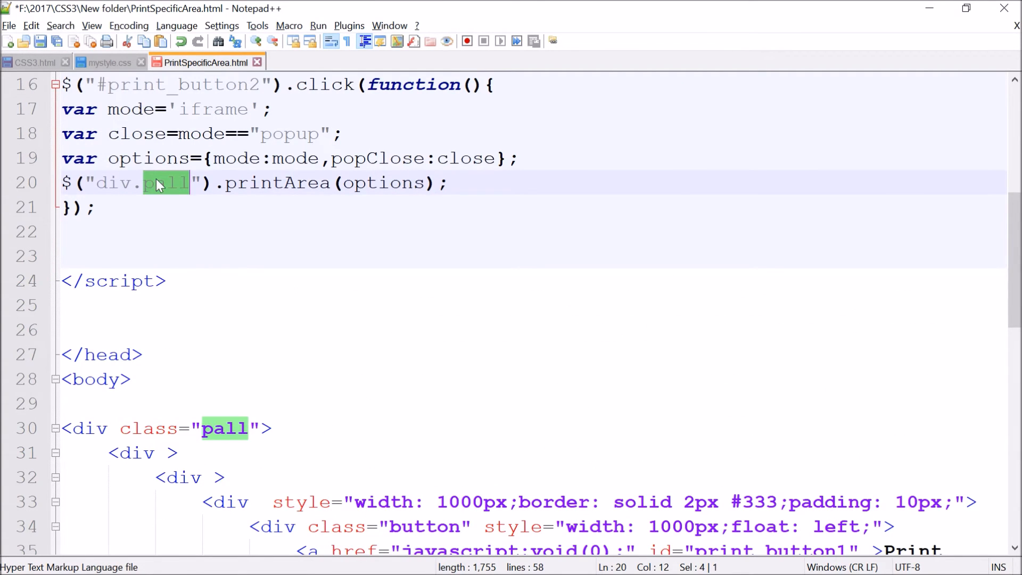
text(pm)
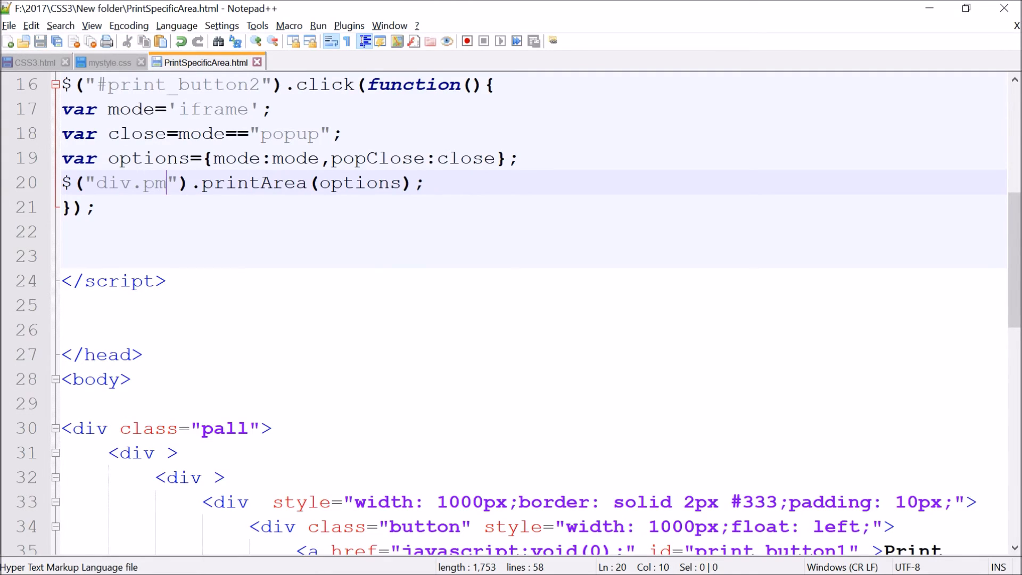
scroll(up, 3)
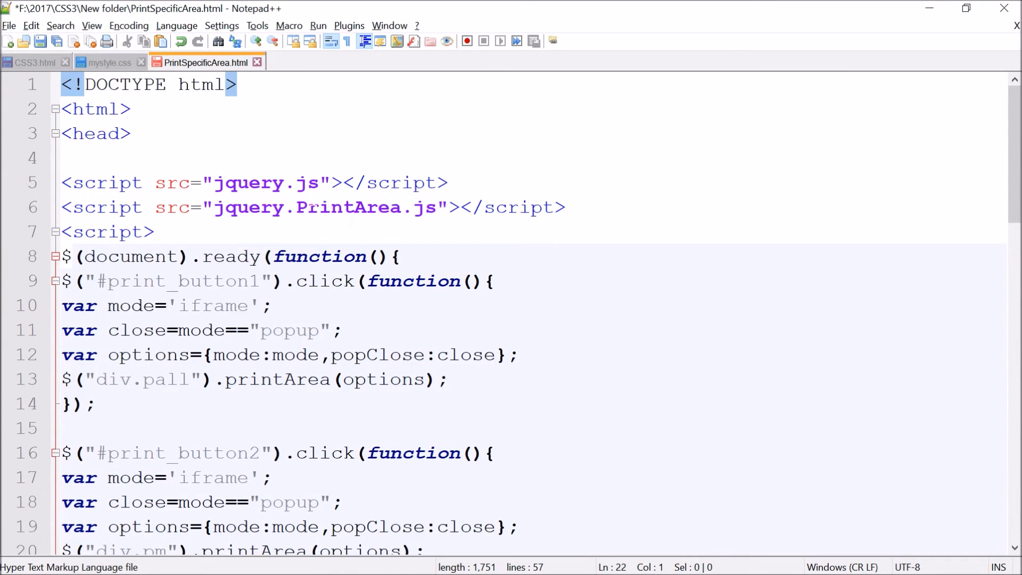
key(alt+tab)
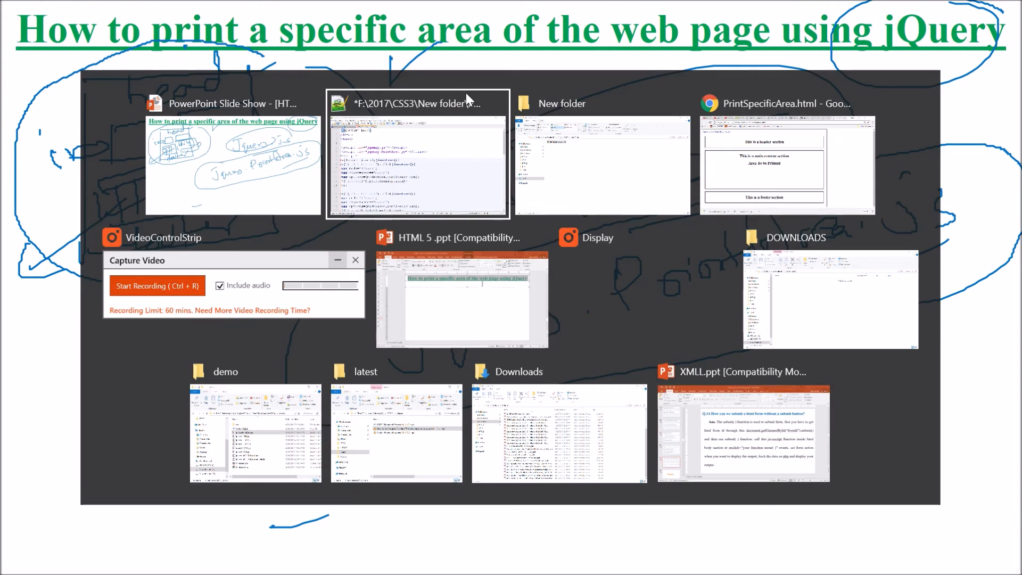
mouse_move(660, 197)
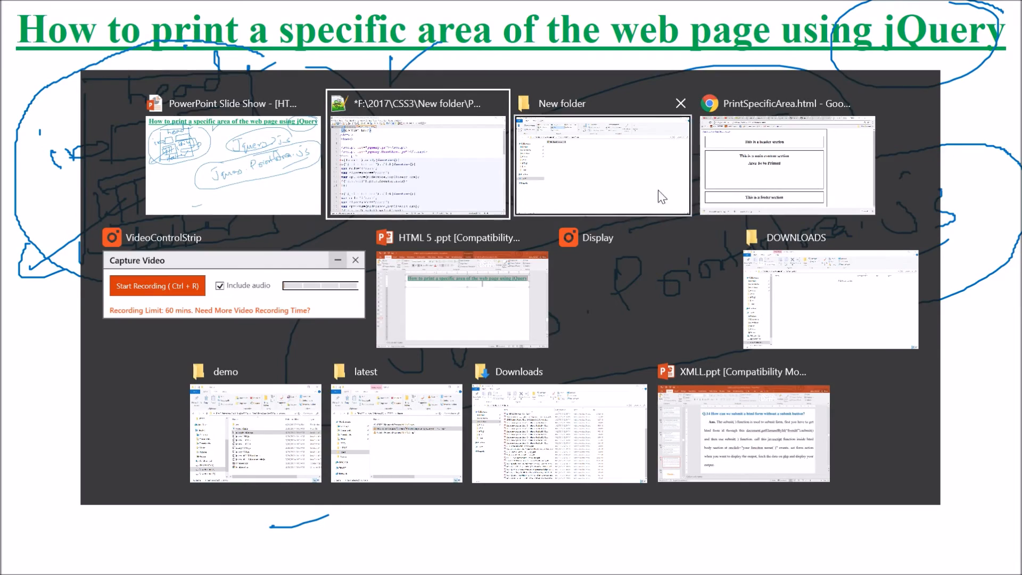
Step: Search 'download jquery.js', open the jQuery download page, then search for jquery.PrintArea.js
click(786, 165)
text(download)
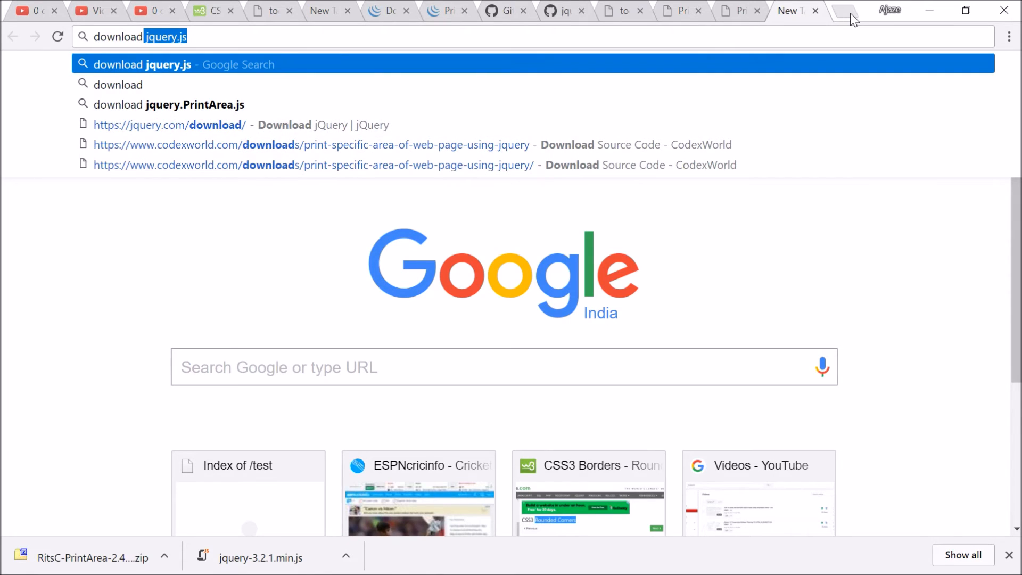
key(Return)
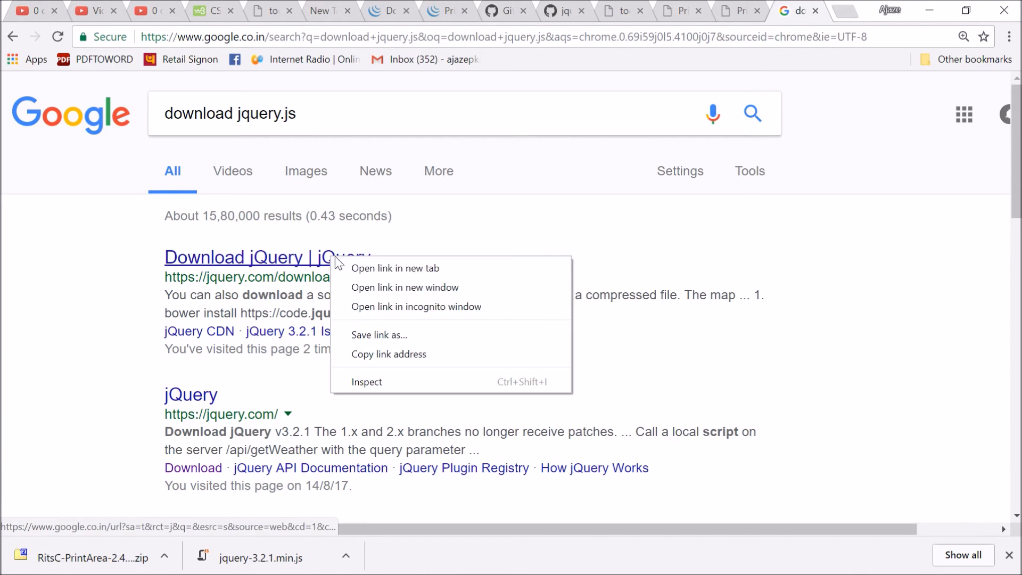
click(395, 268)
text(download)
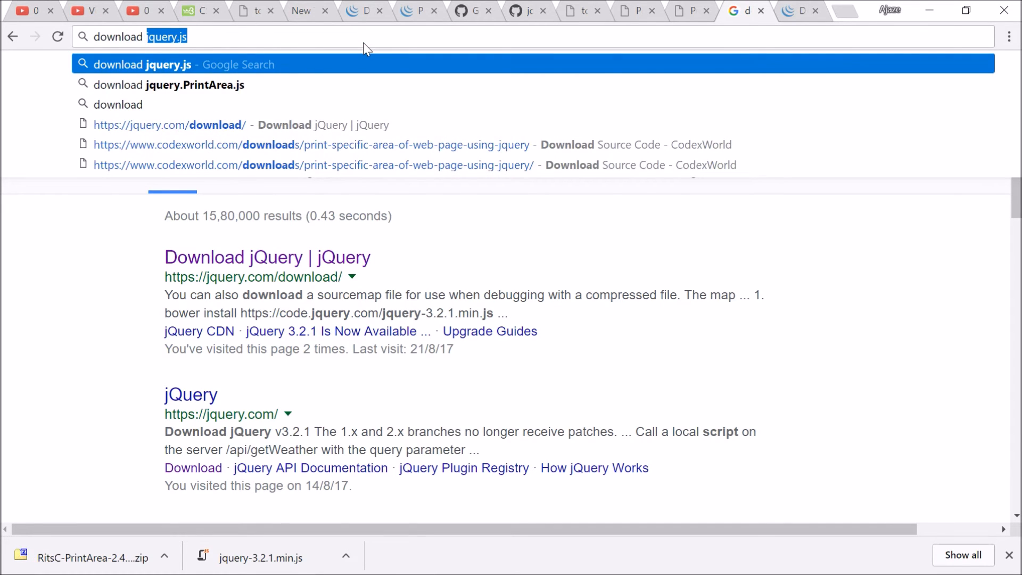
click(169, 85)
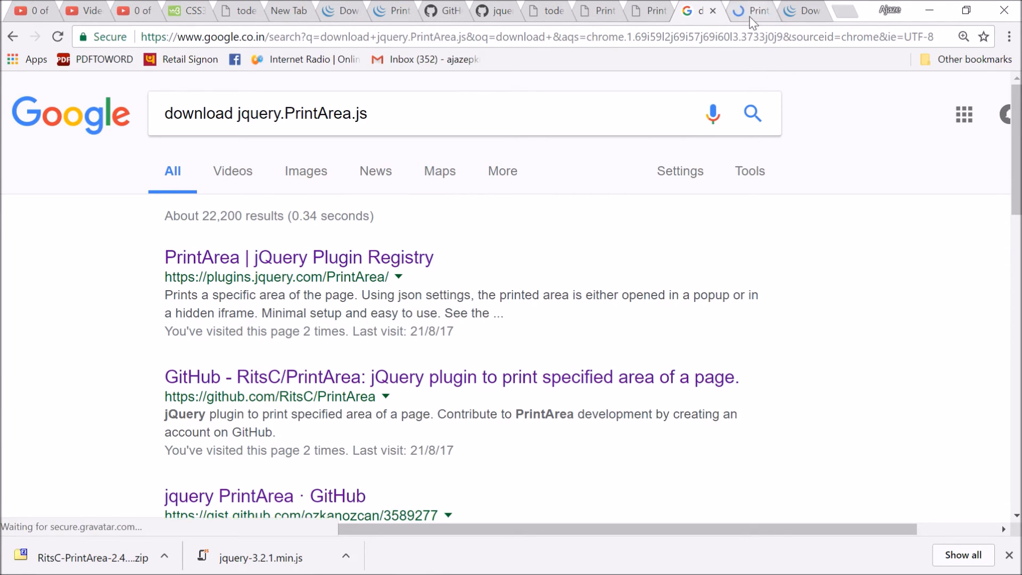
Step: Download the PrintArea plugin zip from its jQuery Plugin Registry page
click(298, 257)
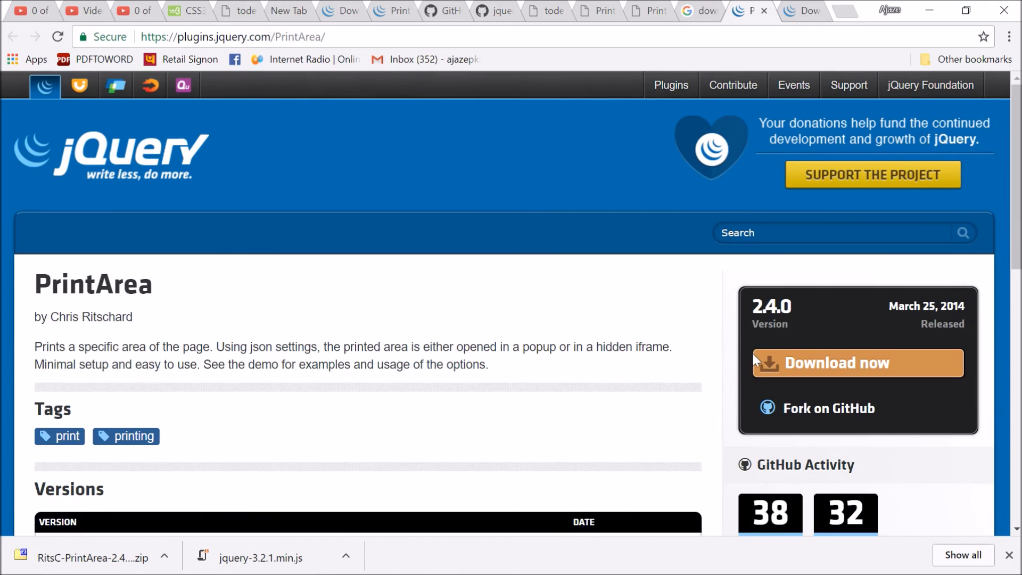
mouse_move(806, 339)
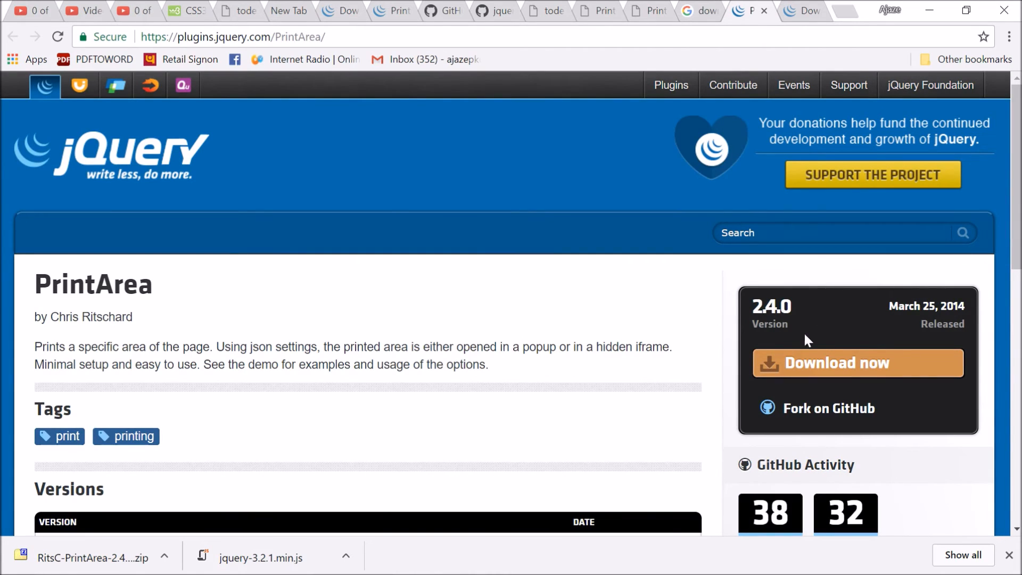
mouse_move(259, 298)
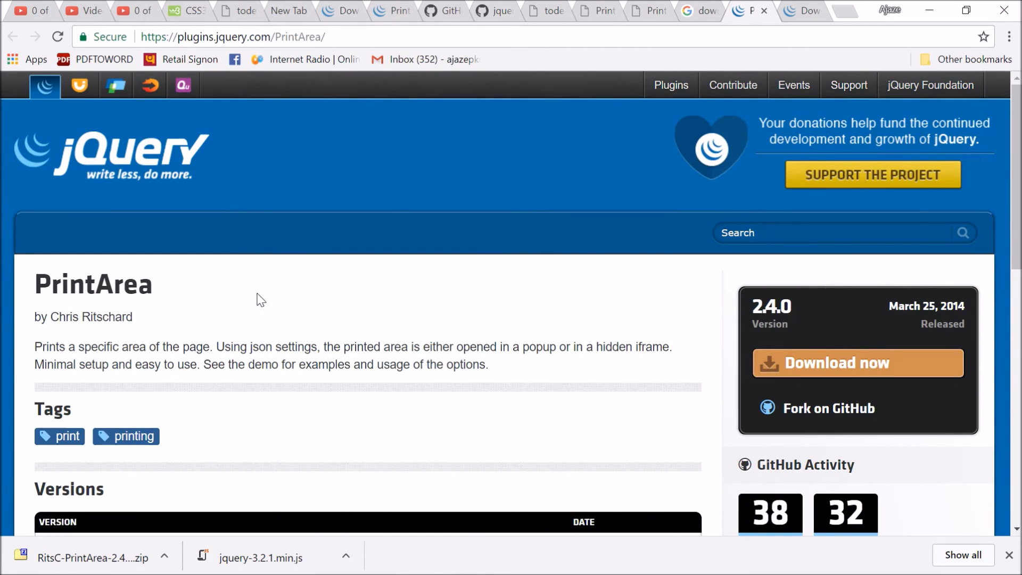
click(837, 363)
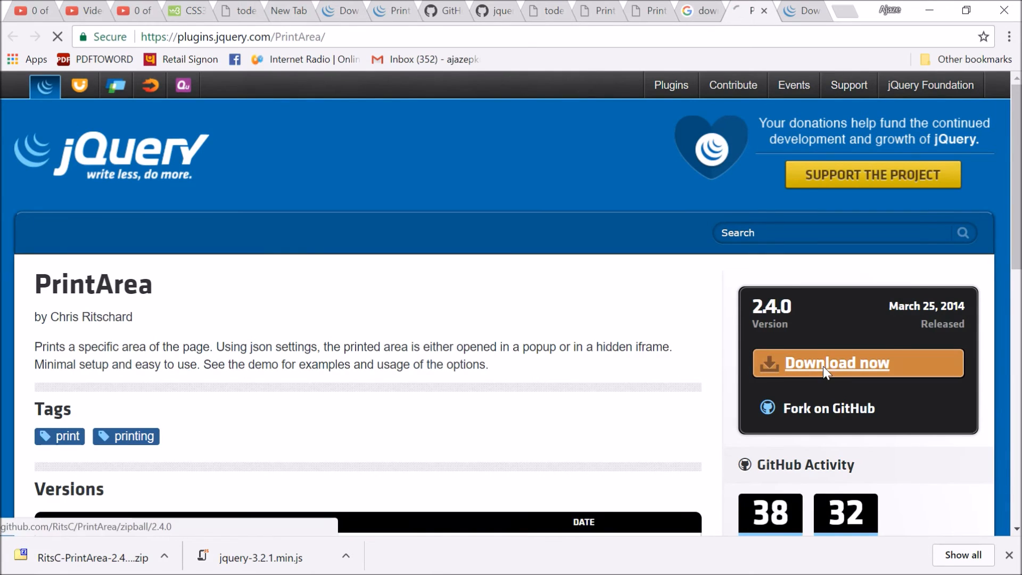
click(856, 363)
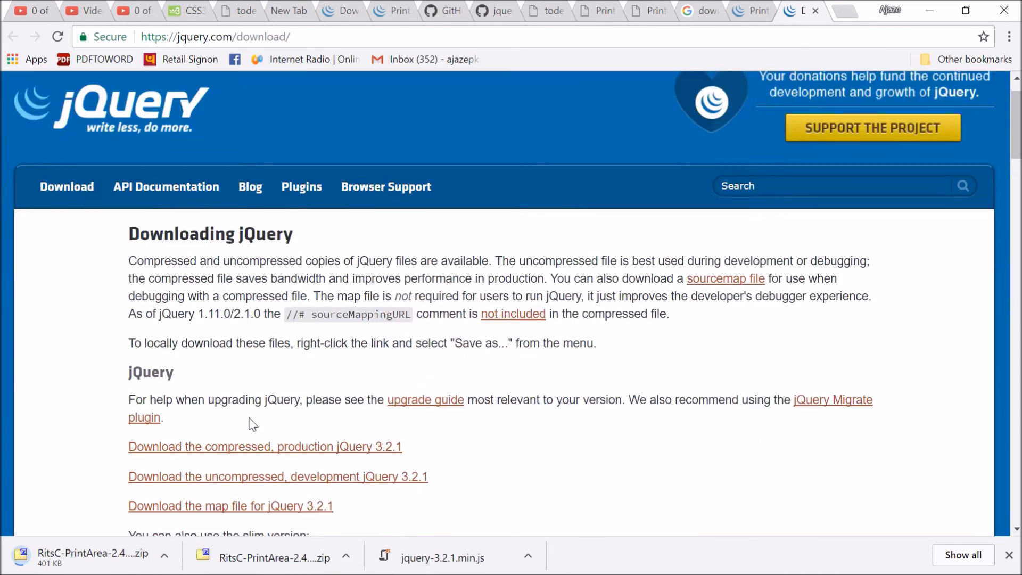
scroll(down, 3)
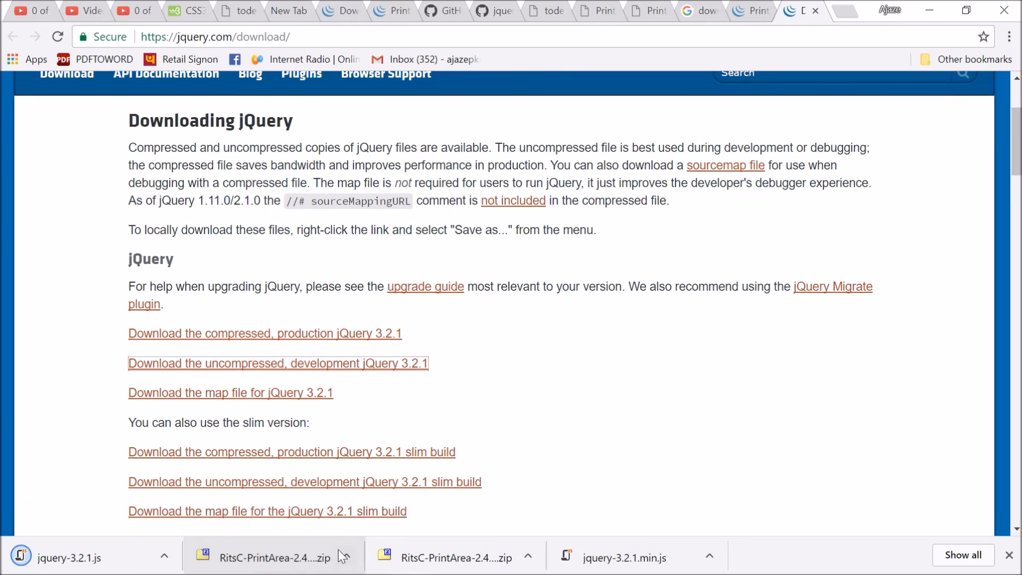
click(345, 557)
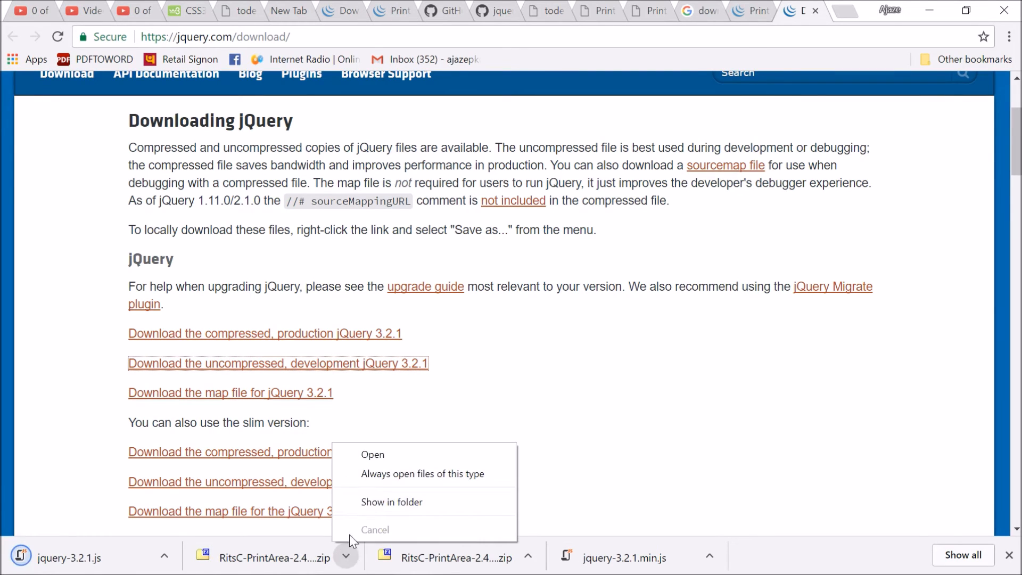
Step: Locate the downloaded PrintArea zip and extract it to its own folder with 7-Zip
click(391, 501)
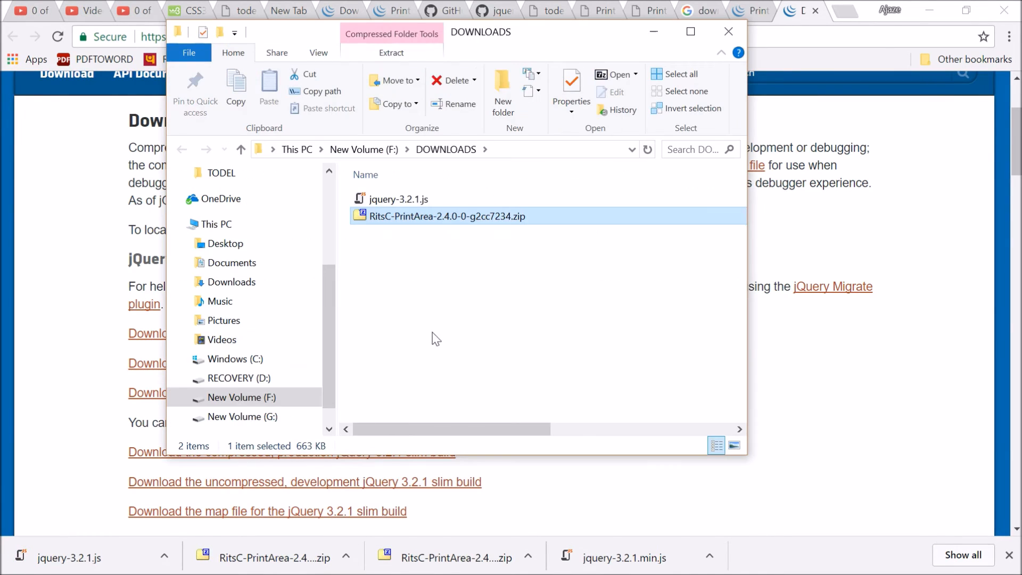
mouse_move(474, 231)
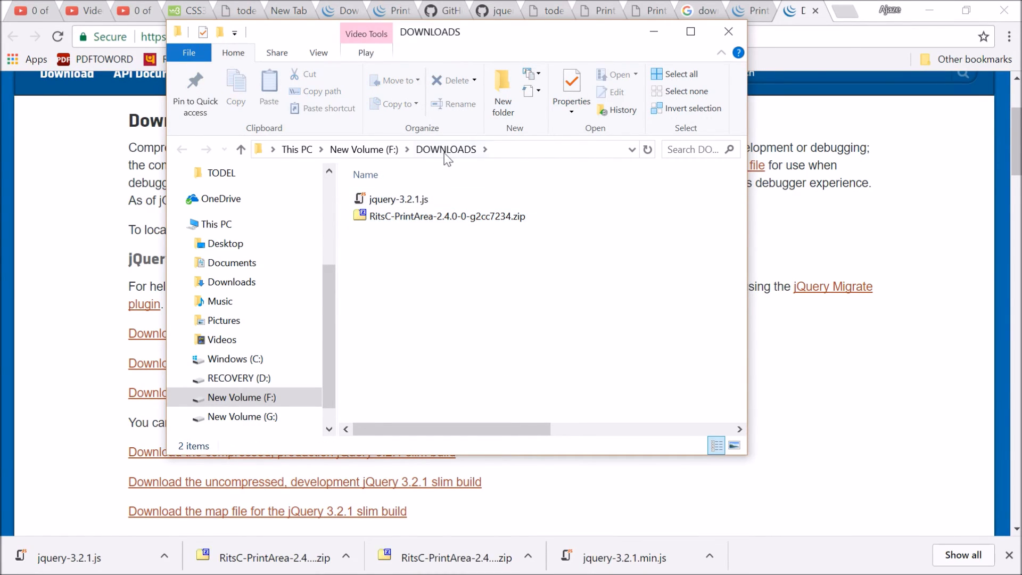
click(399, 199)
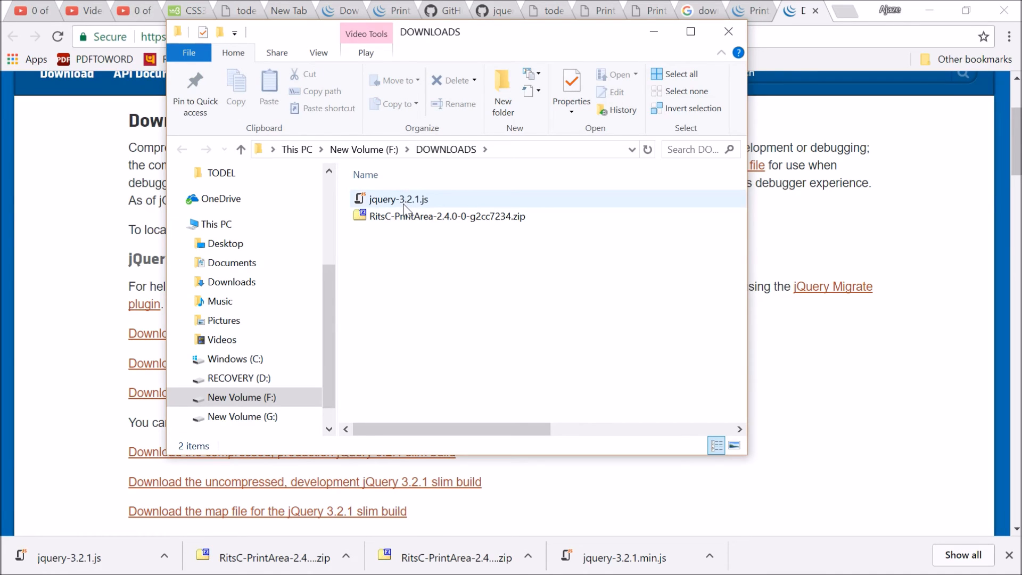
click(447, 215)
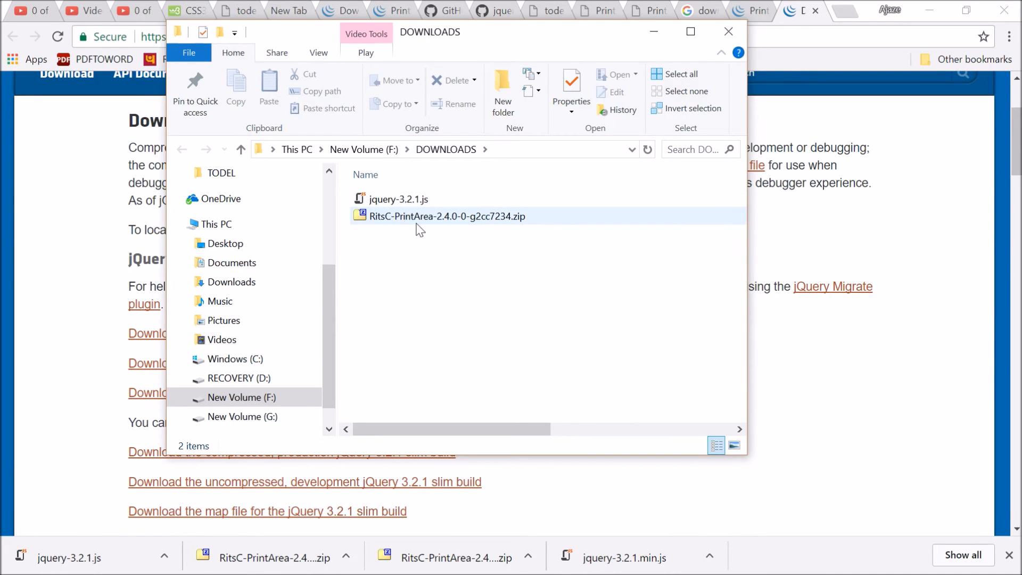
mouse_move(446, 215)
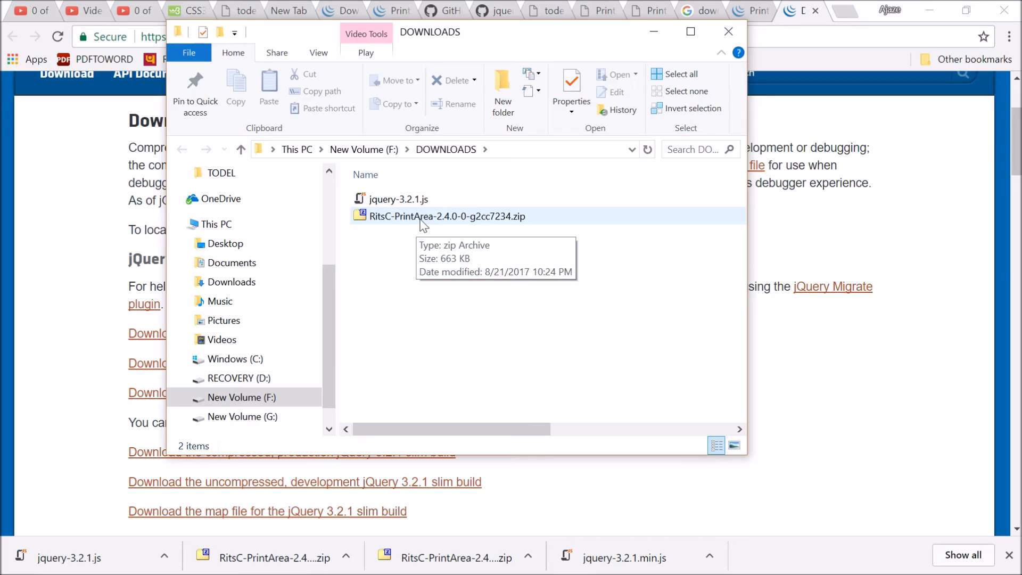
click(446, 216)
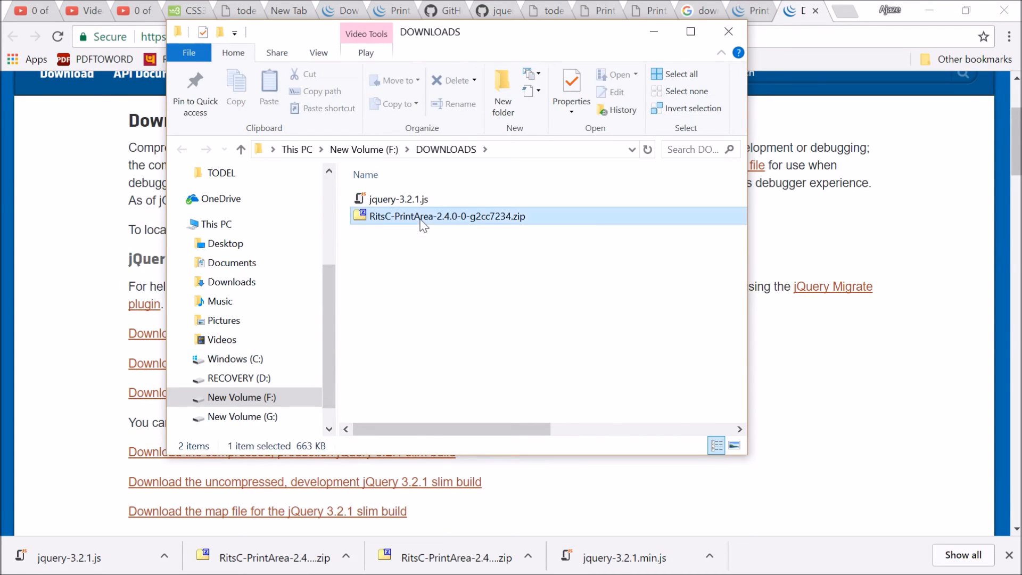
right_click(446, 216)
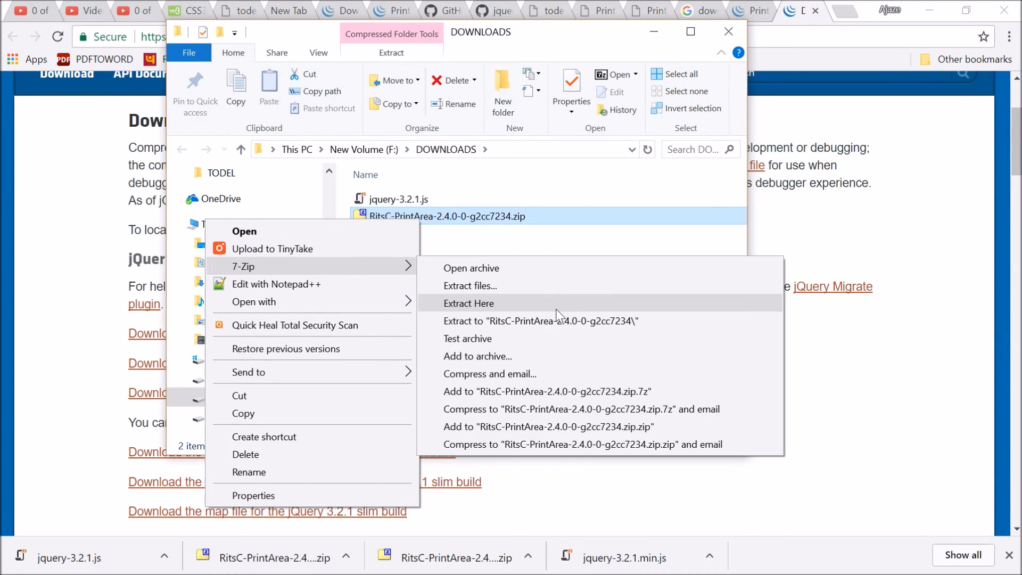
mouse_move(554, 321)
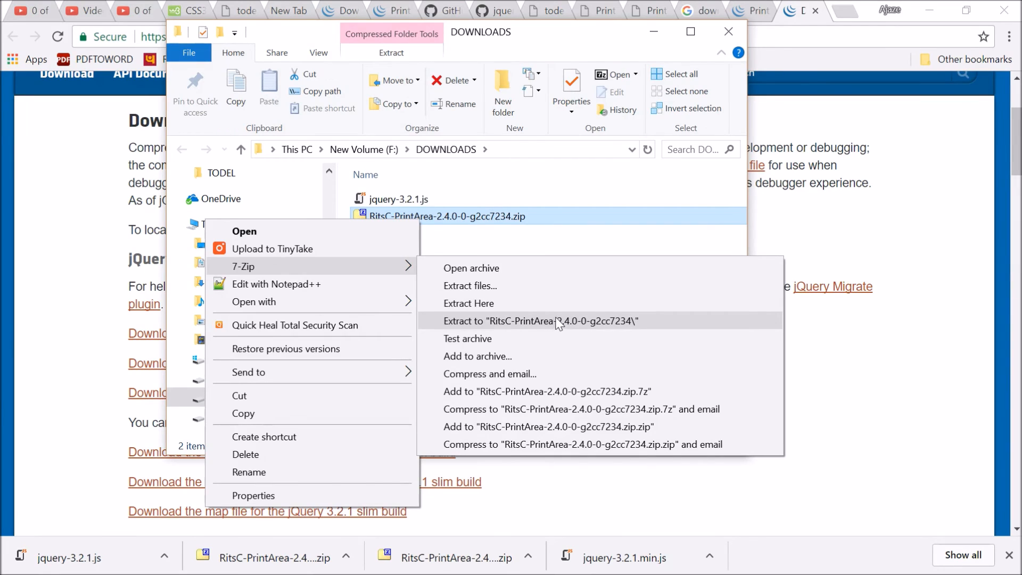
click(541, 321)
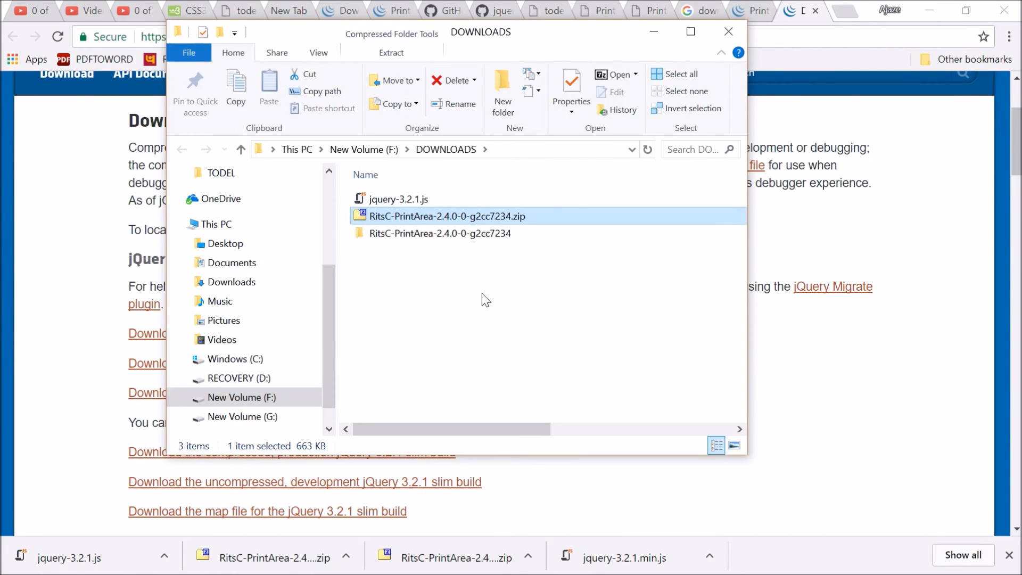
Step: Copy jquery.PrintArea.js from the RitsC-PrintArea-2cc7234 demo folder
double_click(440, 234)
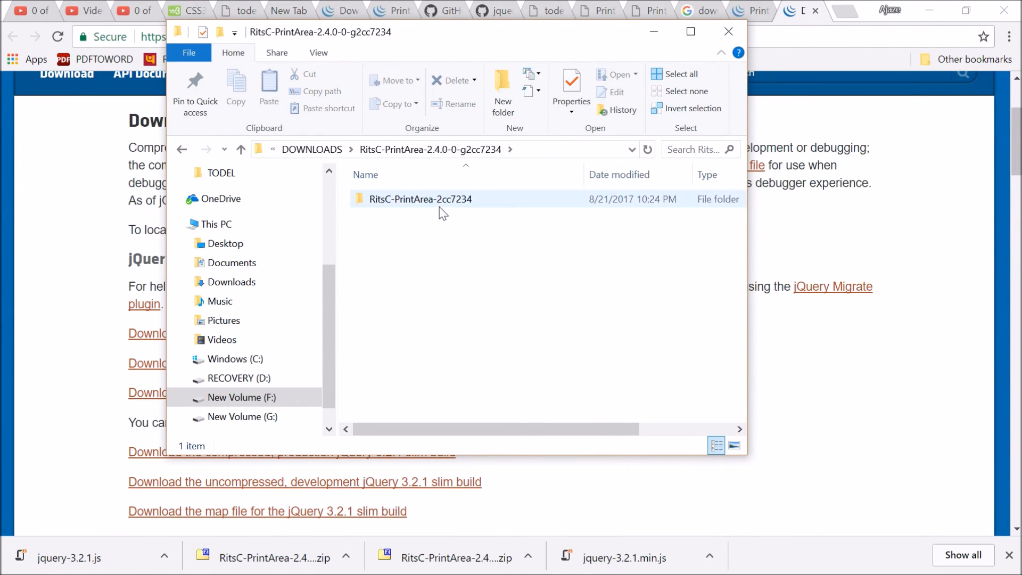
double_click(420, 199)
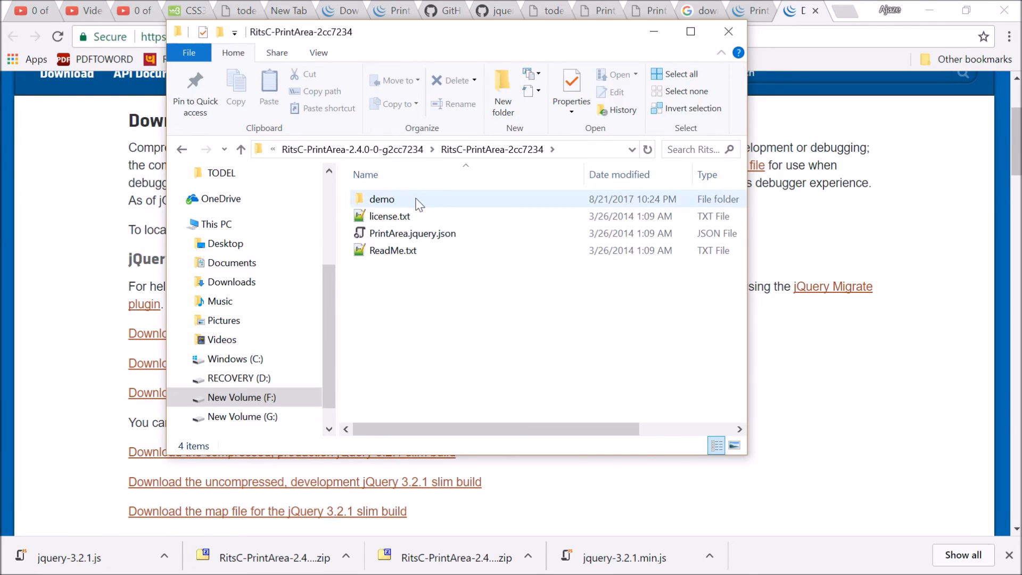
double_click(382, 199)
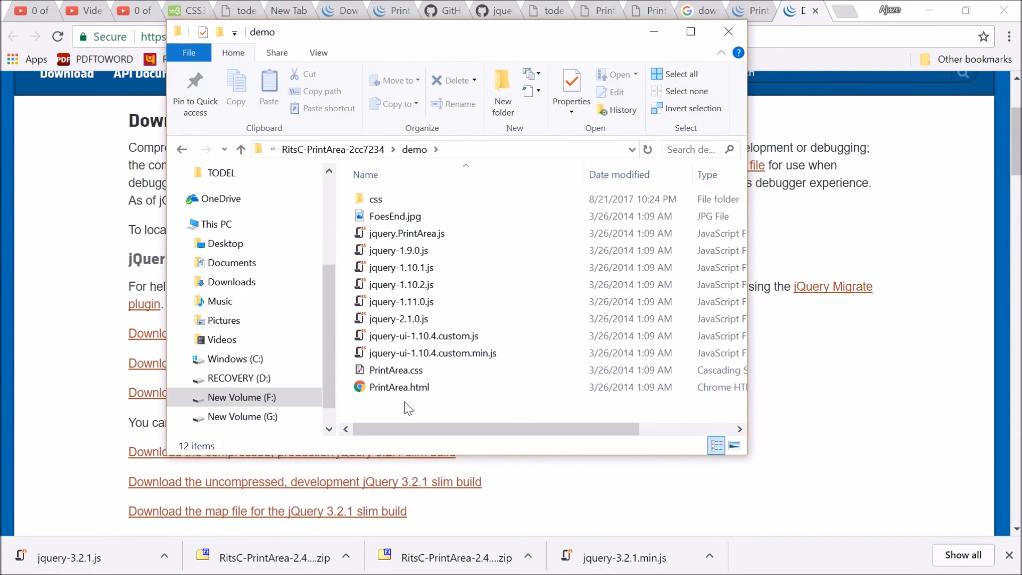
click(401, 250)
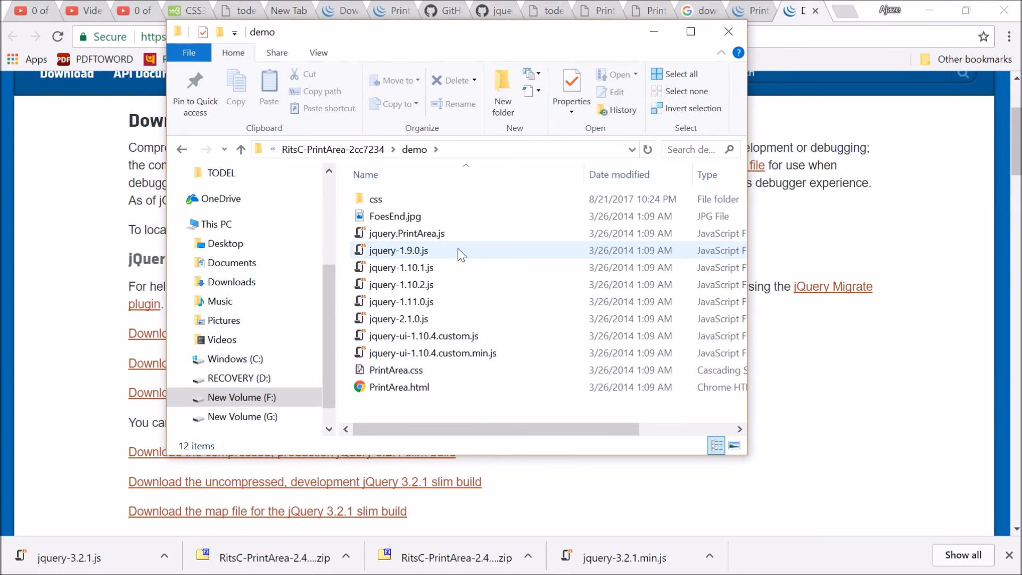
click(407, 232)
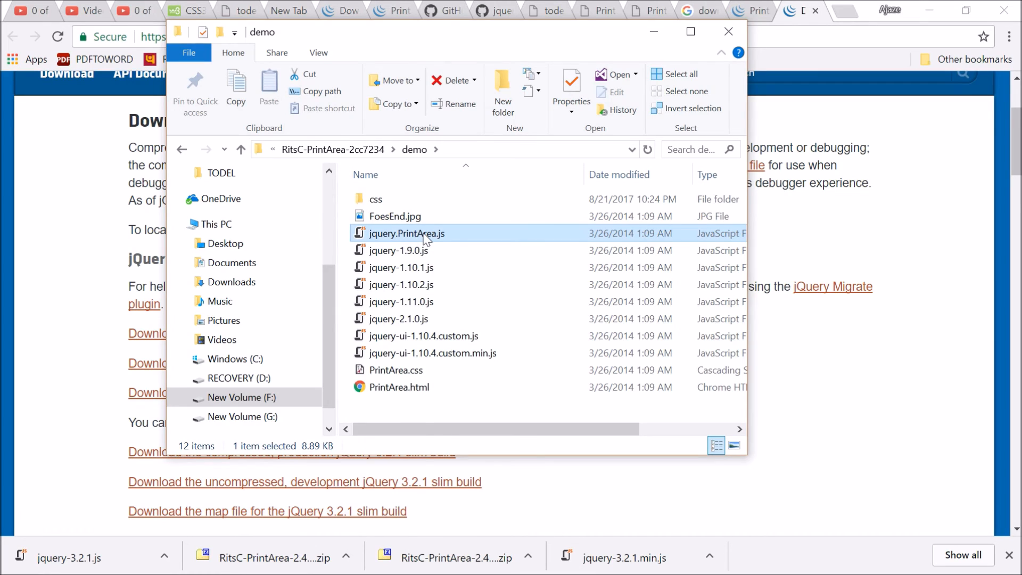
right_click(407, 233)
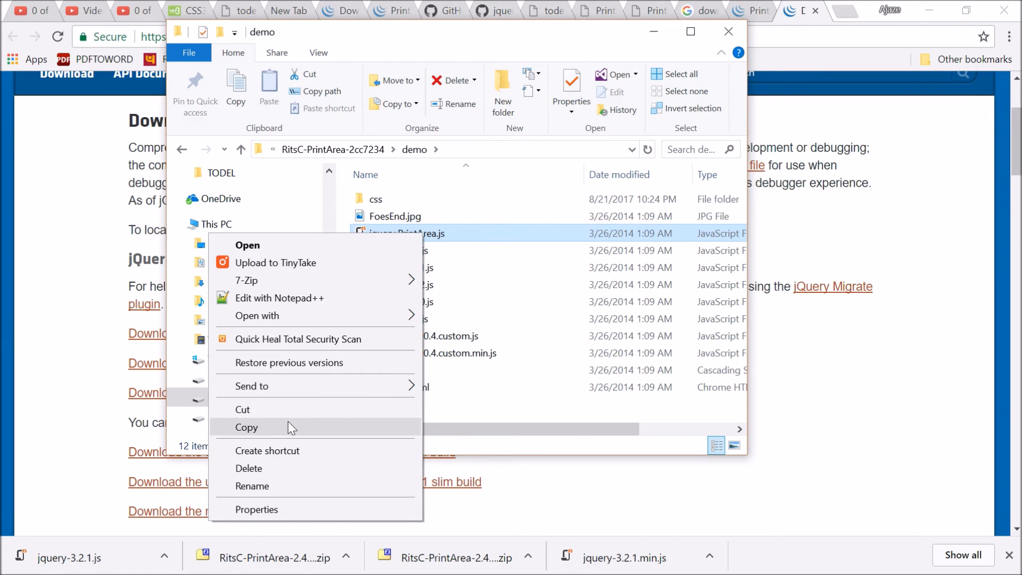
click(246, 426)
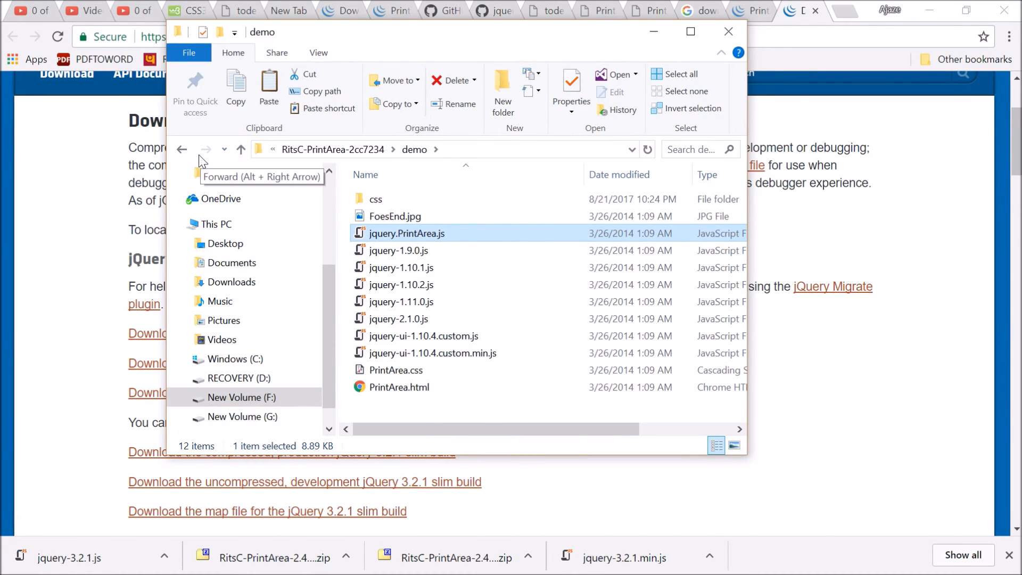
Step: Put jquery.PrintArea.js in DOWNLOADS, rename jquery-3.2.1.js to jquery.js, and select both scripts
click(240, 149)
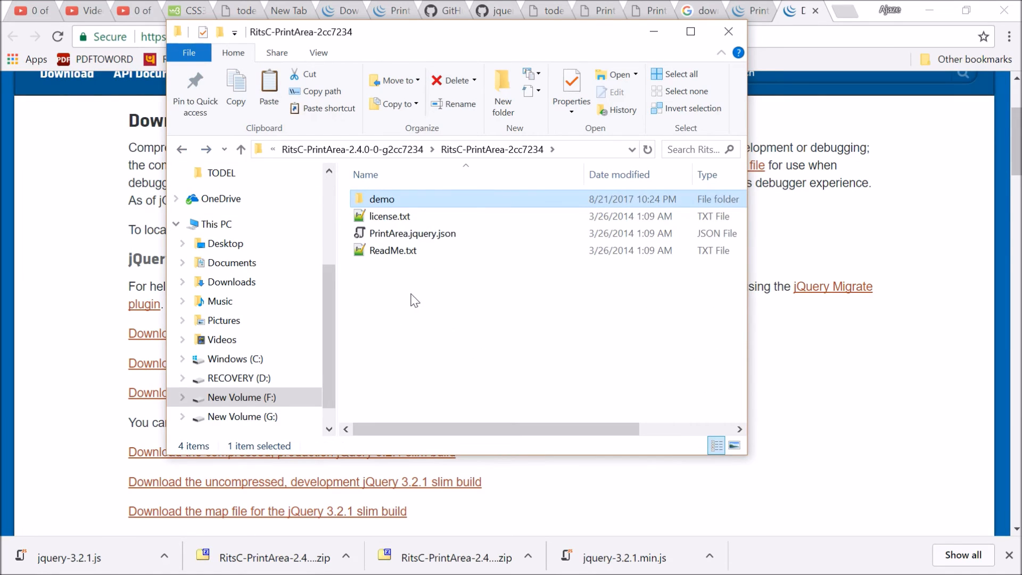
click(240, 149)
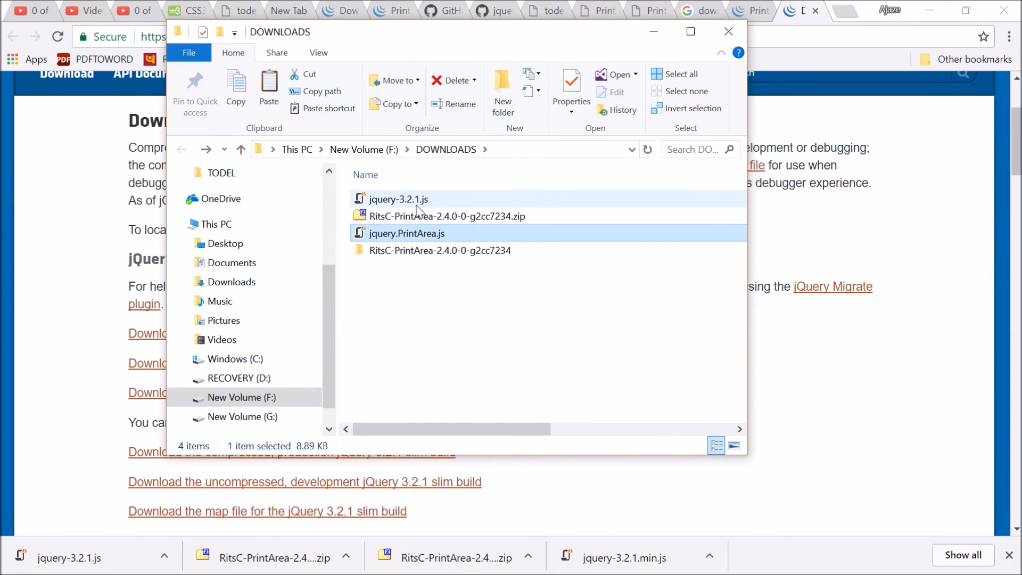
click(398, 198)
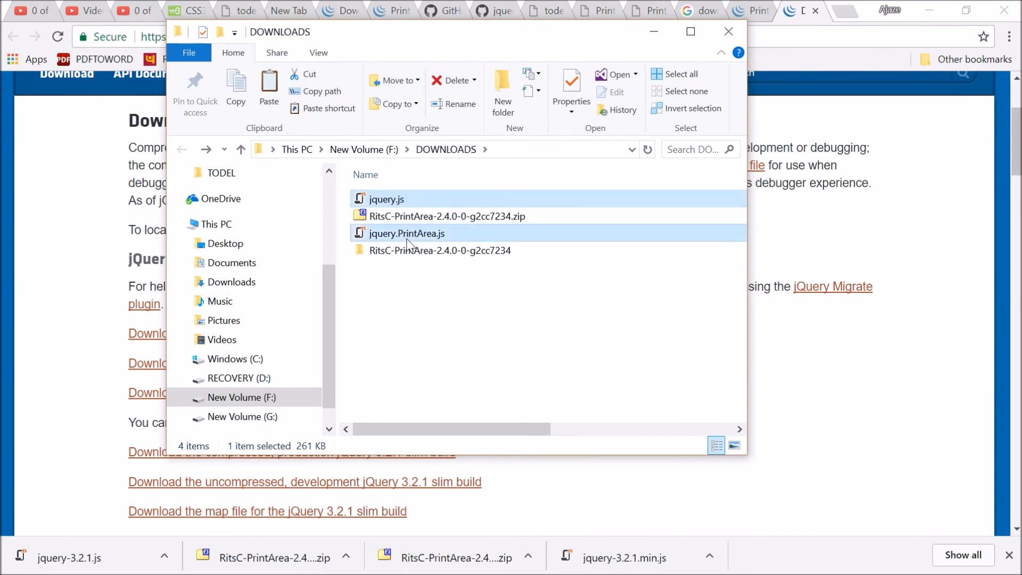
click(407, 233)
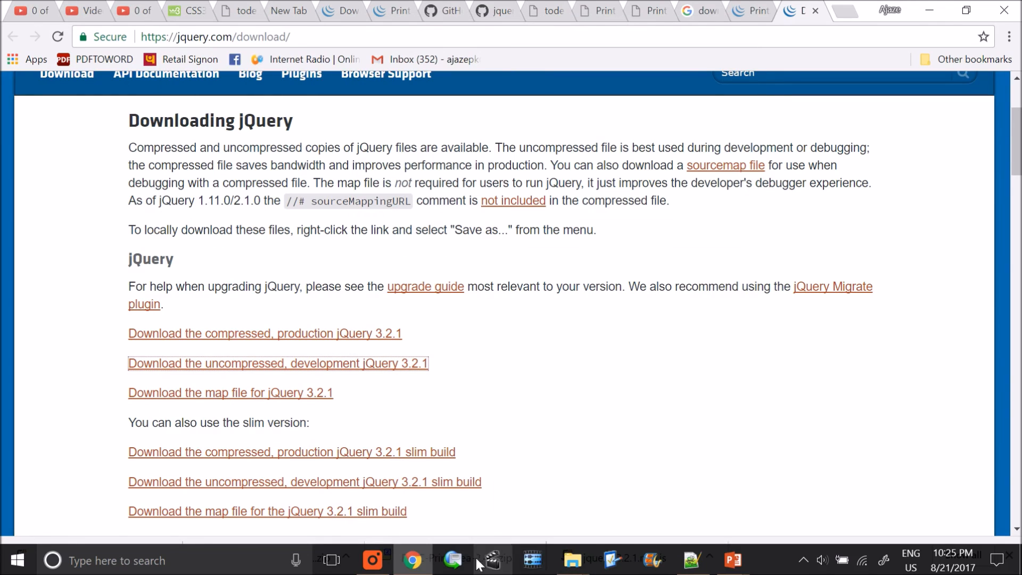
click(571, 560)
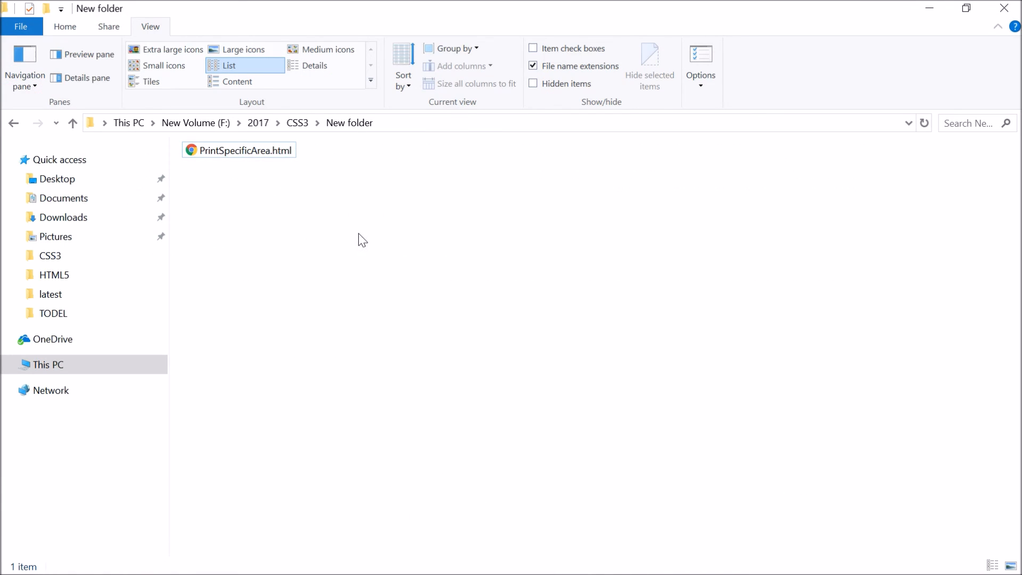
Step: Paste jquery.js and jquery.PrintArea.js into the New folder beside PrintSpecificArea.html
double_click(238, 150)
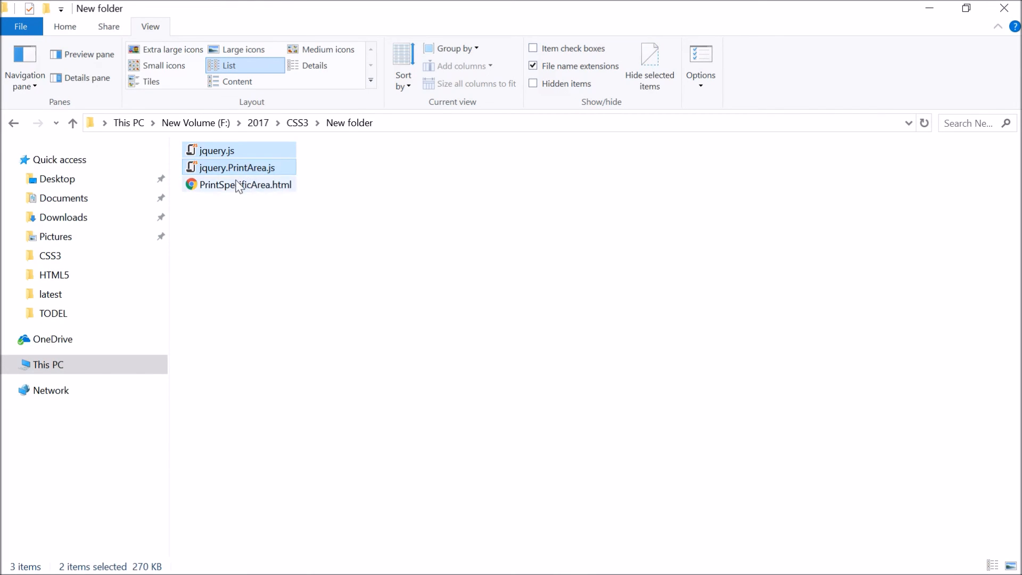
click(299, 230)
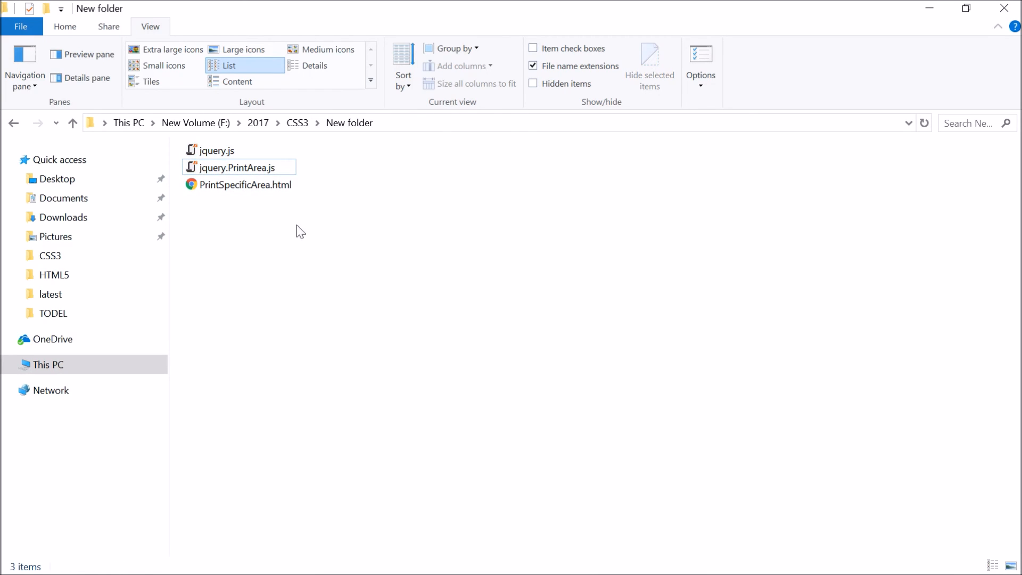
mouse_move(369, 372)
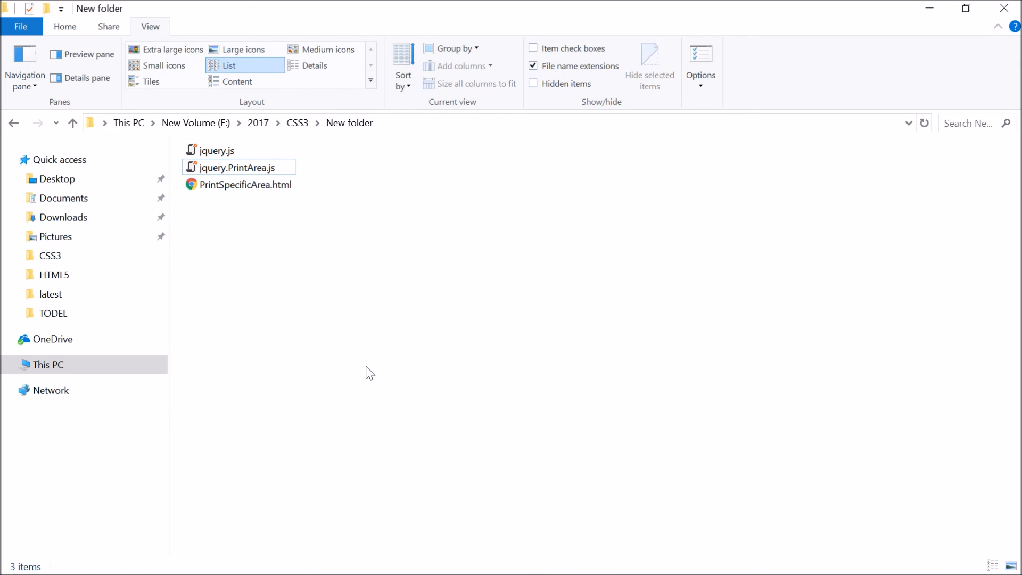
double_click(244, 185)
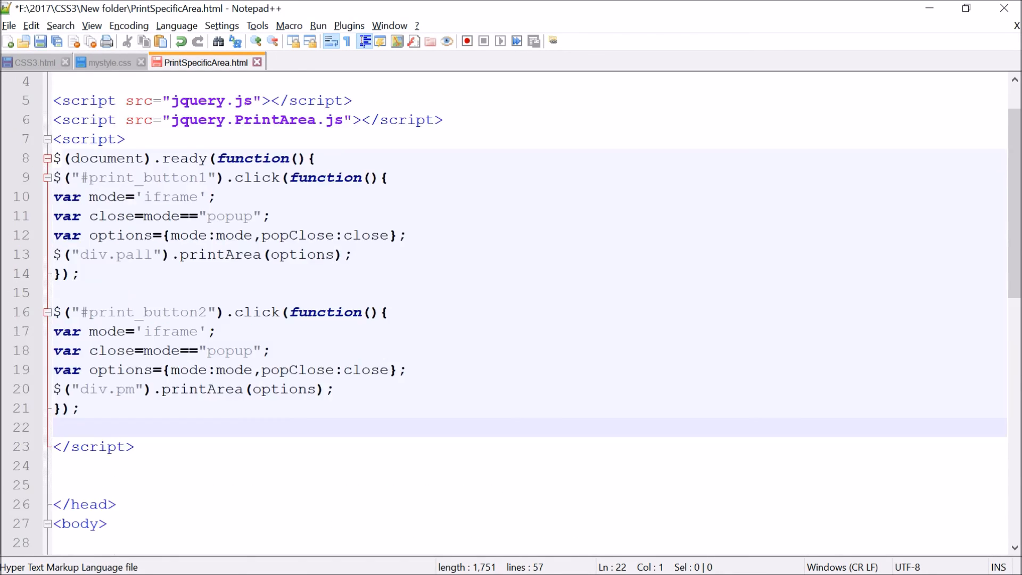
Step: Add the ready function's closing line after the second print handler at line 21
scroll(up, 3)
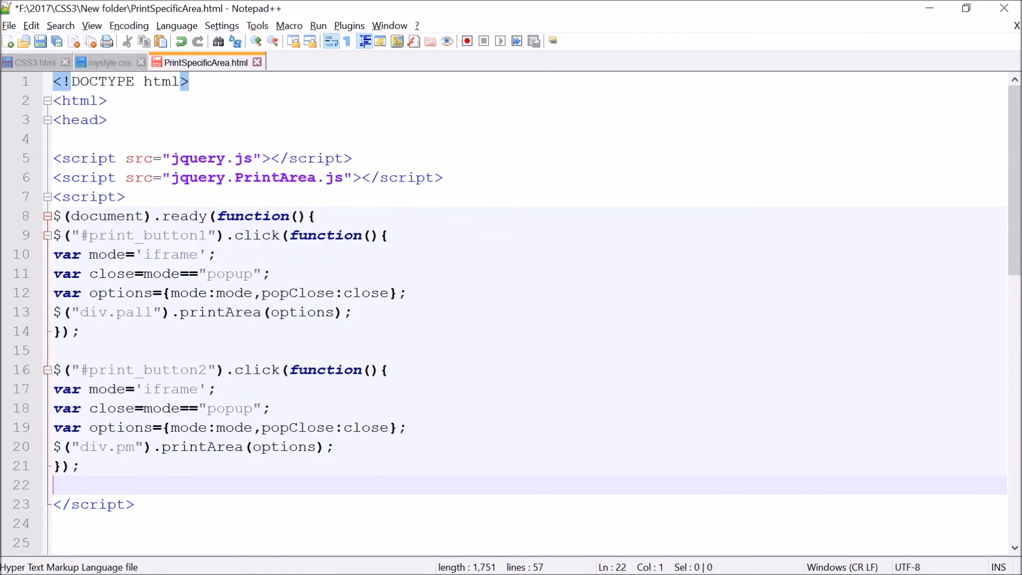
scroll(down, 3)
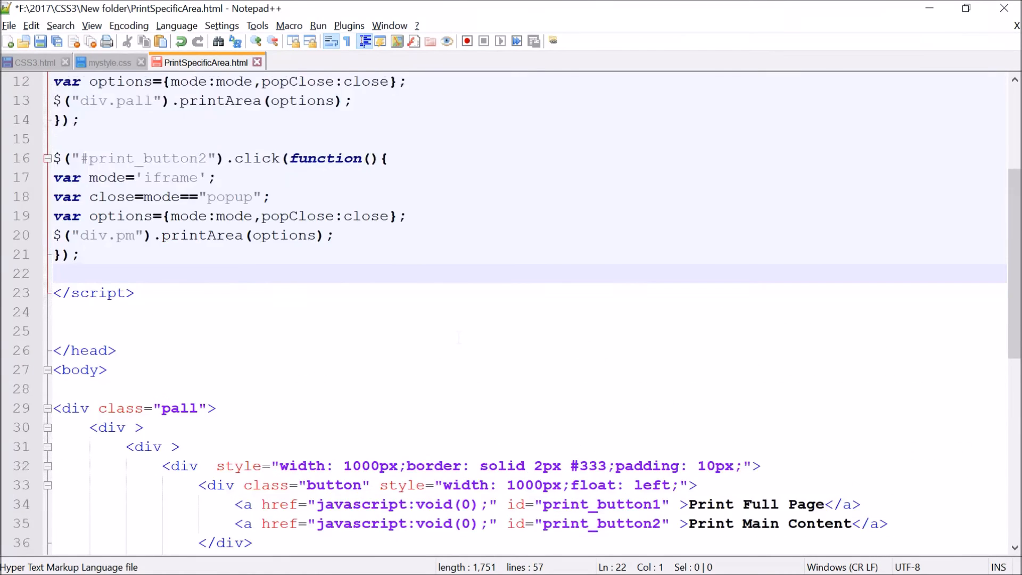
scroll(up, 3)
text(});)
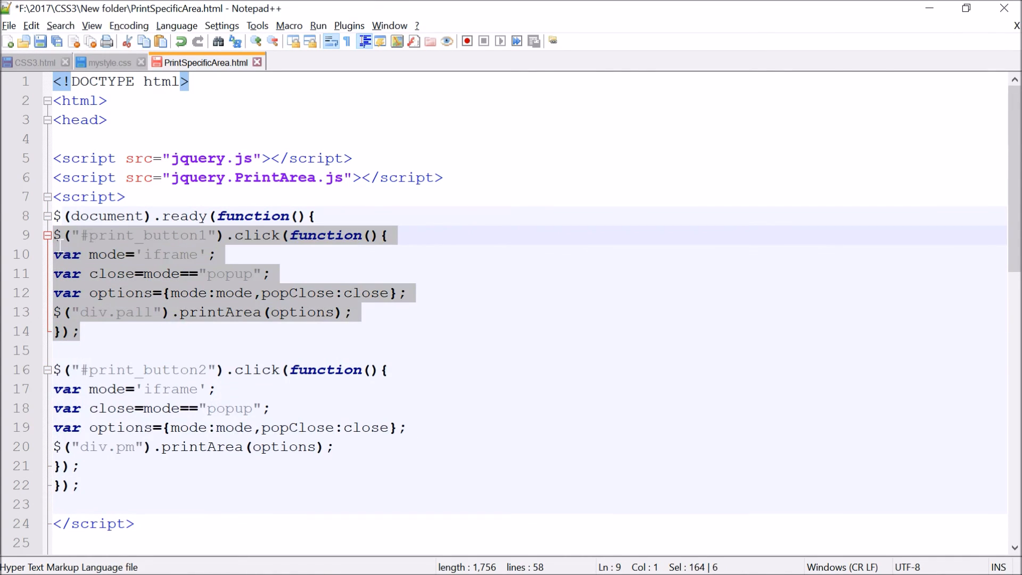
click(313, 215)
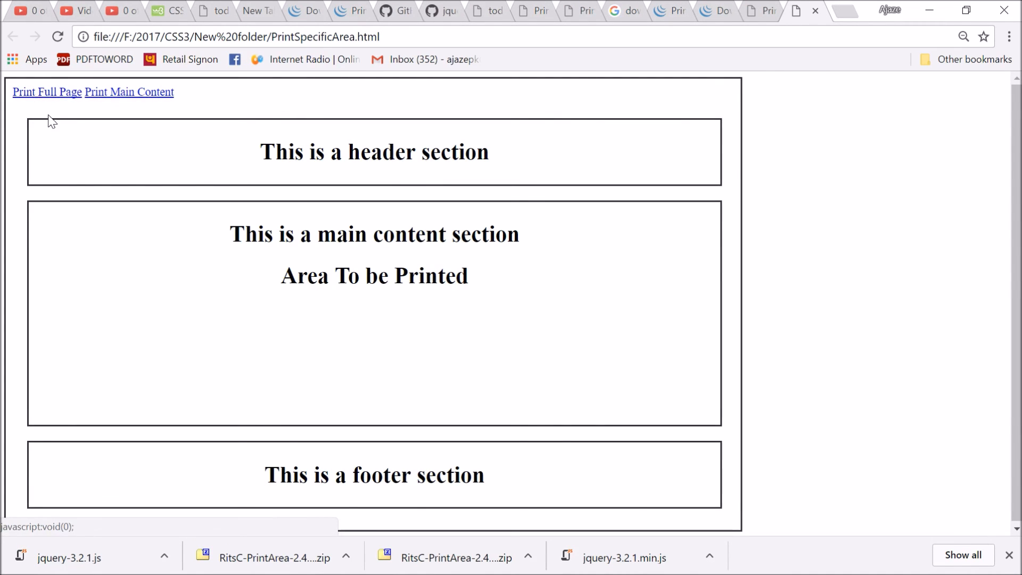
click(47, 92)
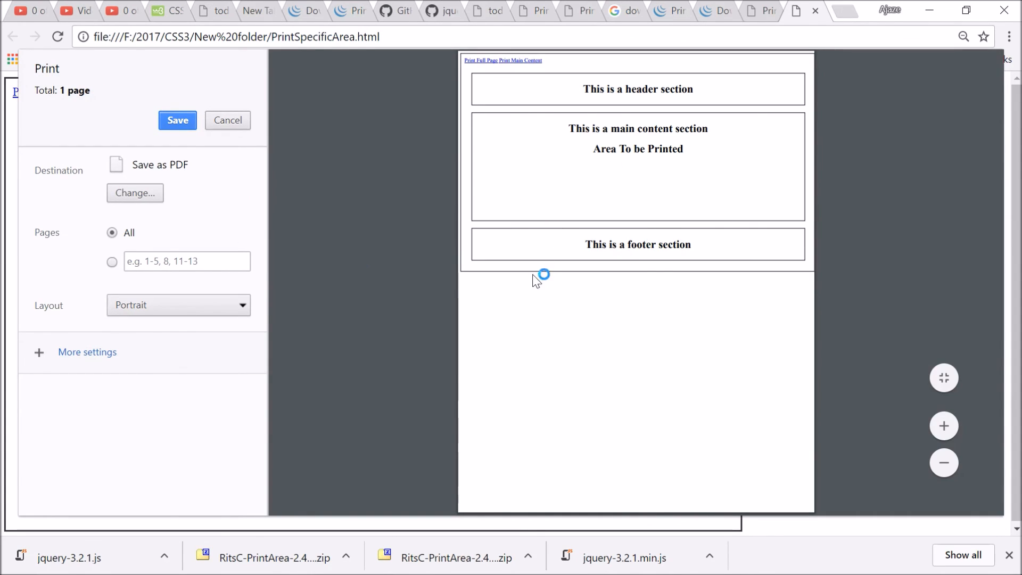
mouse_move(152, 342)
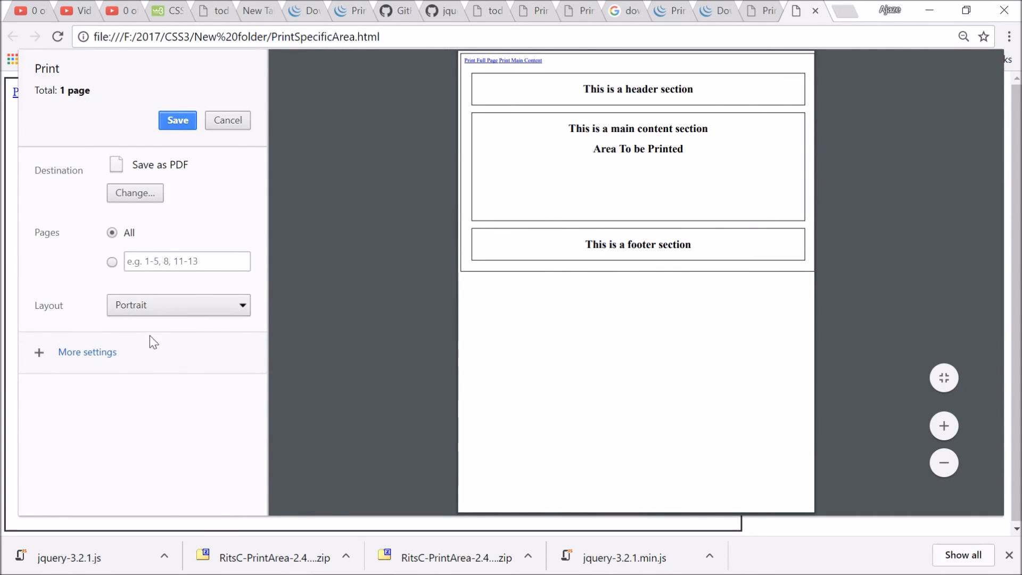
click(87, 352)
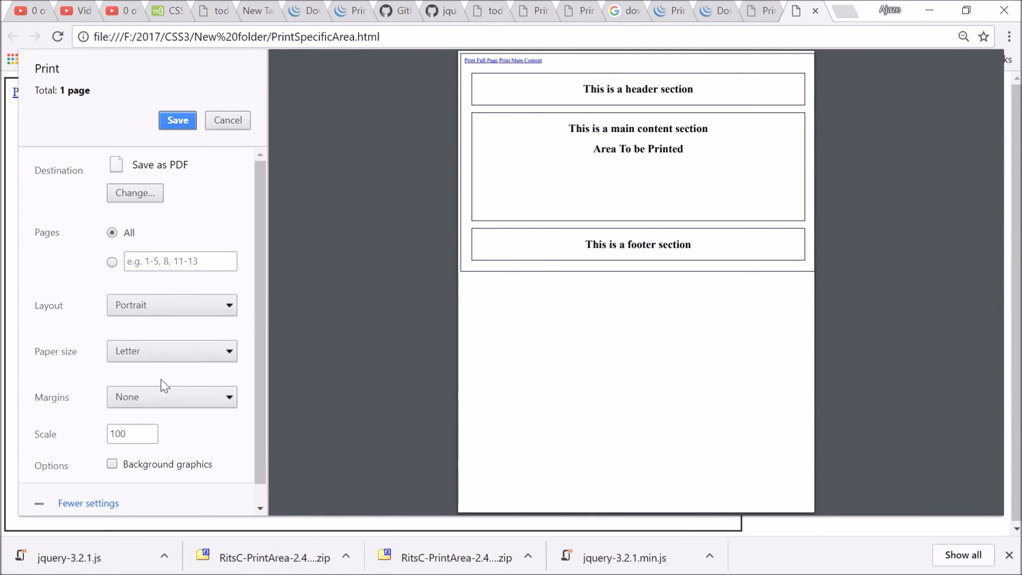
click(172, 396)
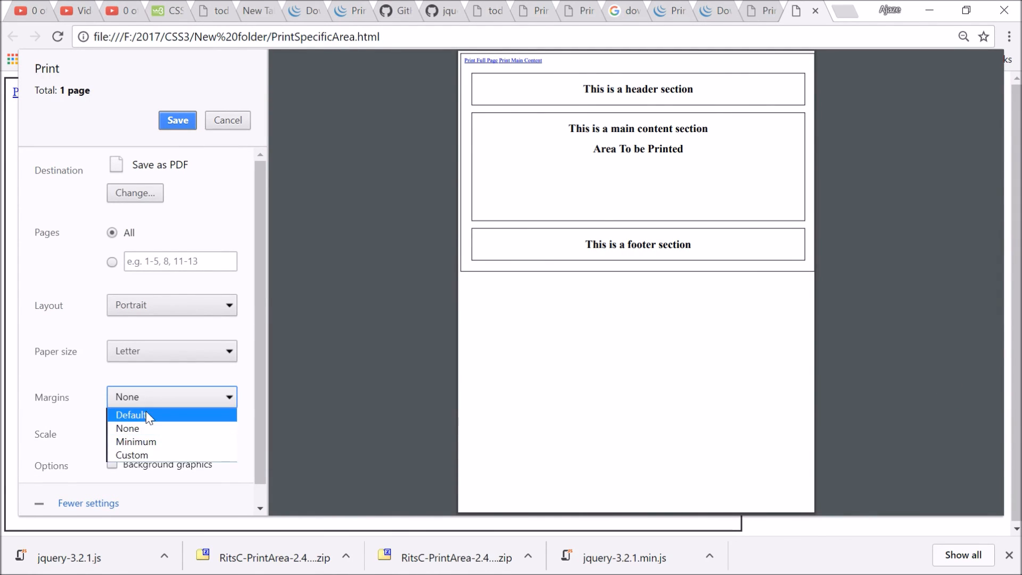
click(131, 415)
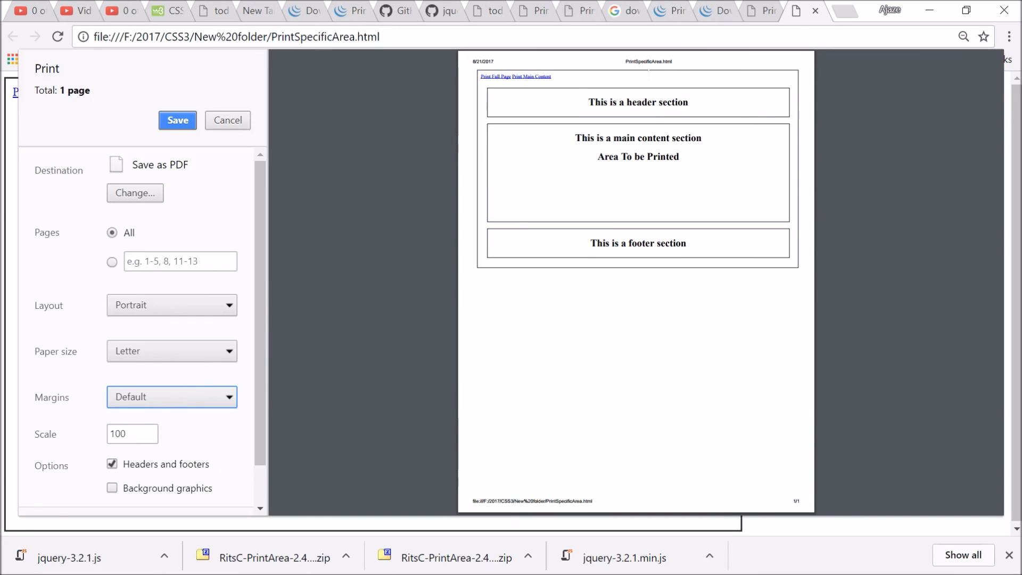
mouse_move(672, 84)
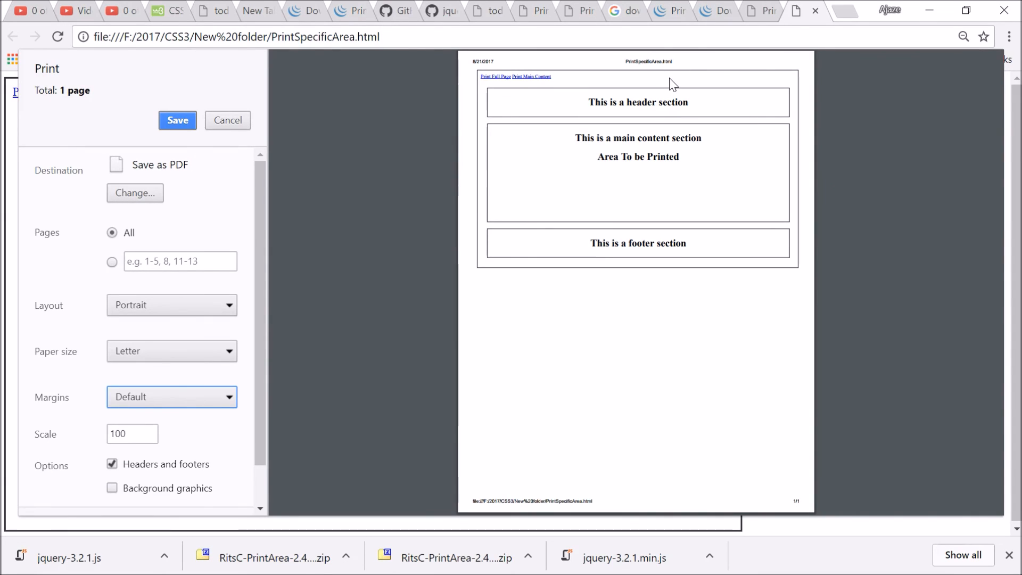
mouse_move(346, 235)
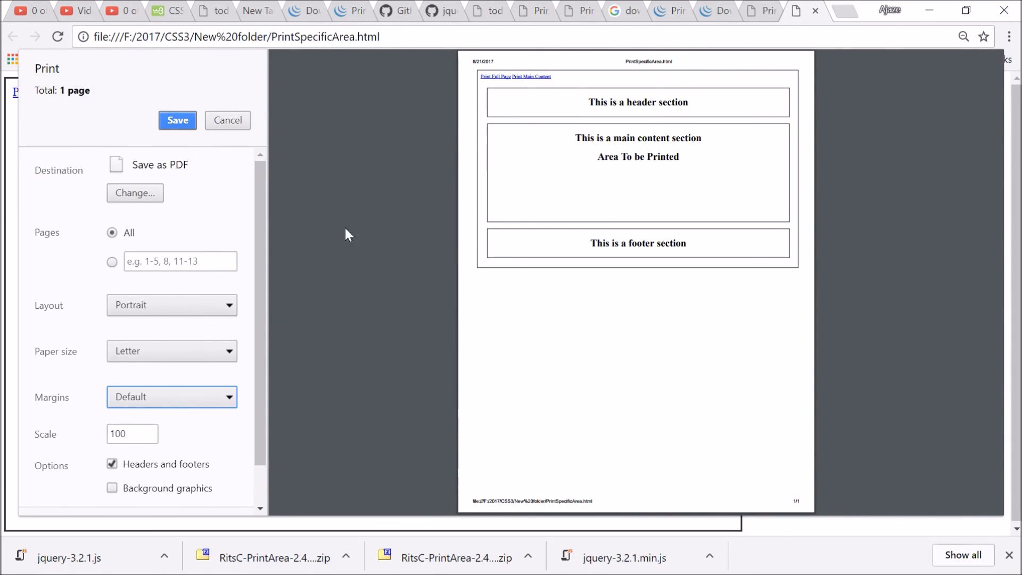
click(172, 396)
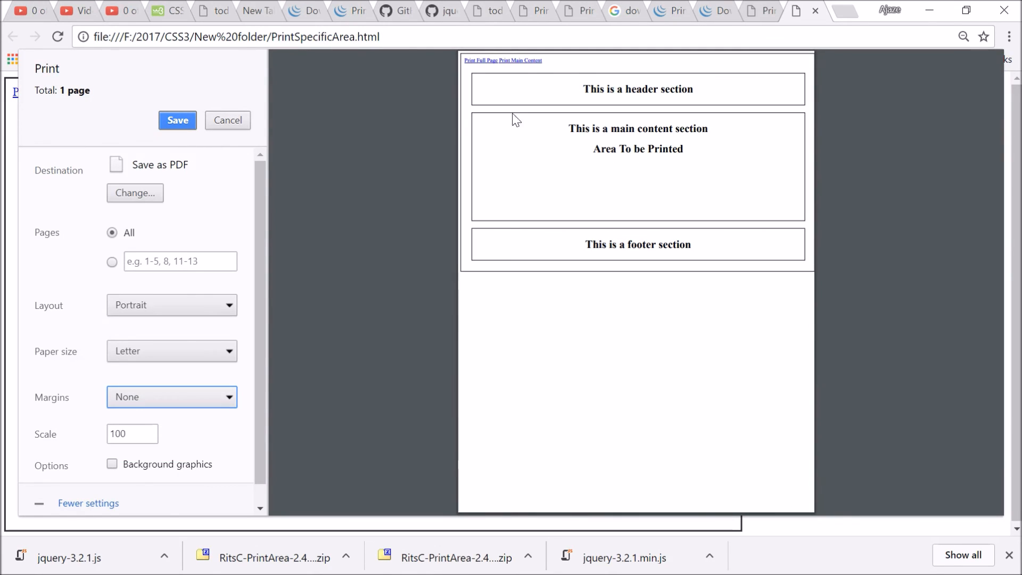
mouse_move(417, 196)
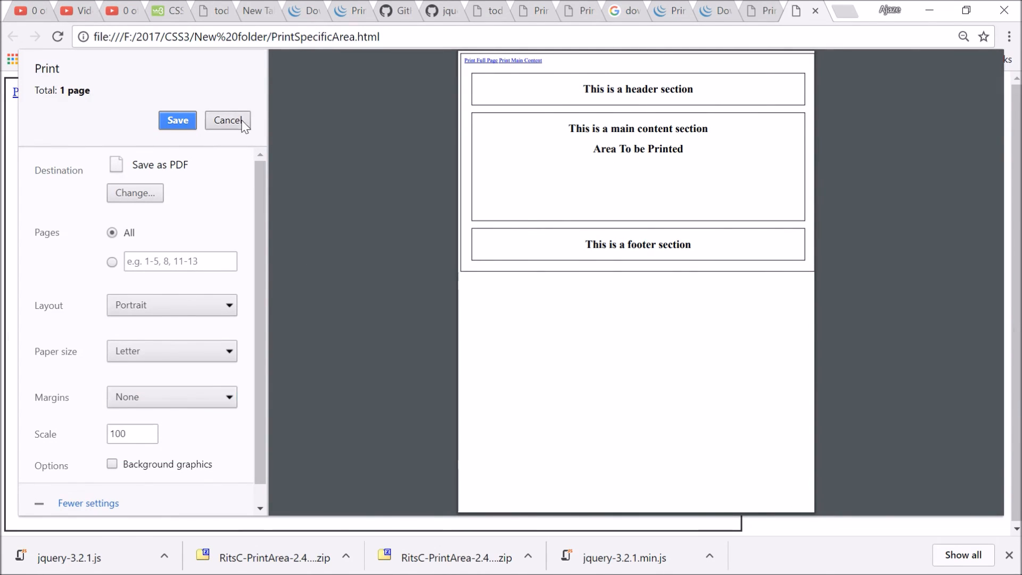
click(227, 120)
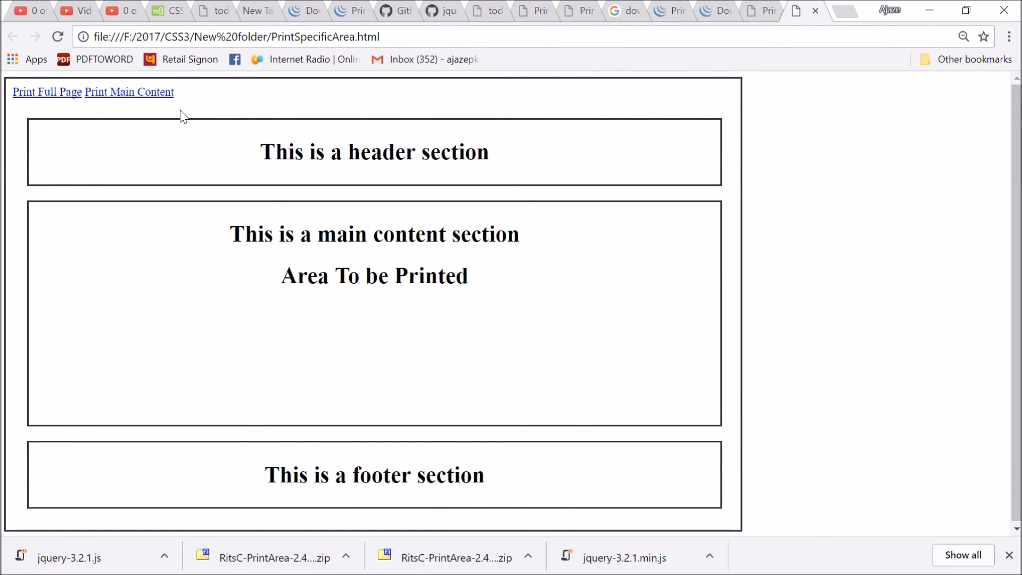
mouse_move(149, 92)
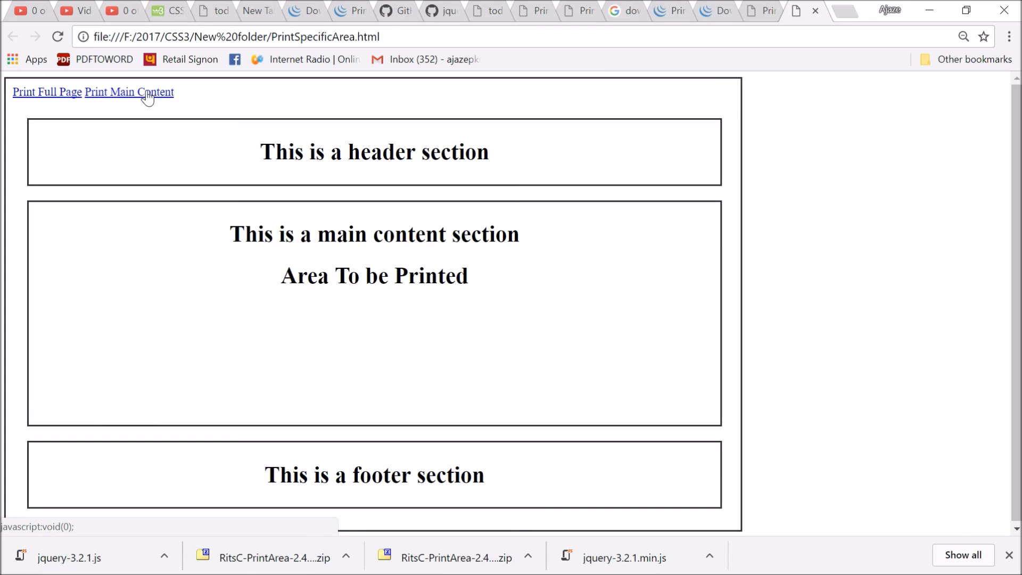
Step: Preview printing only the main content section, cancel the preview, and return to Notepad++
click(129, 91)
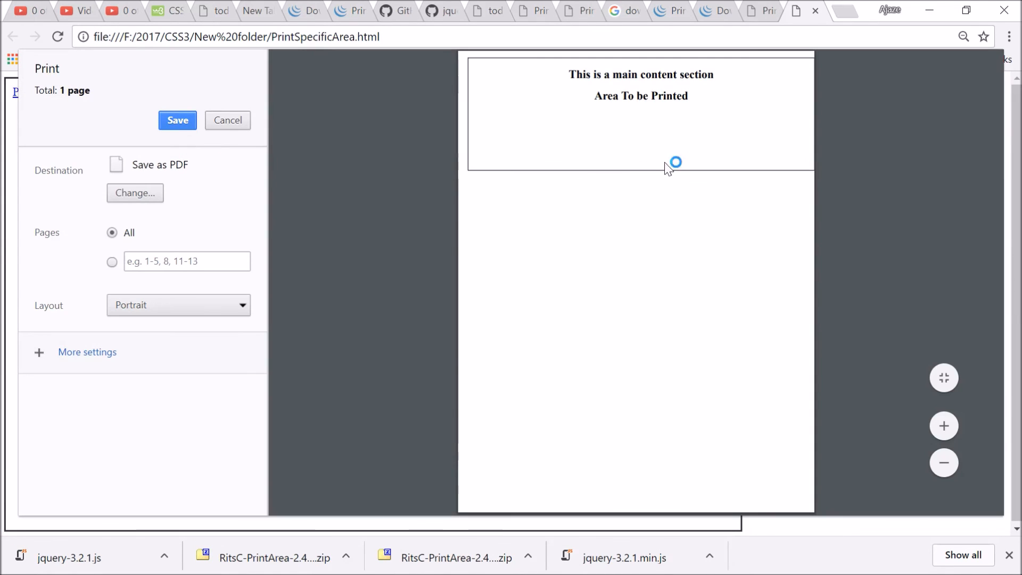
mouse_move(511, 168)
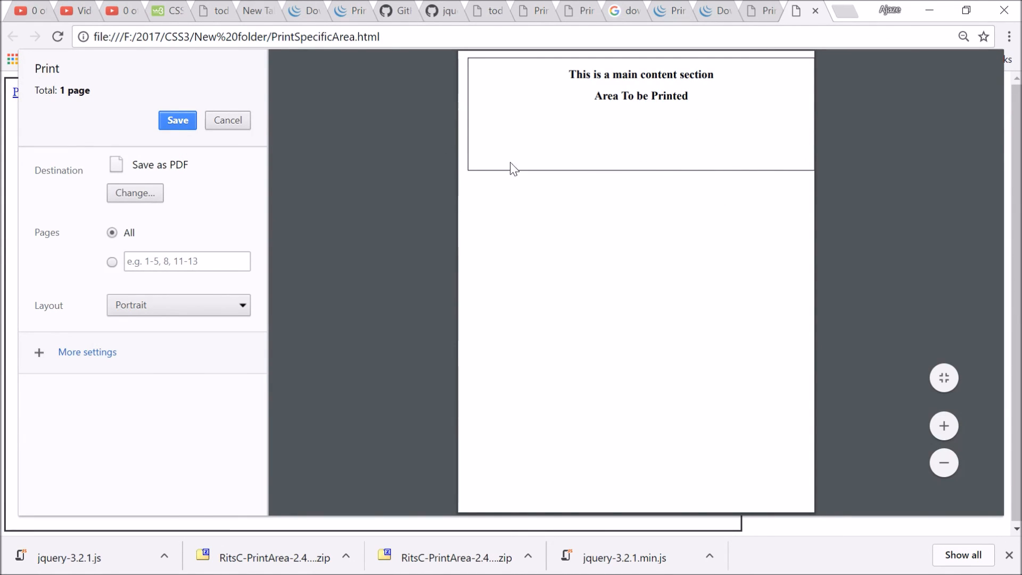
mouse_move(664, 119)
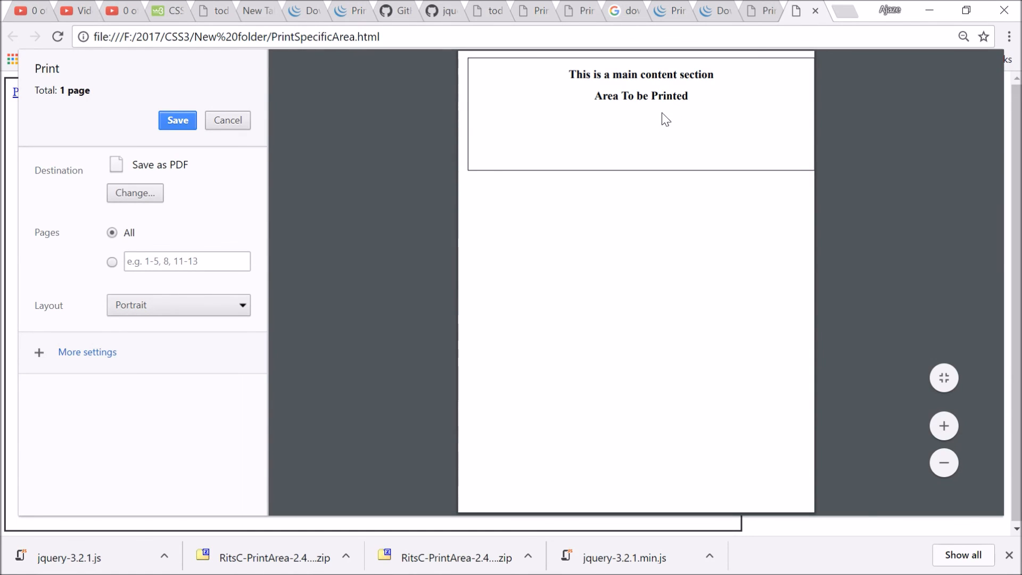
mouse_move(495, 128)
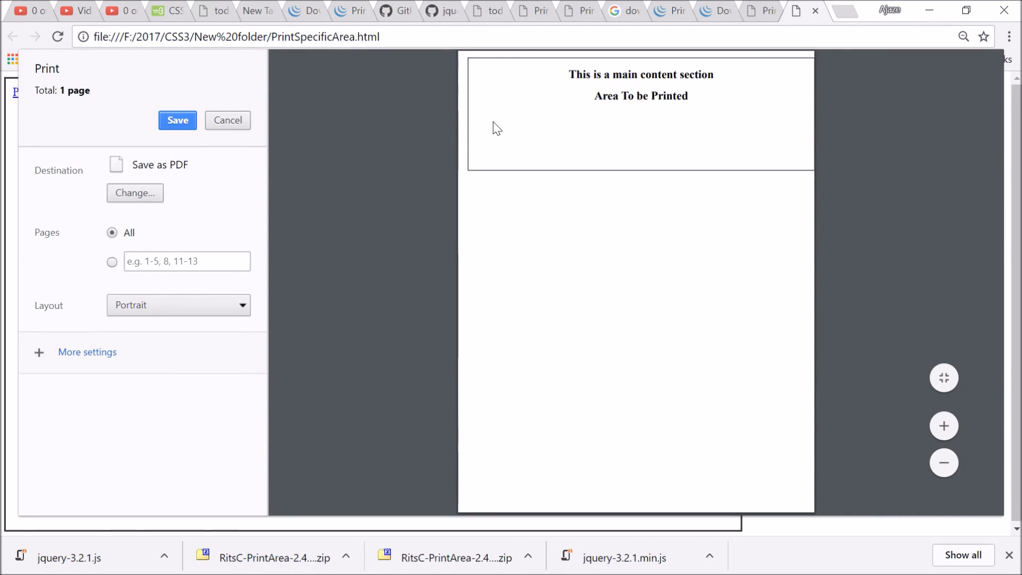
mouse_move(314, 147)
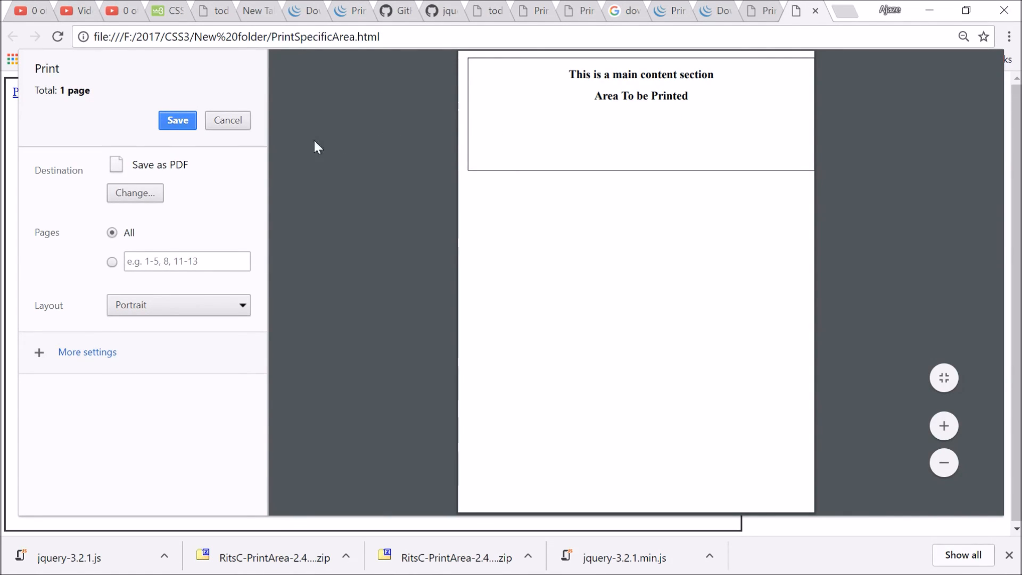
mouse_move(417, 152)
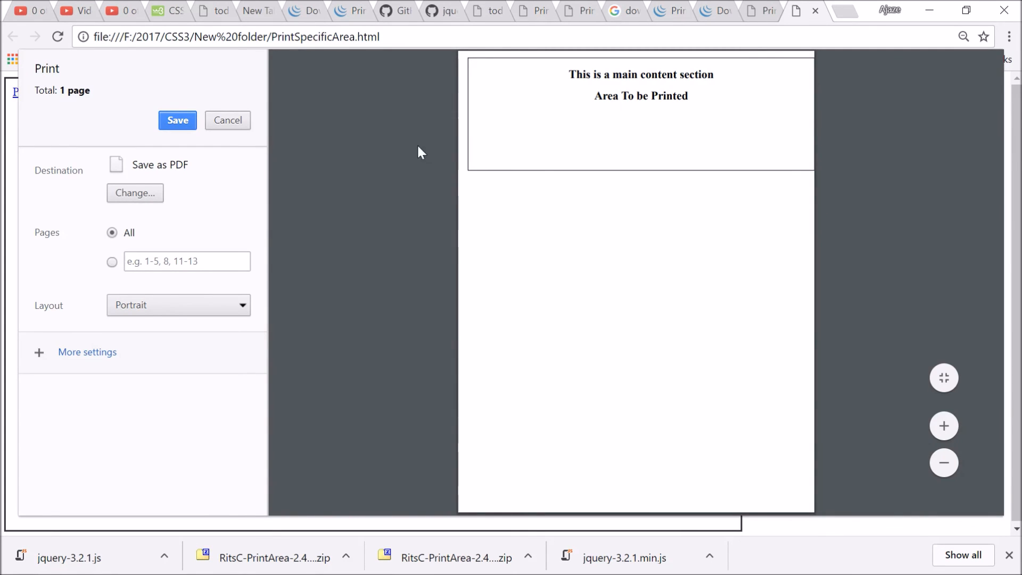
click(227, 120)
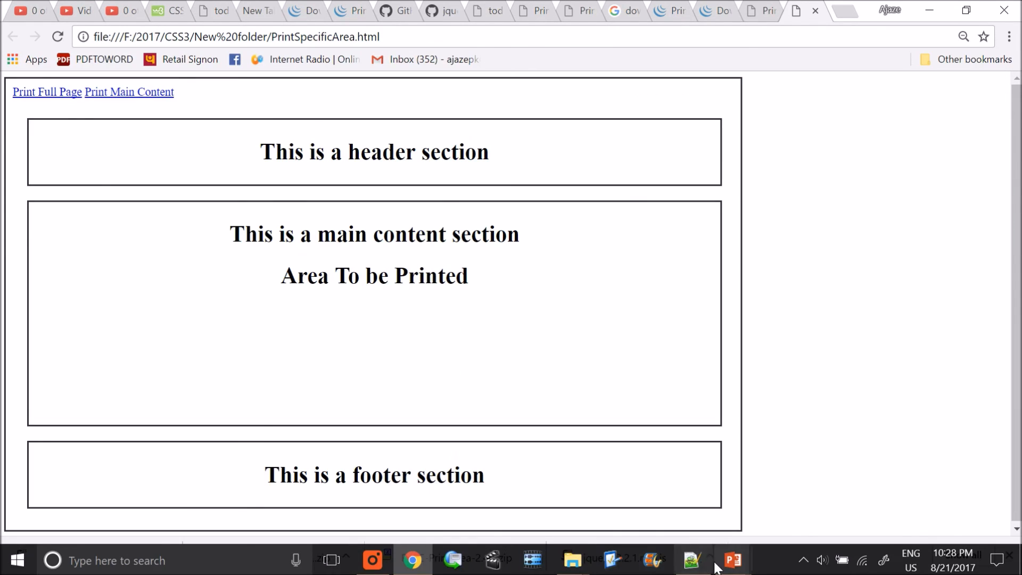
click(691, 559)
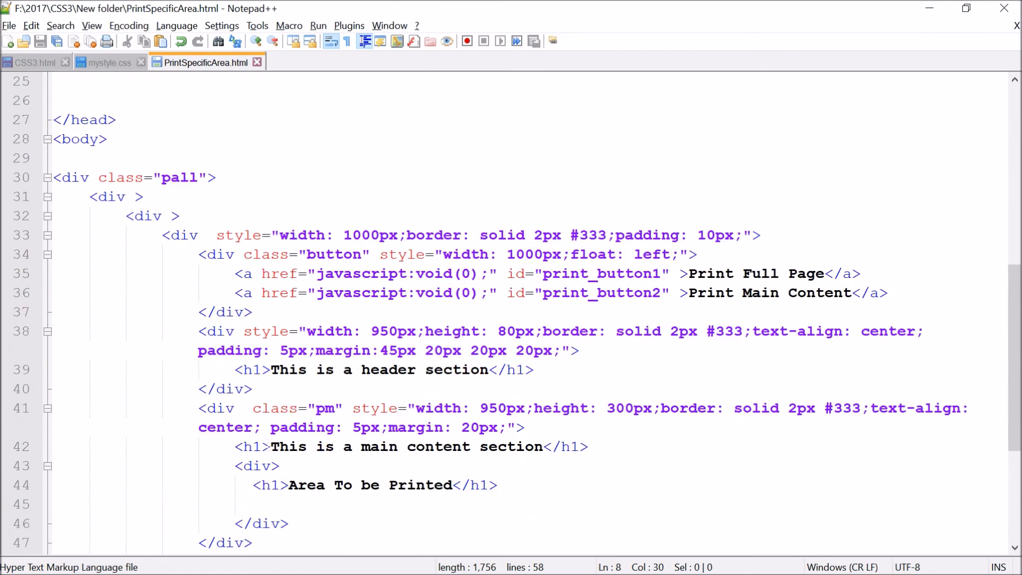
scroll(down, 3)
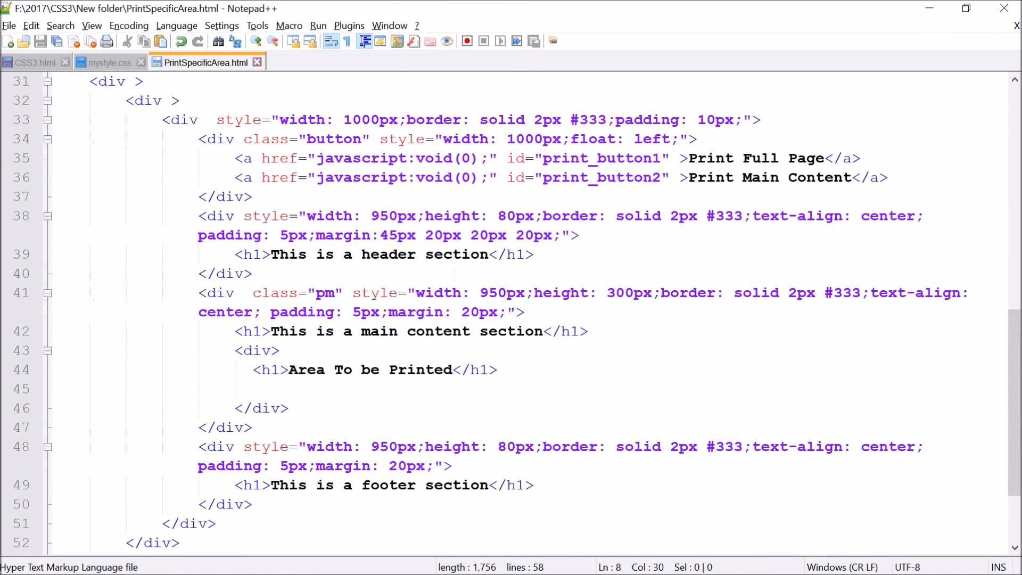
scroll(down, 3)
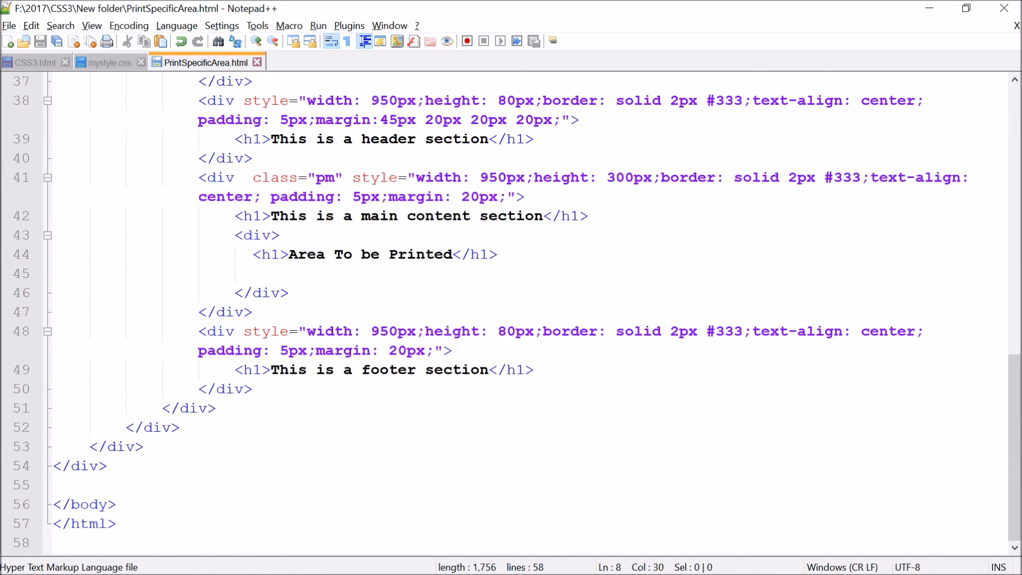
scroll(up, 3)
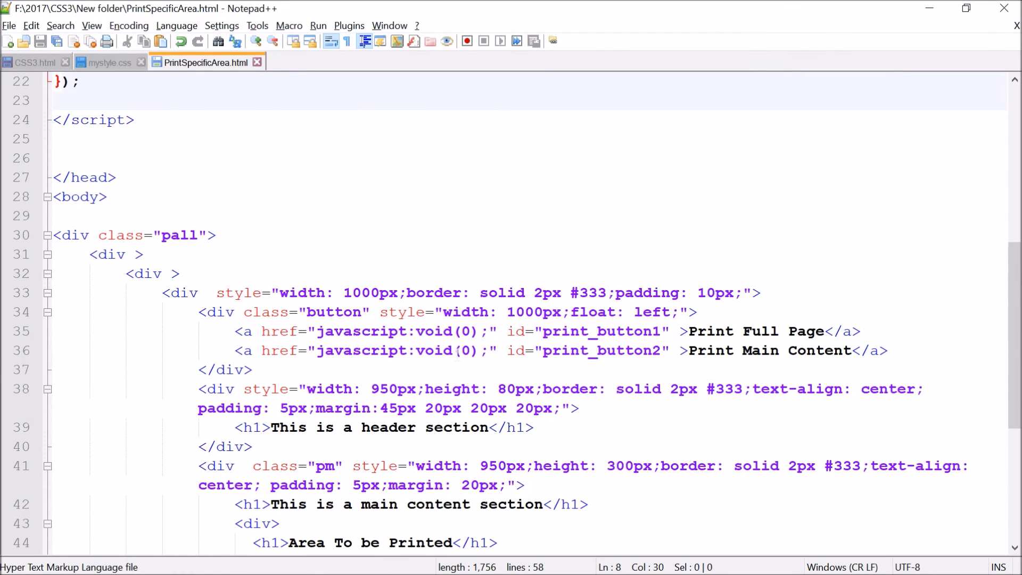
scroll(up, 3)
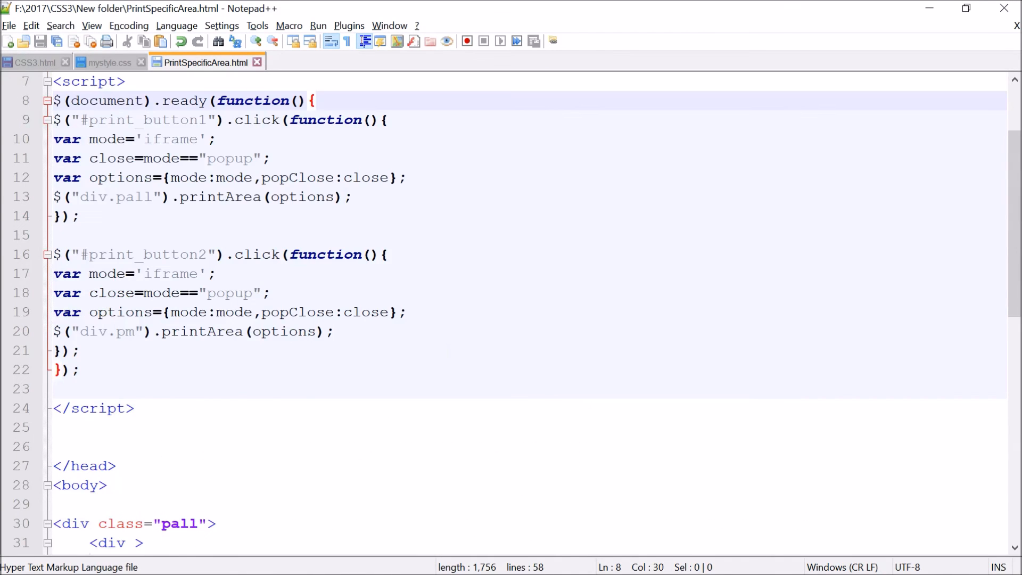